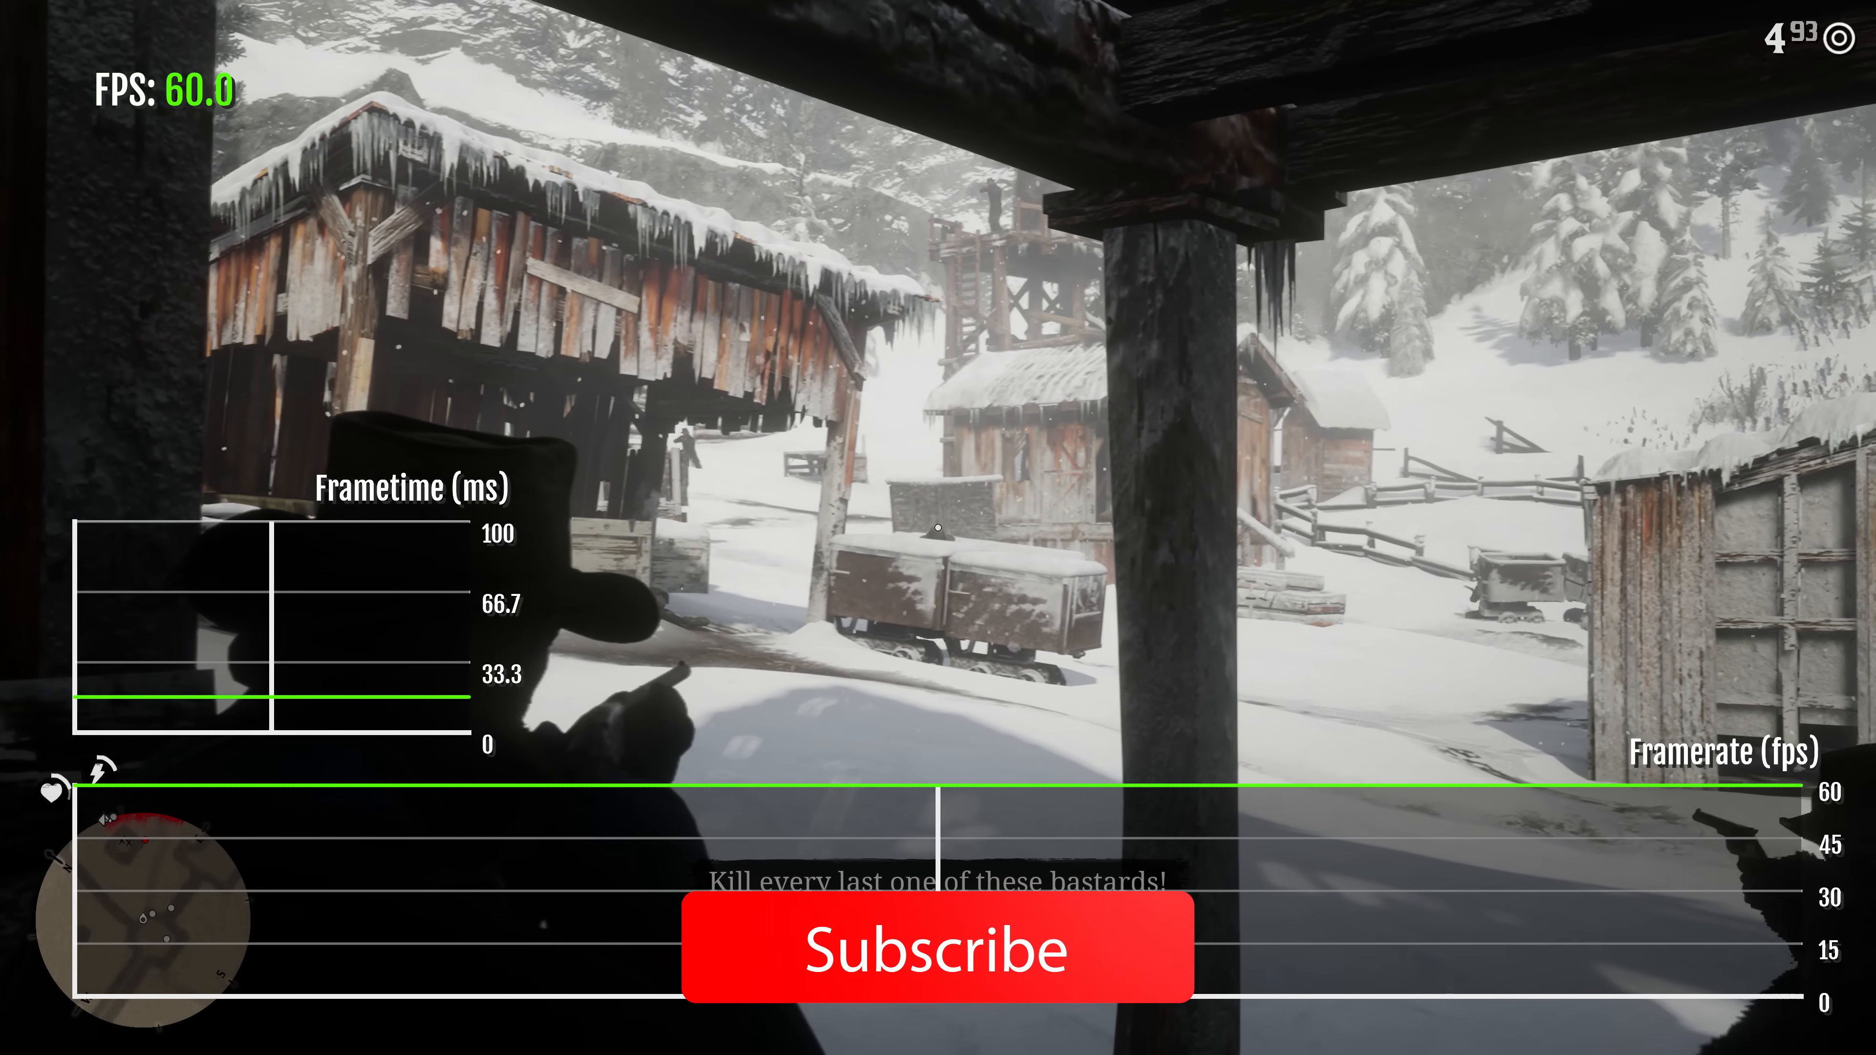
Leave the Red Dead Redemption 2 shootout and return to the PS5 home screen on Bloodborne
left_click(937, 949)
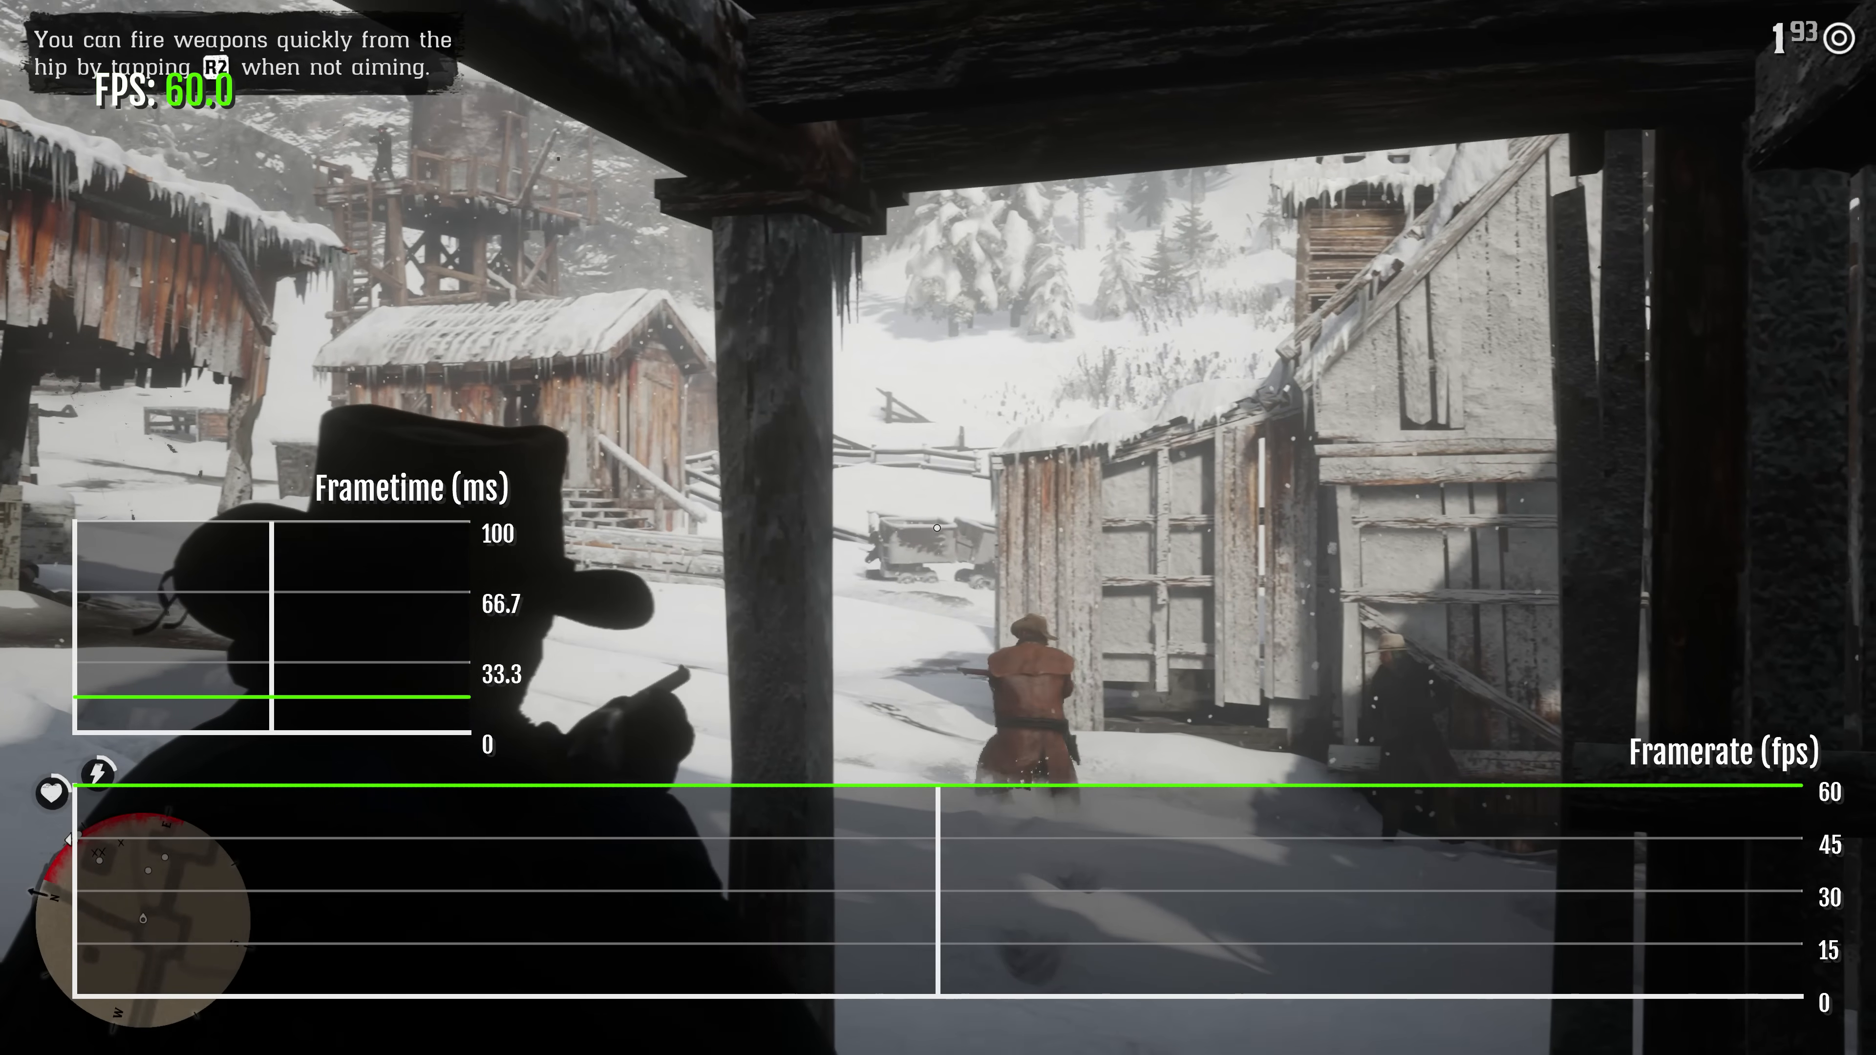
mouse_move(938, 528)
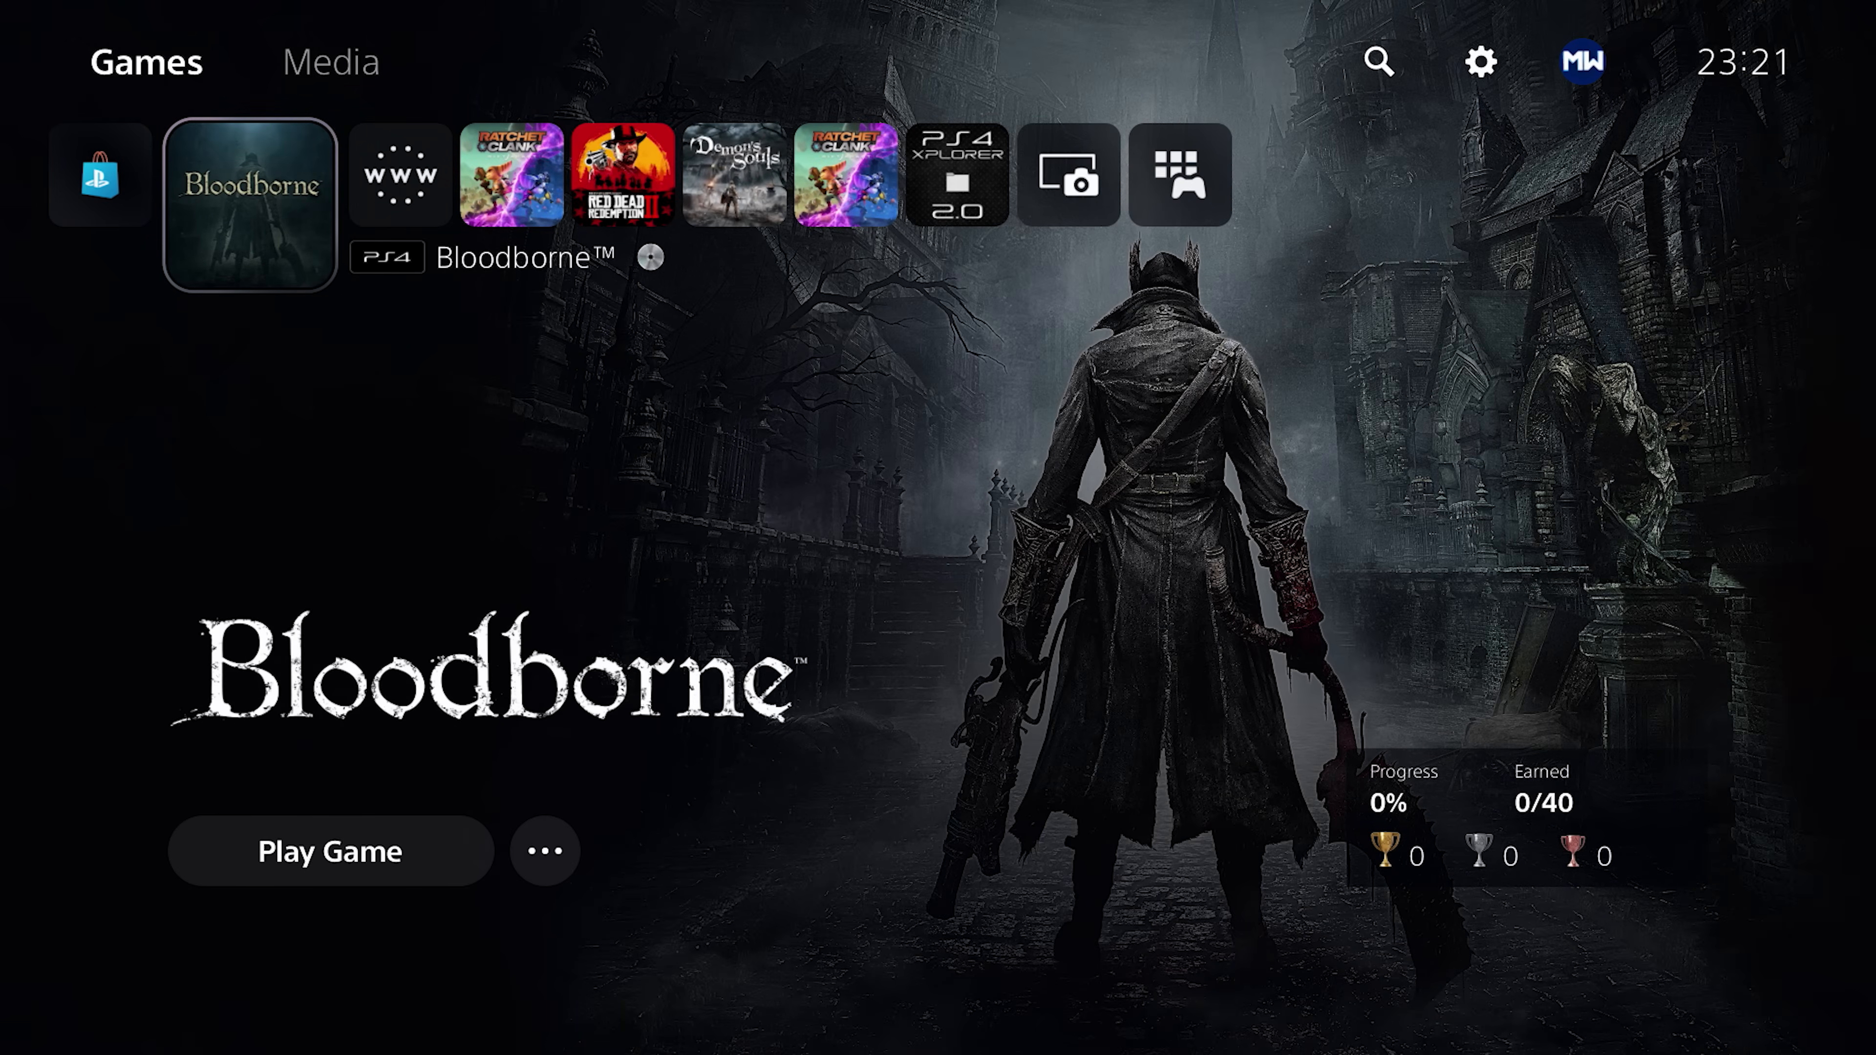
Select the Internet browser tile in the Games row and move toward the Settings gear
left_click(544, 851)
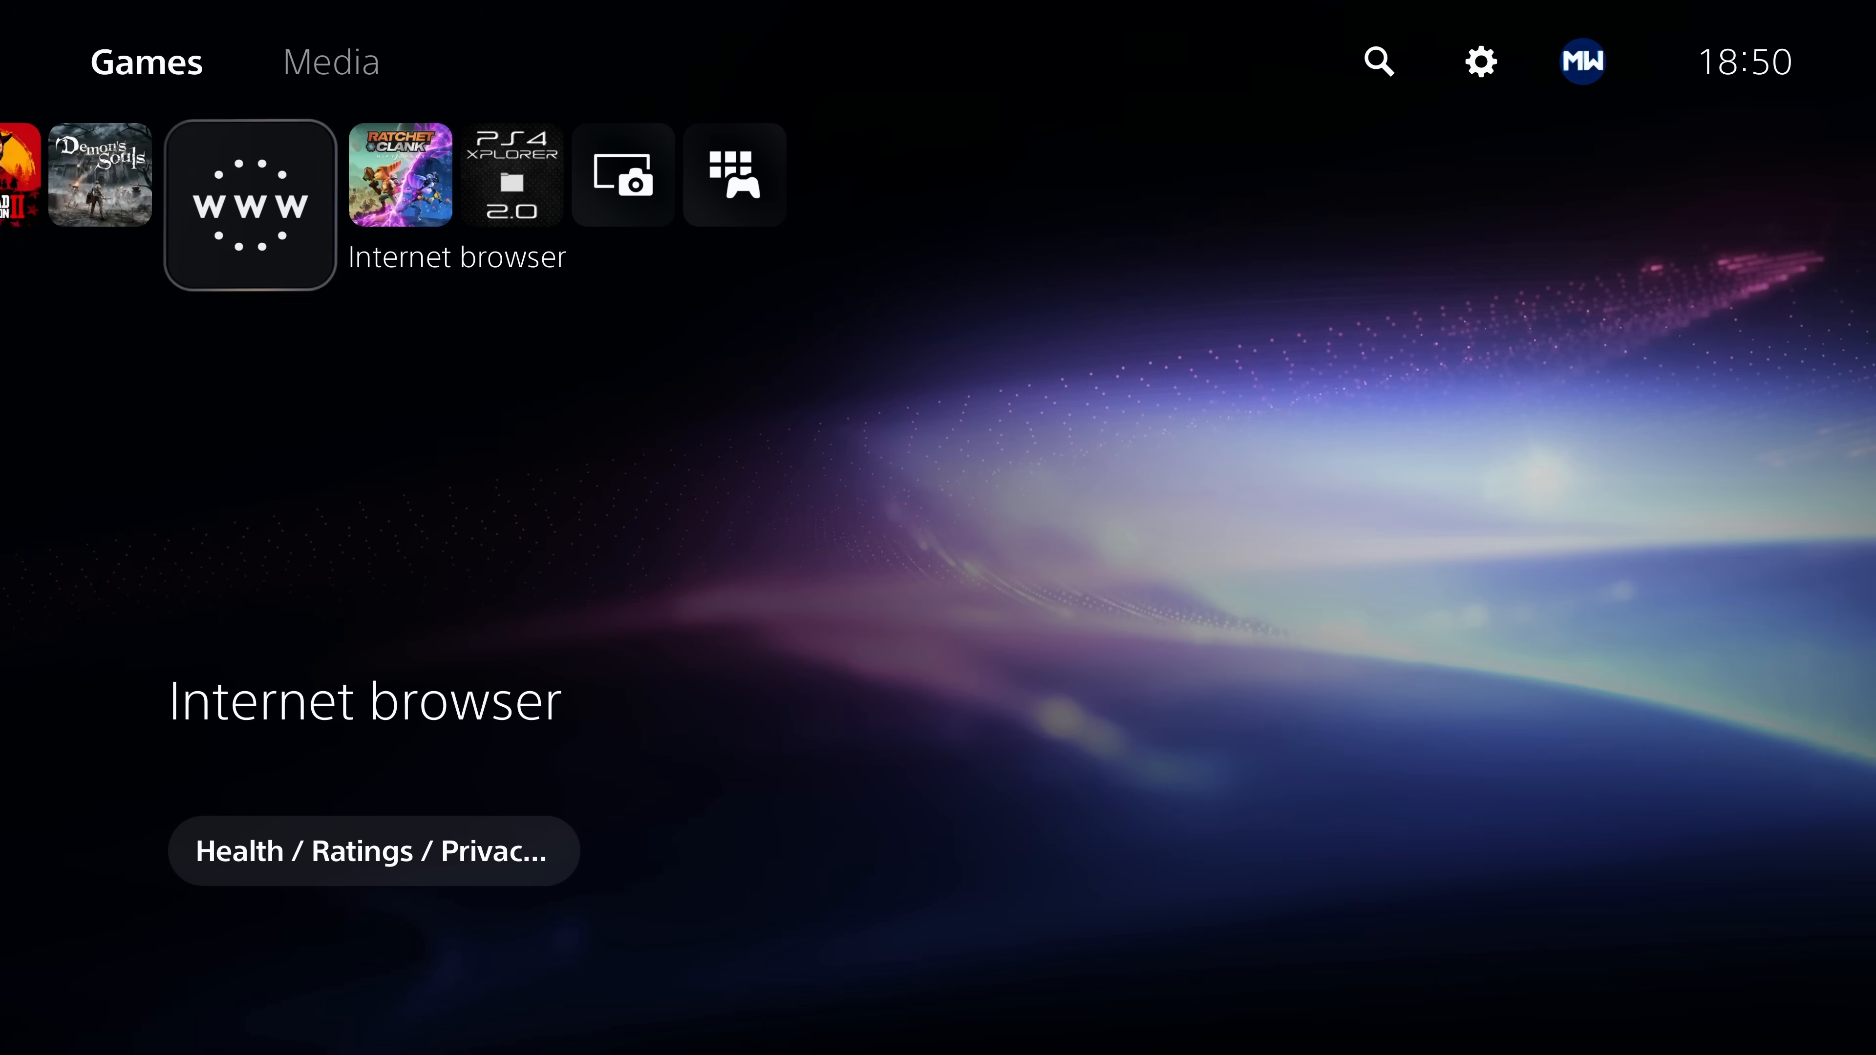
left_click(250, 202)
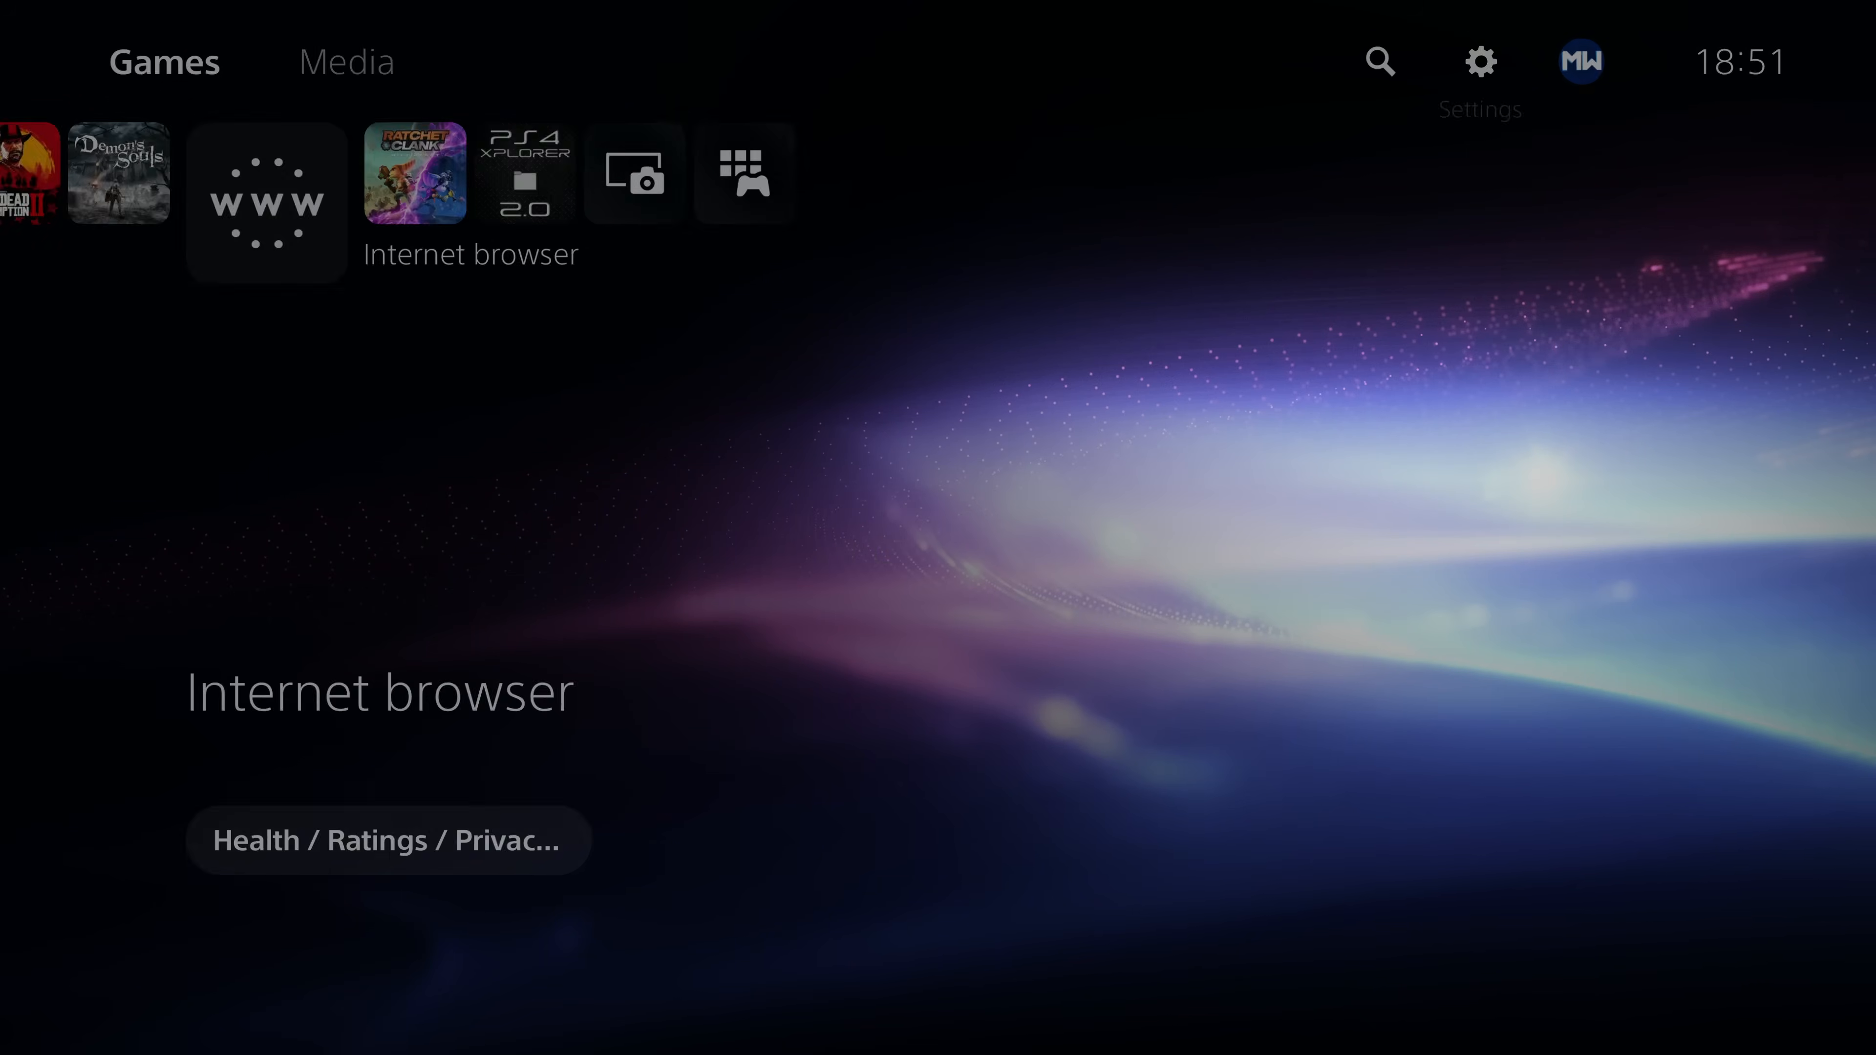
Open Settings and reach Set Up Internet Connection with Wired LAN 1's options listed
left_click(1481, 60)
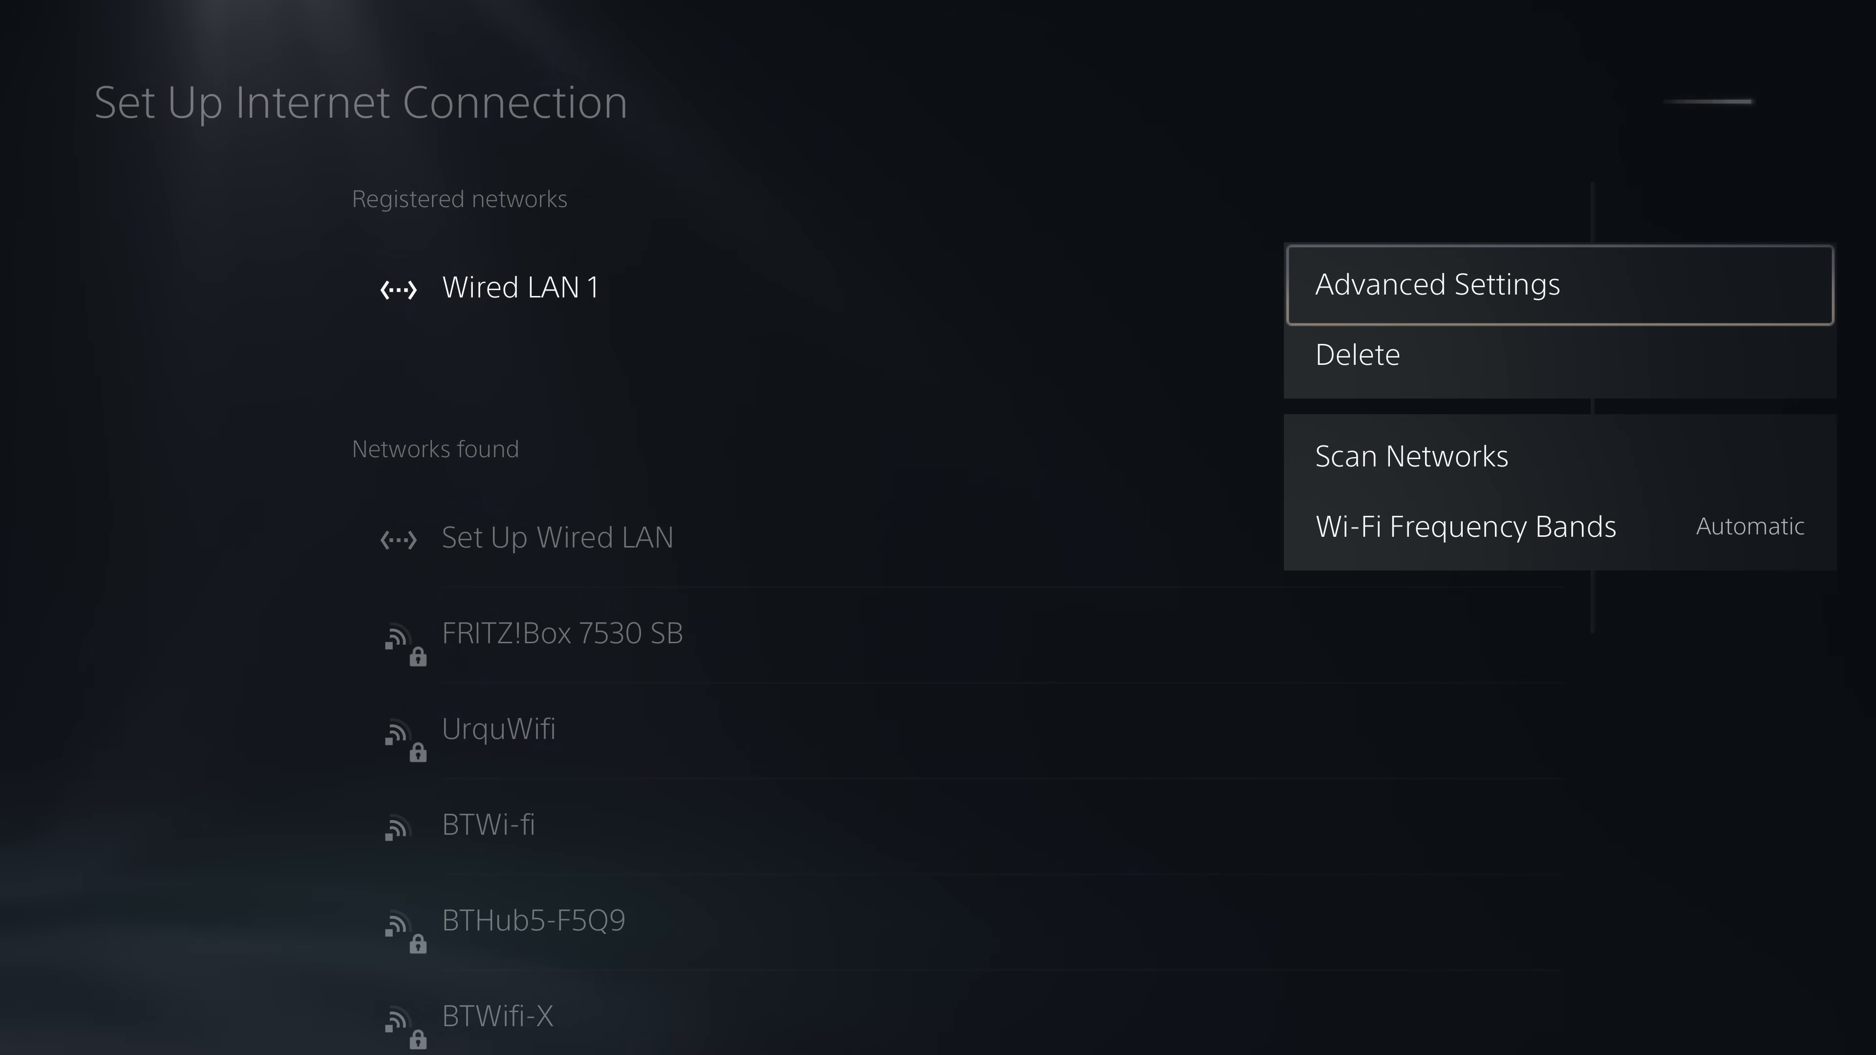
In Wired LAN 1 advanced settings, set DNS to Manual with primary 192.241.221.79 and confirm
left_click(1437, 284)
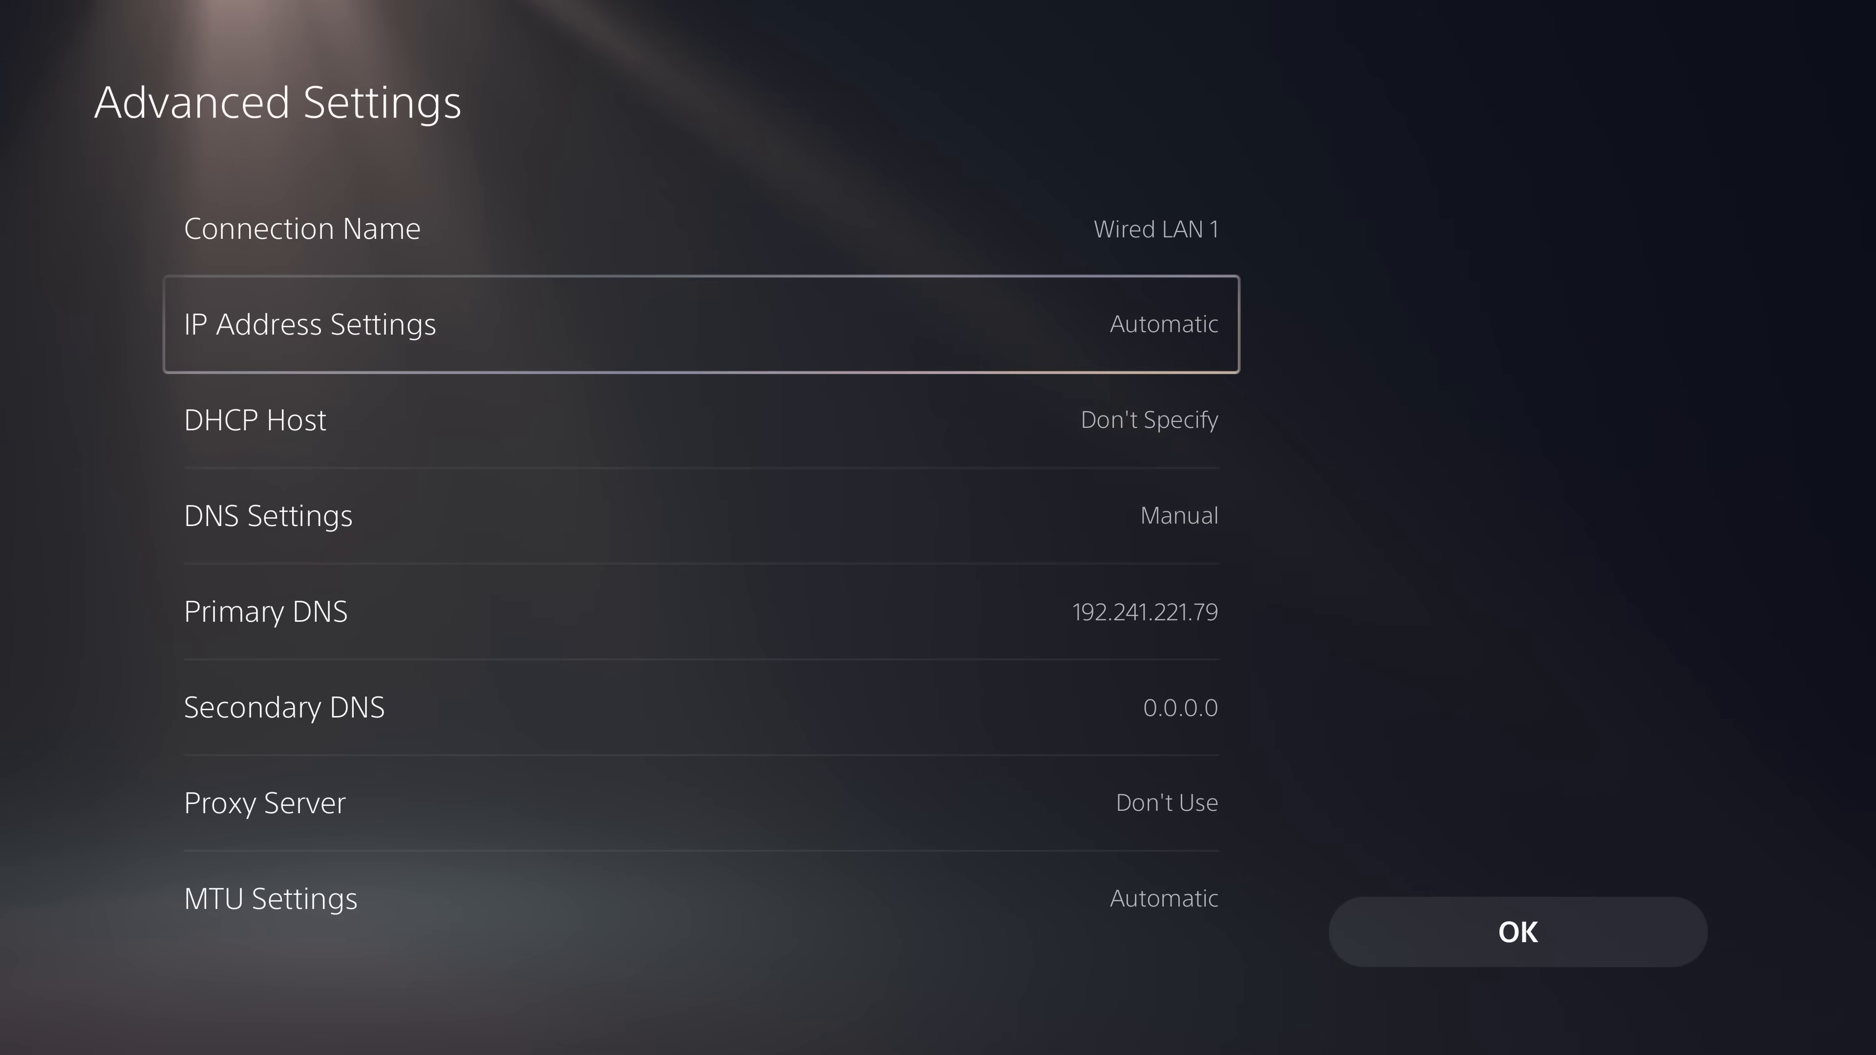
left_click(700, 516)
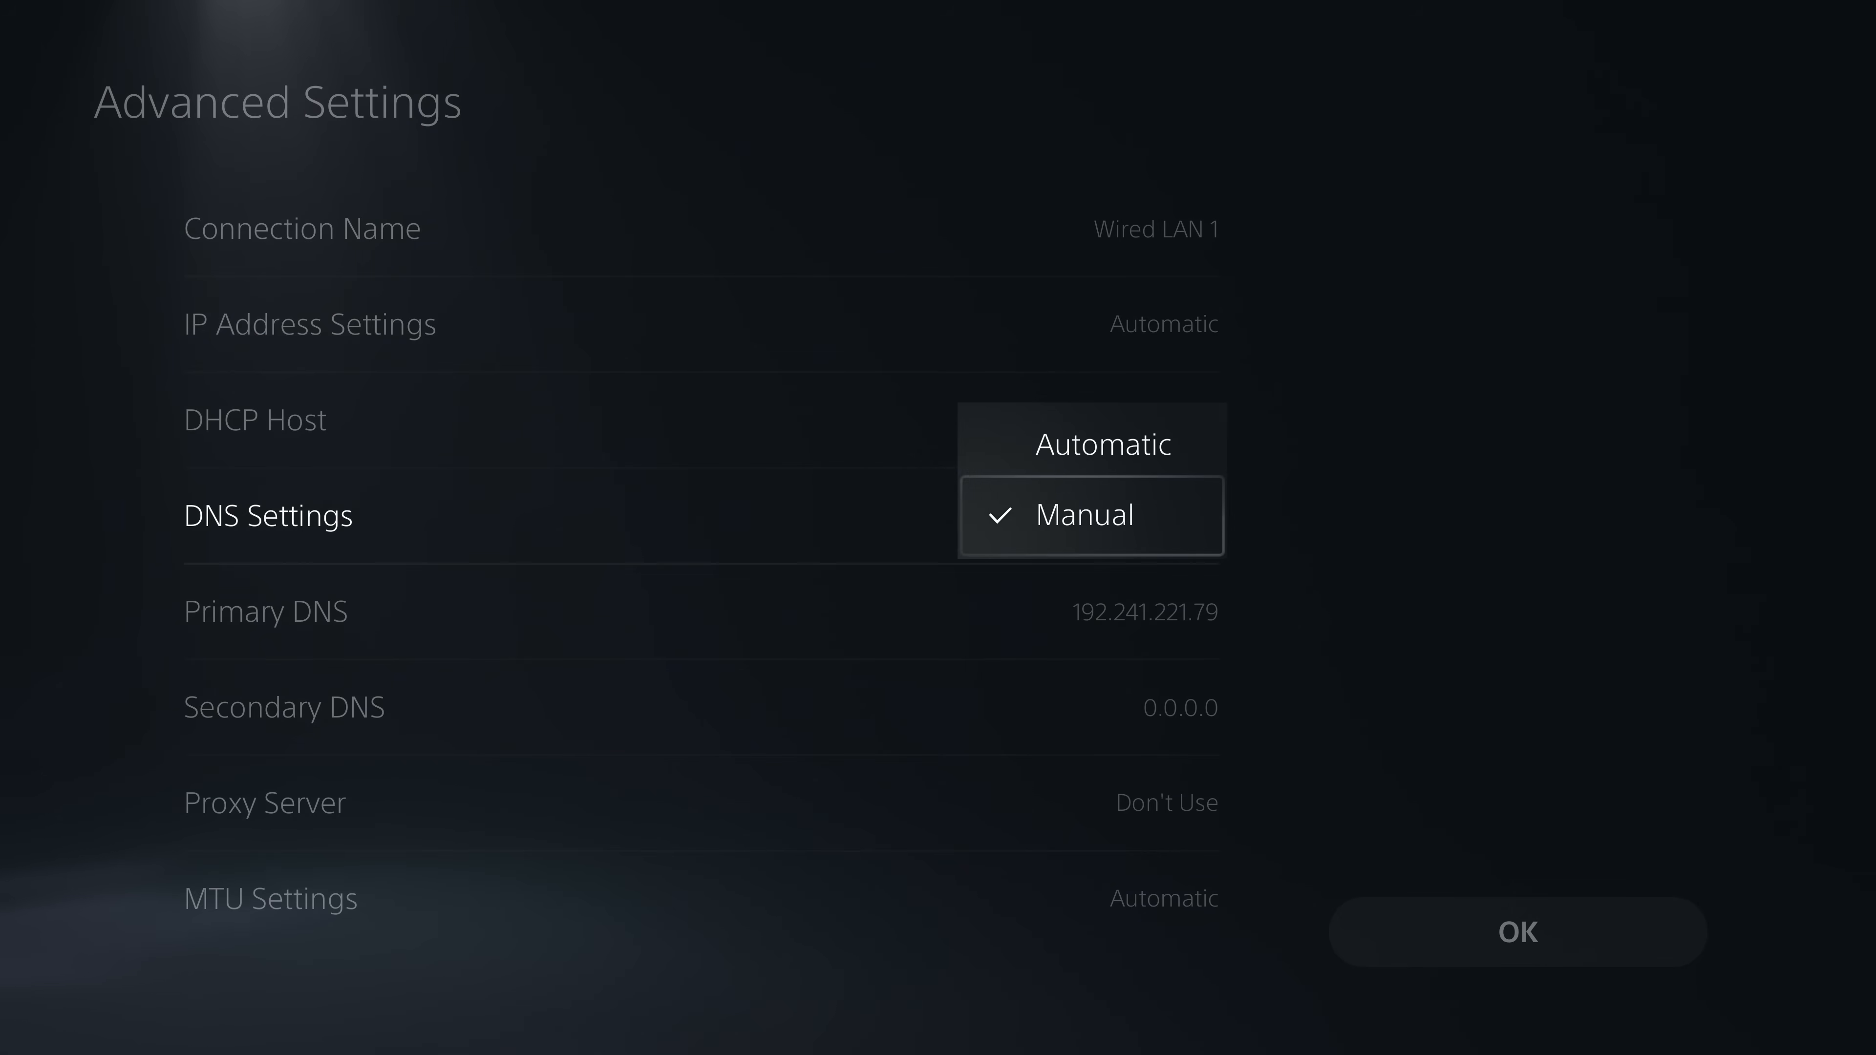
left_click(1089, 515)
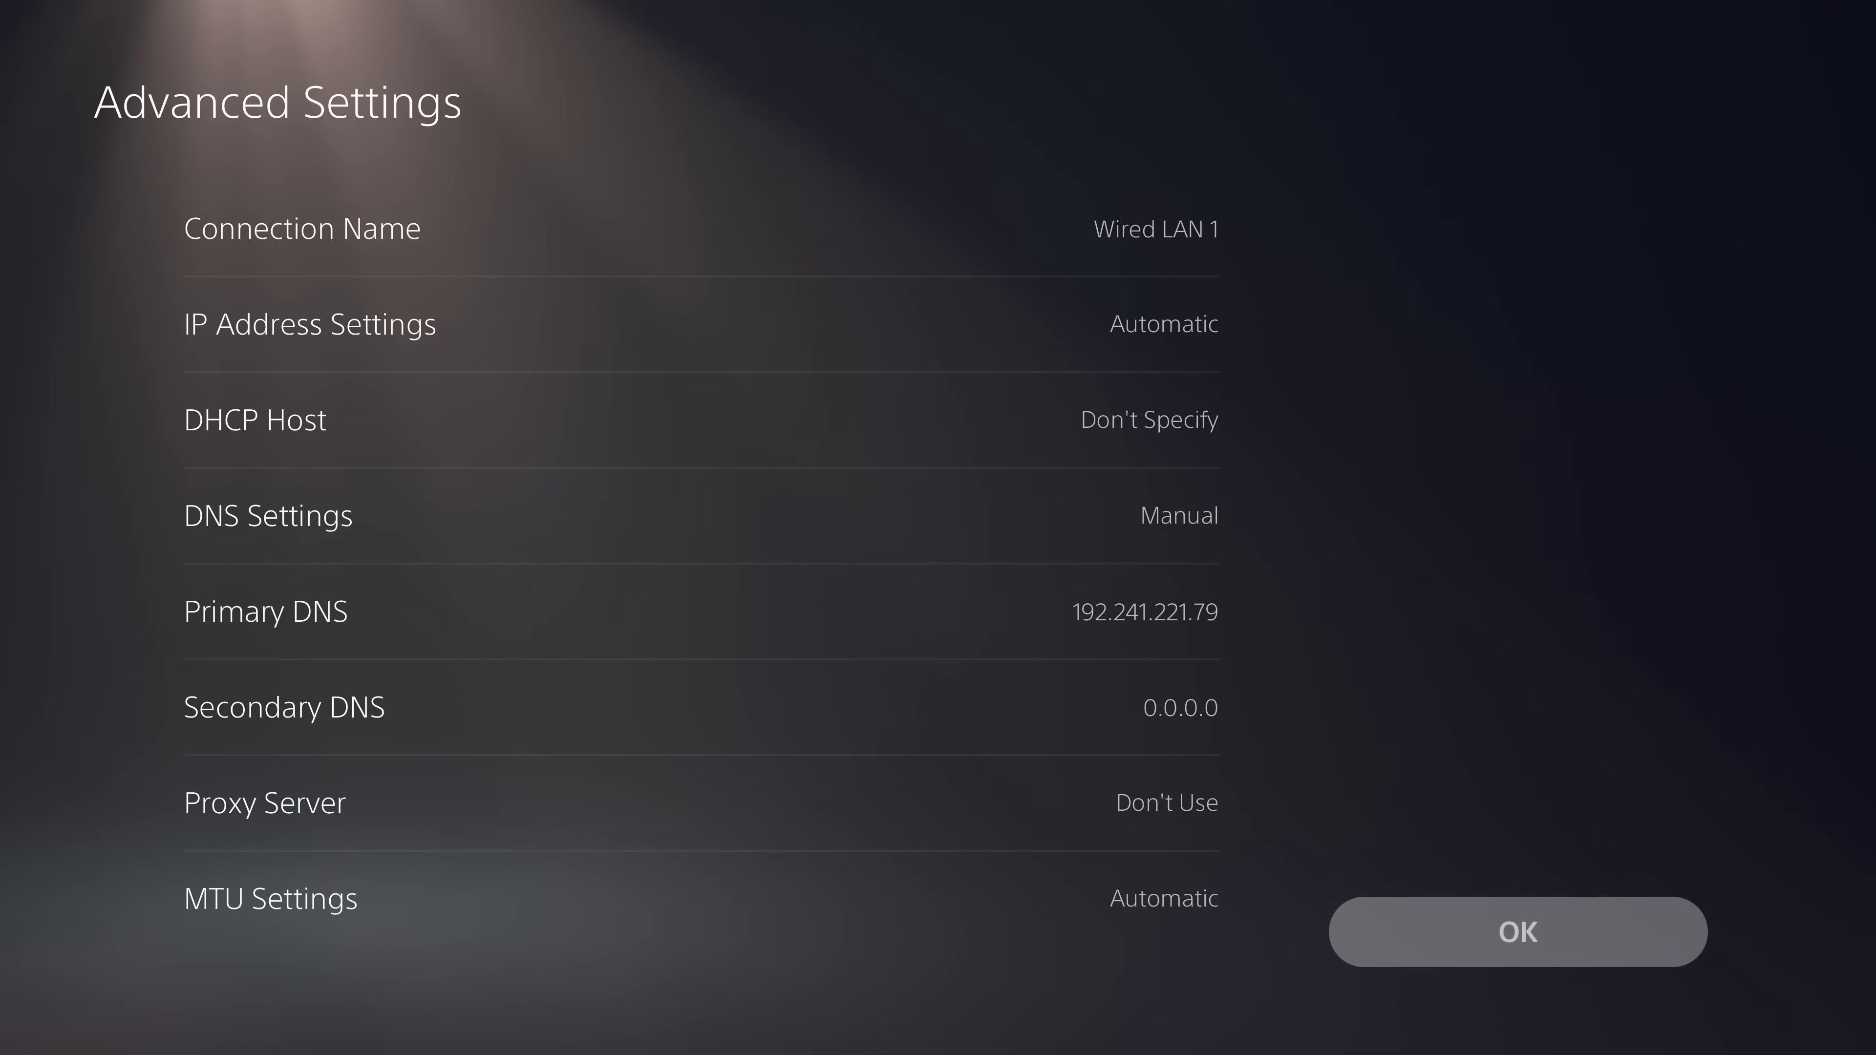
left_click(1516, 932)
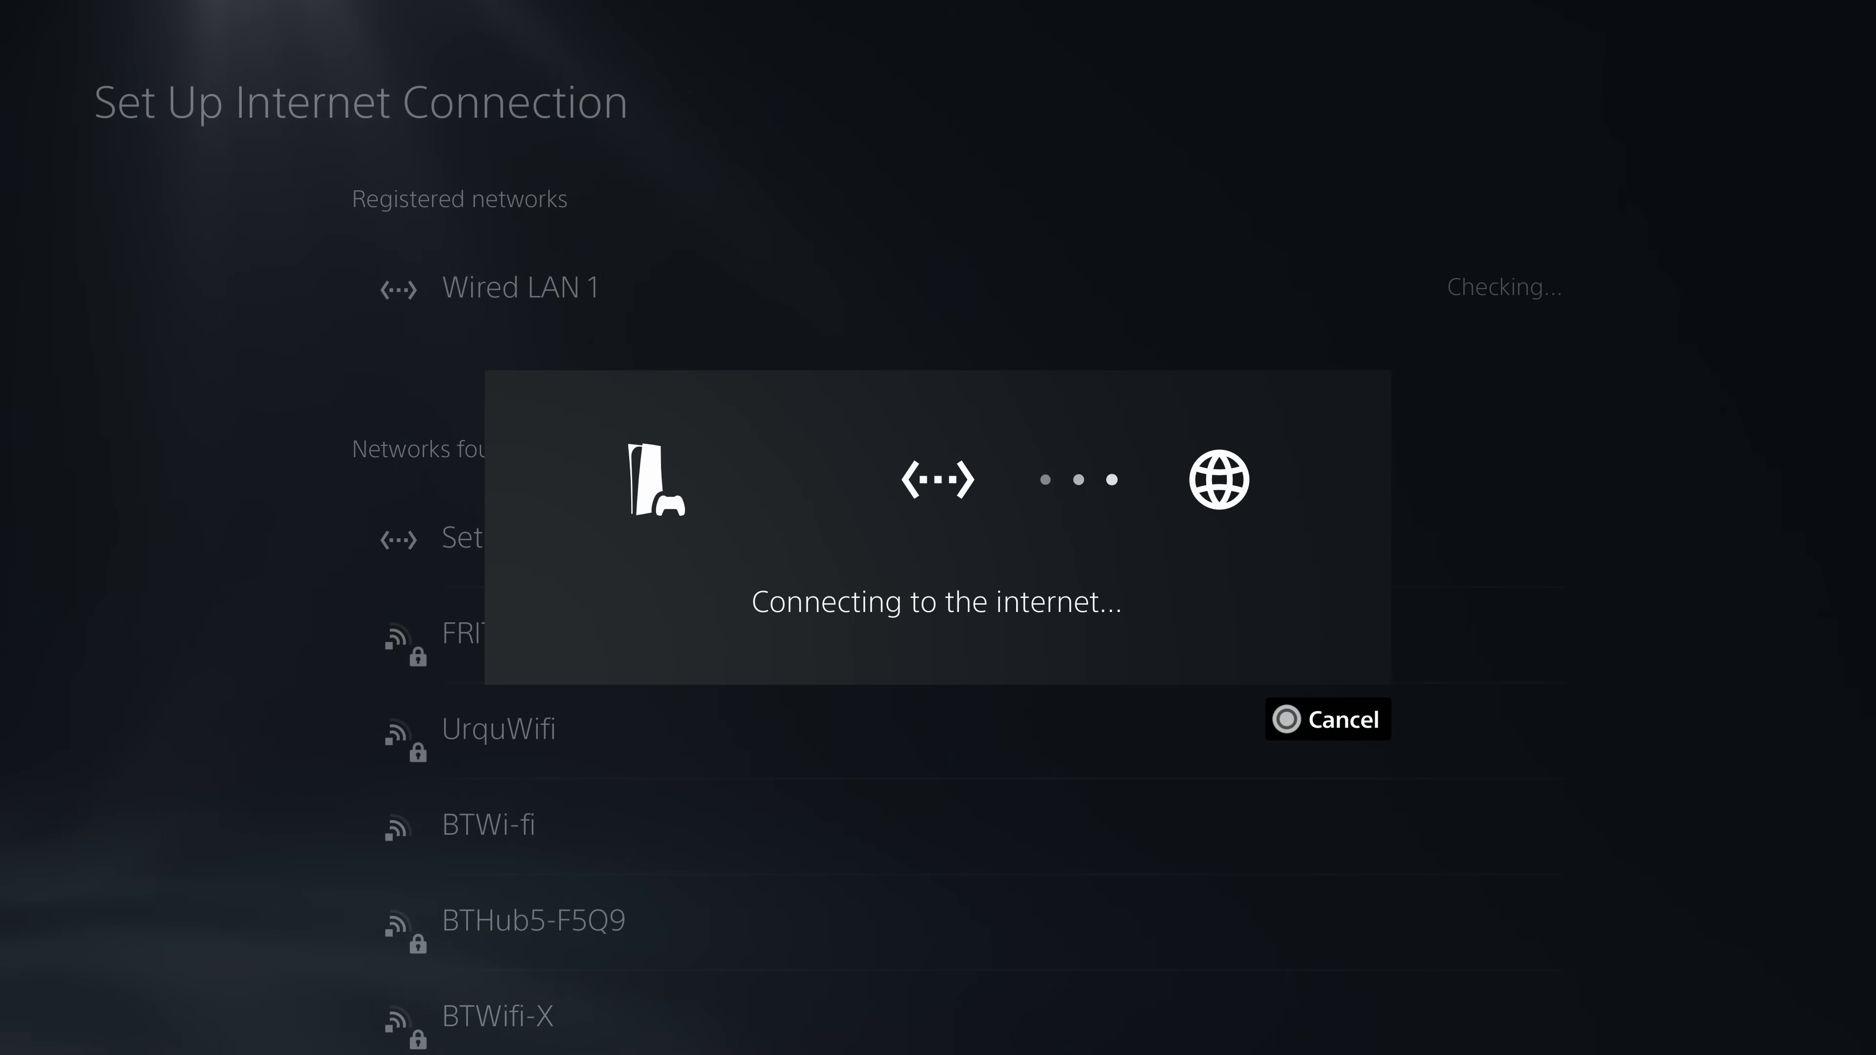
Open the User's Guide and accept the invalid certificate so the Exploit Host page loads
left_click(1326, 719)
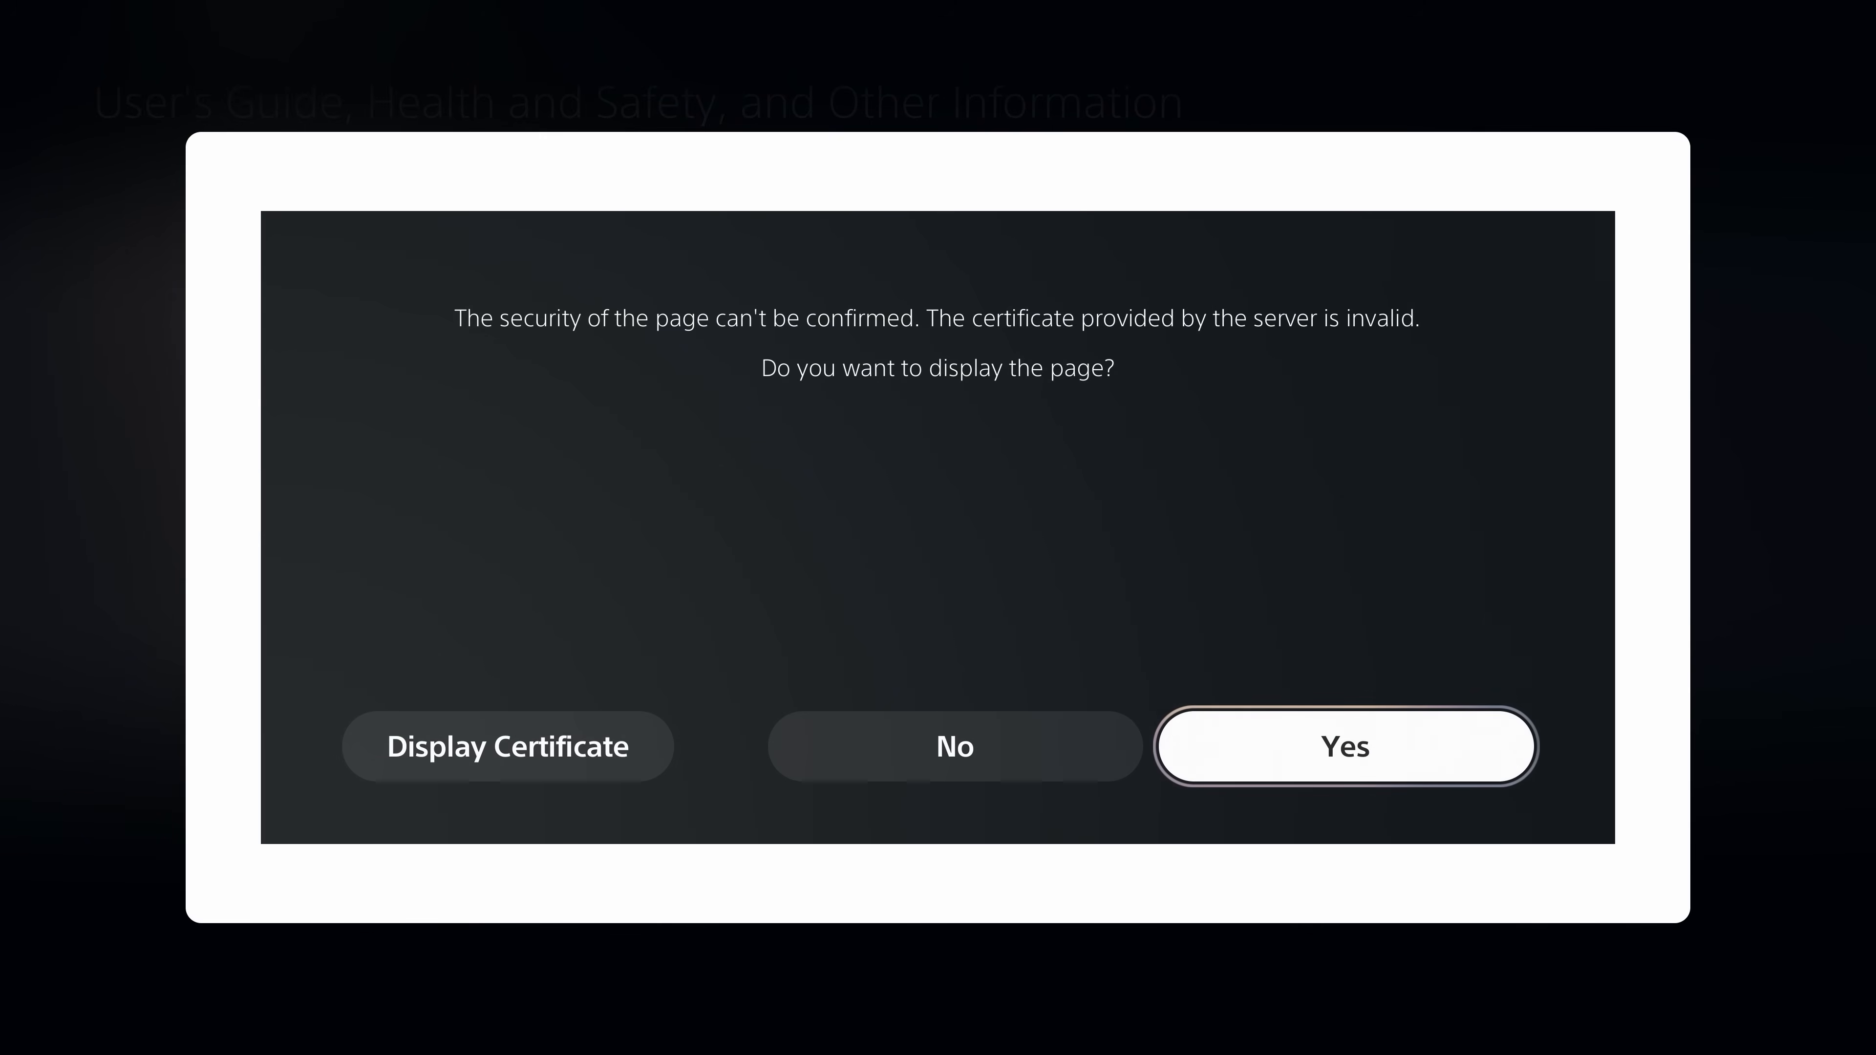
left_click(1344, 747)
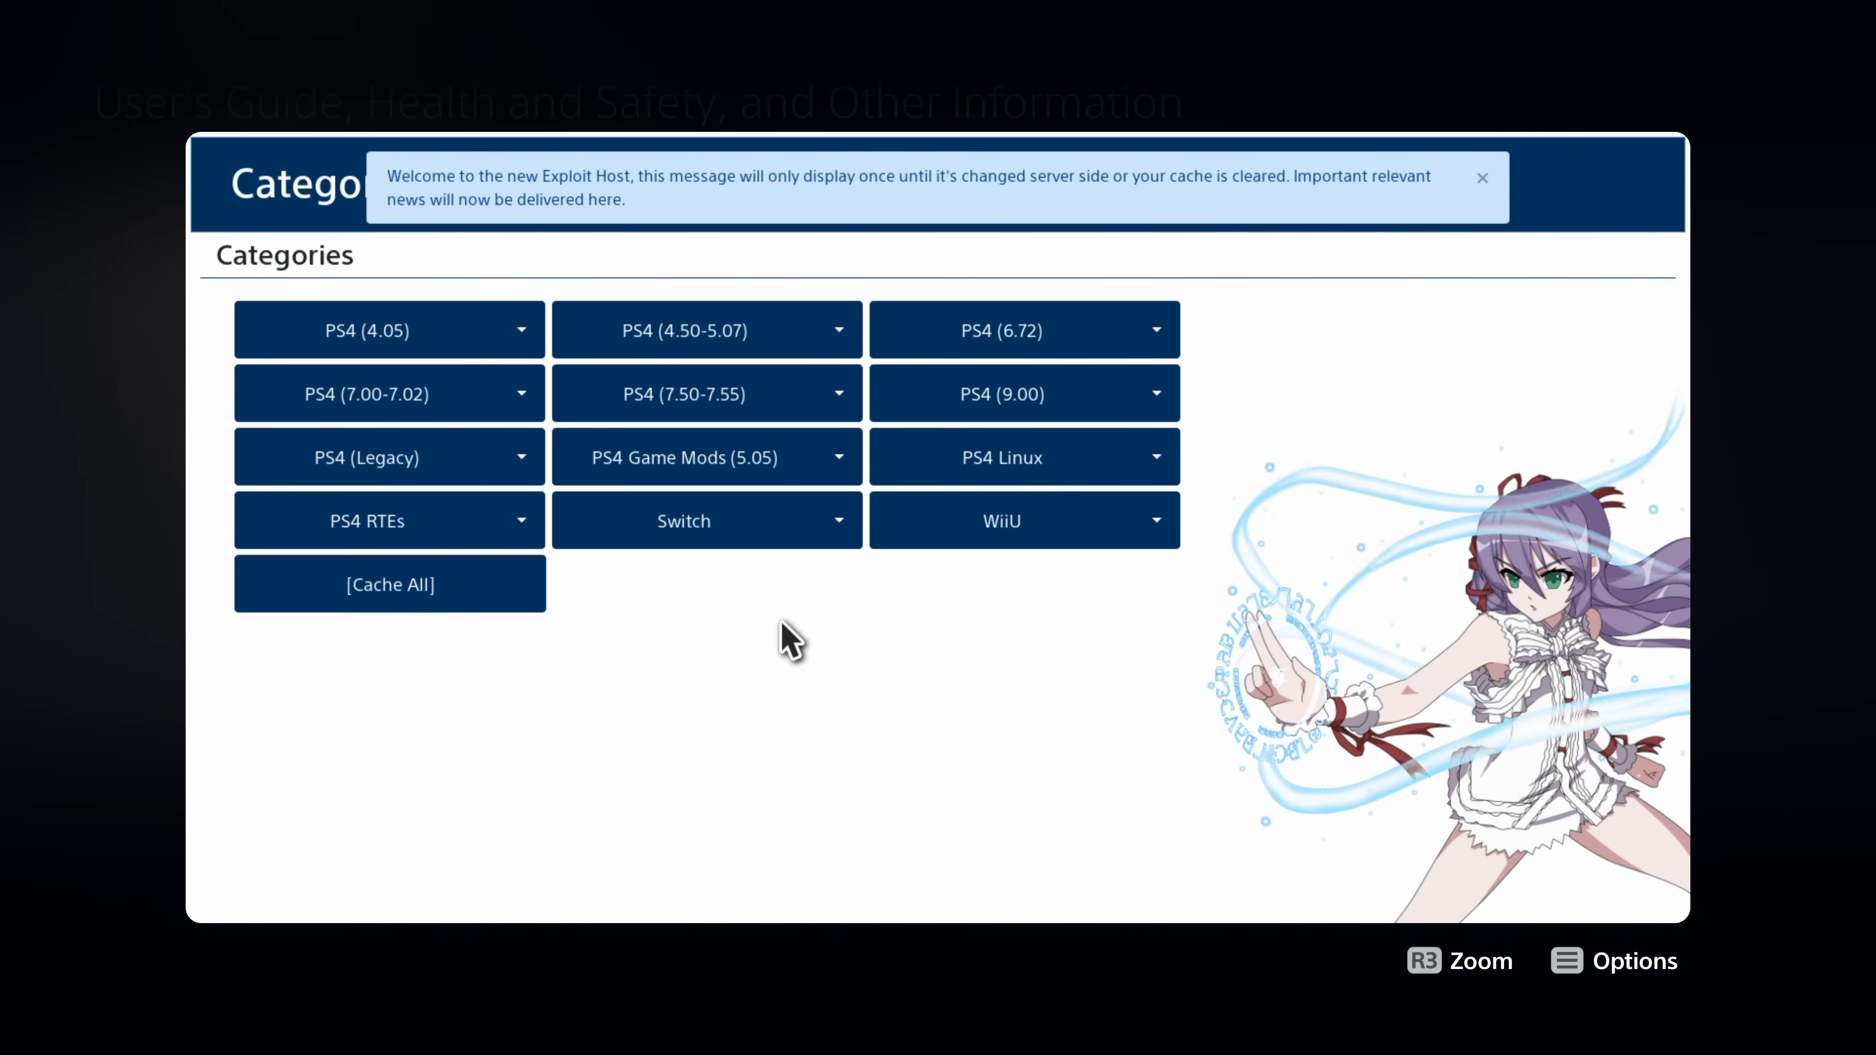
mouse_move(812, 628)
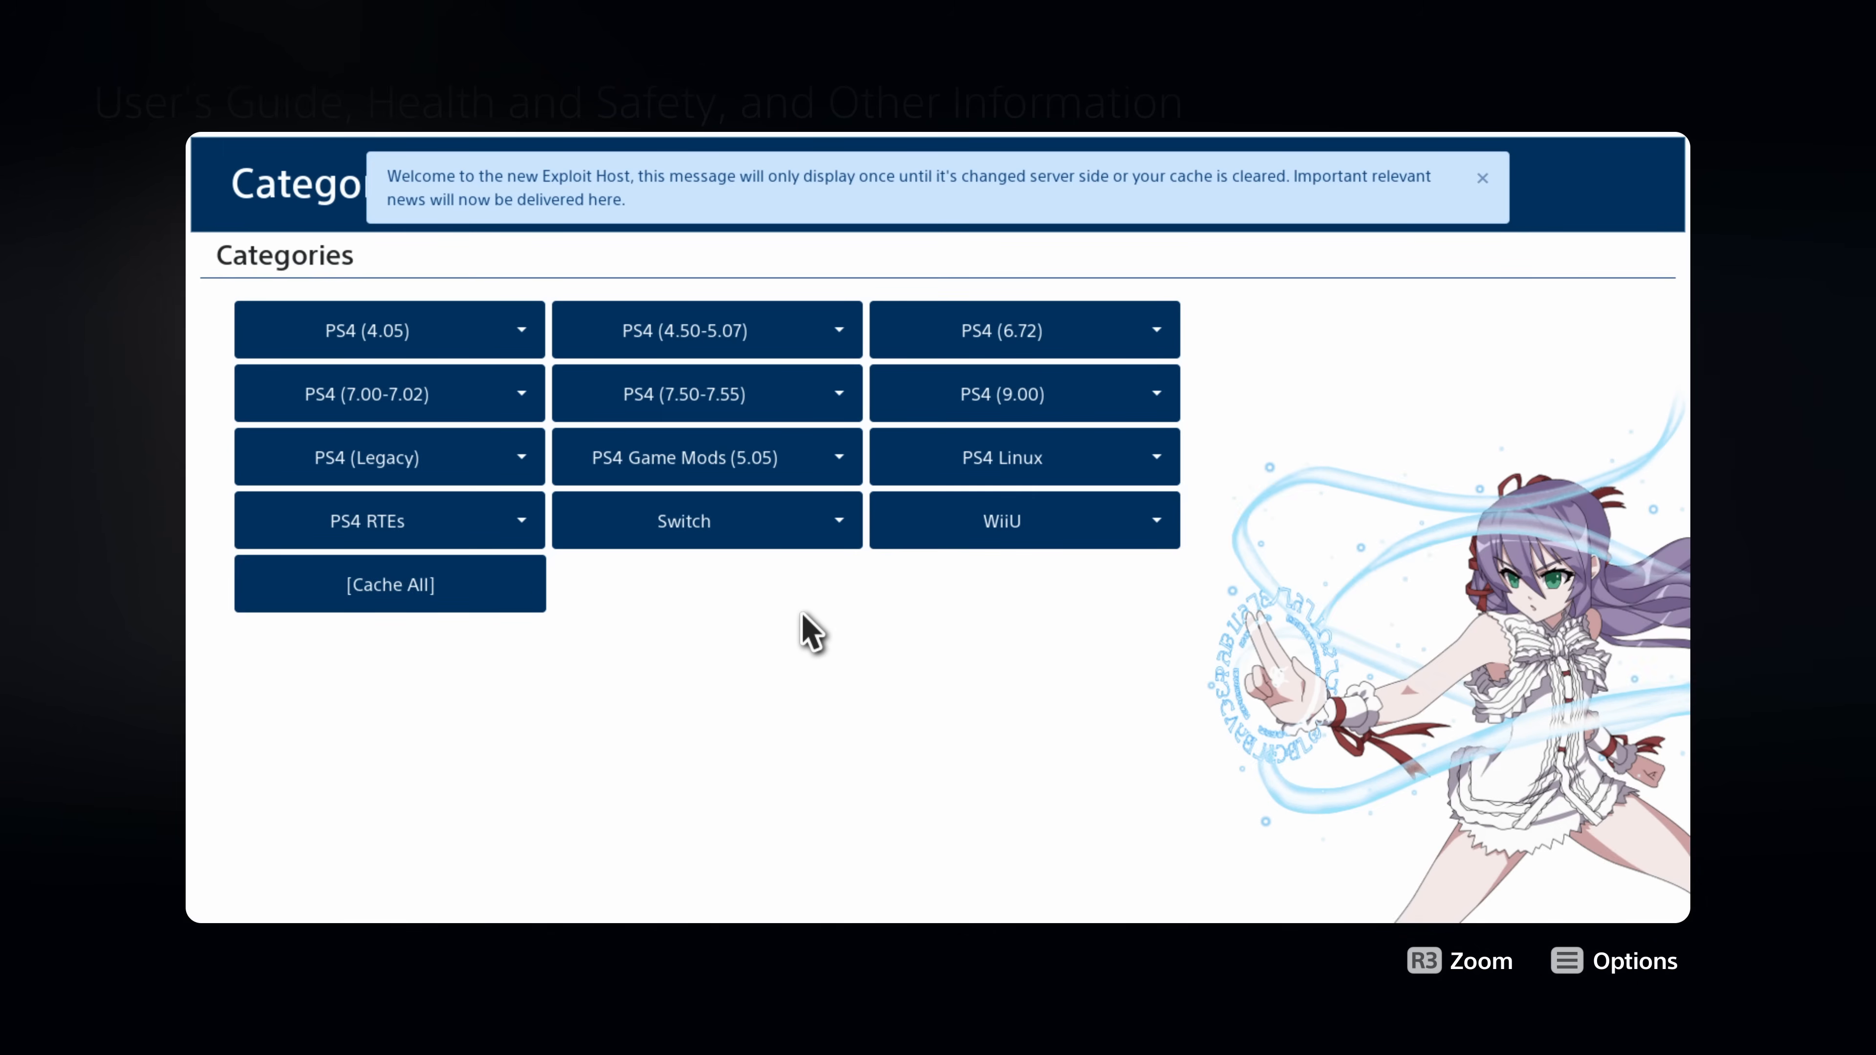
mouse_move(784, 662)
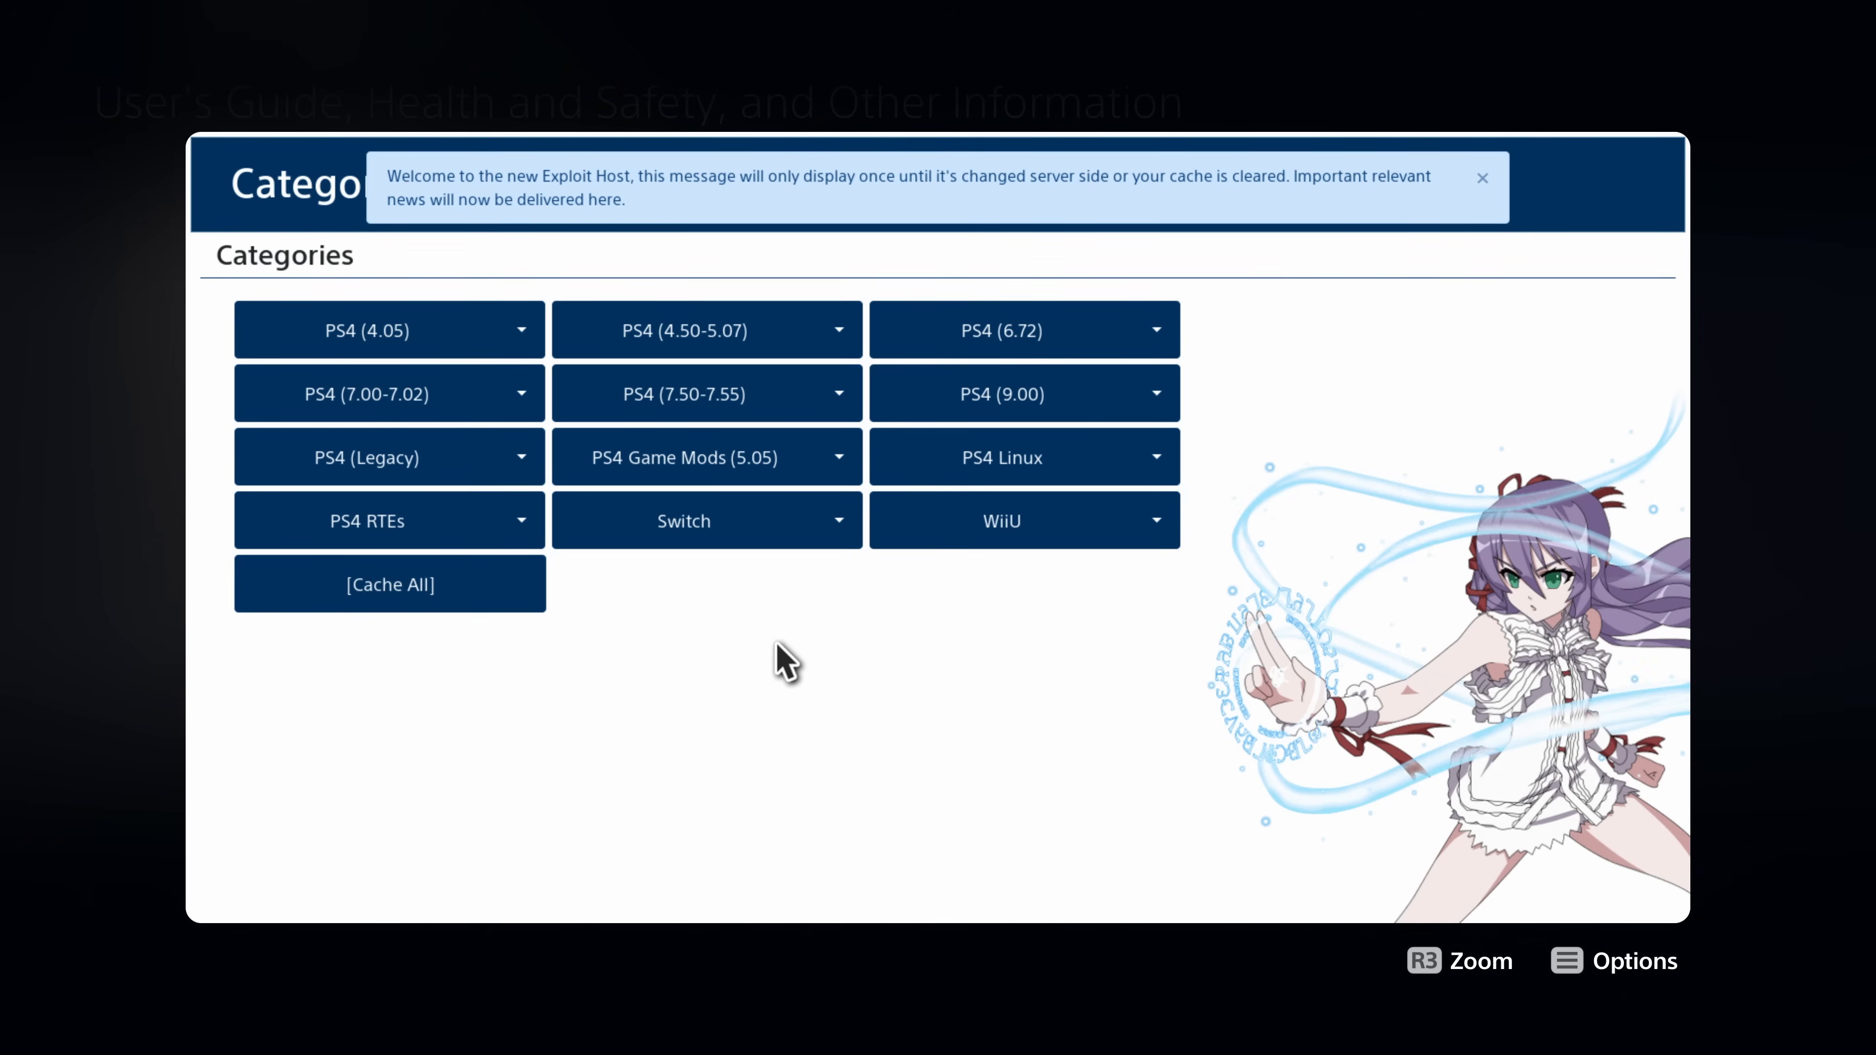
mouse_move(703, 608)
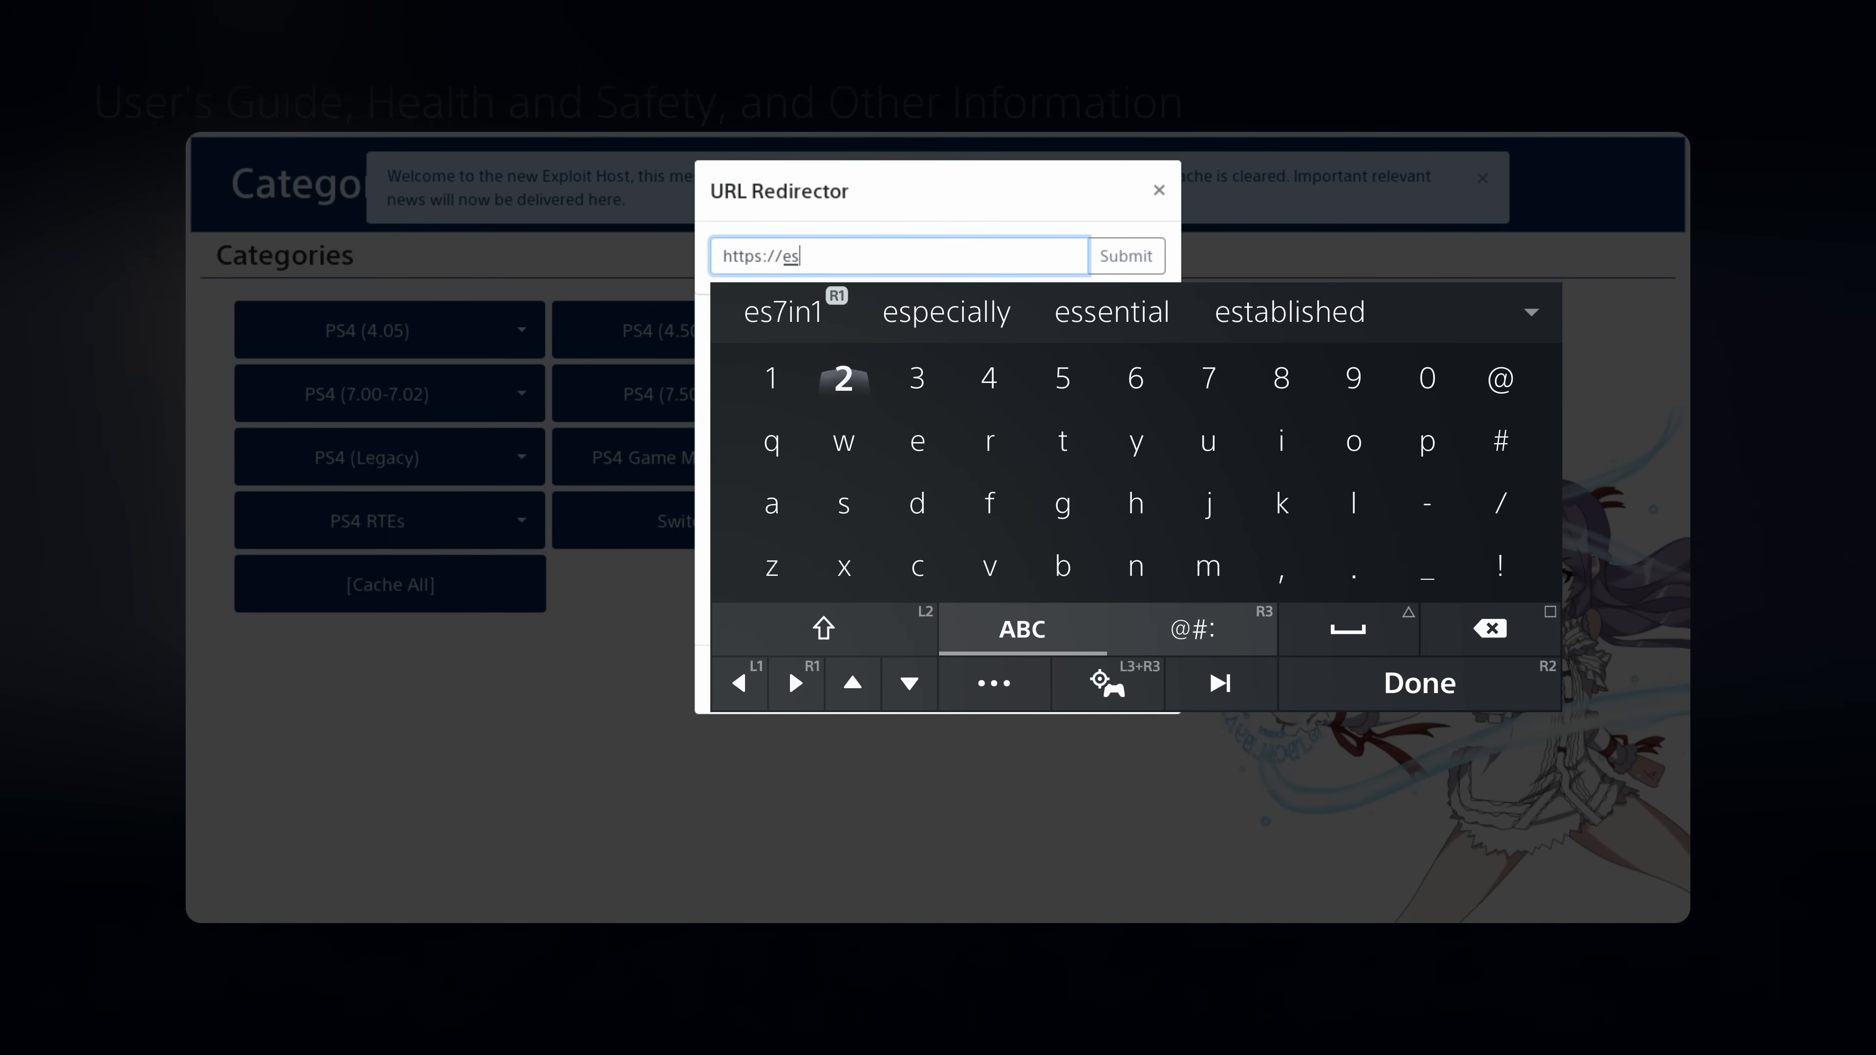
left_click(1419, 683)
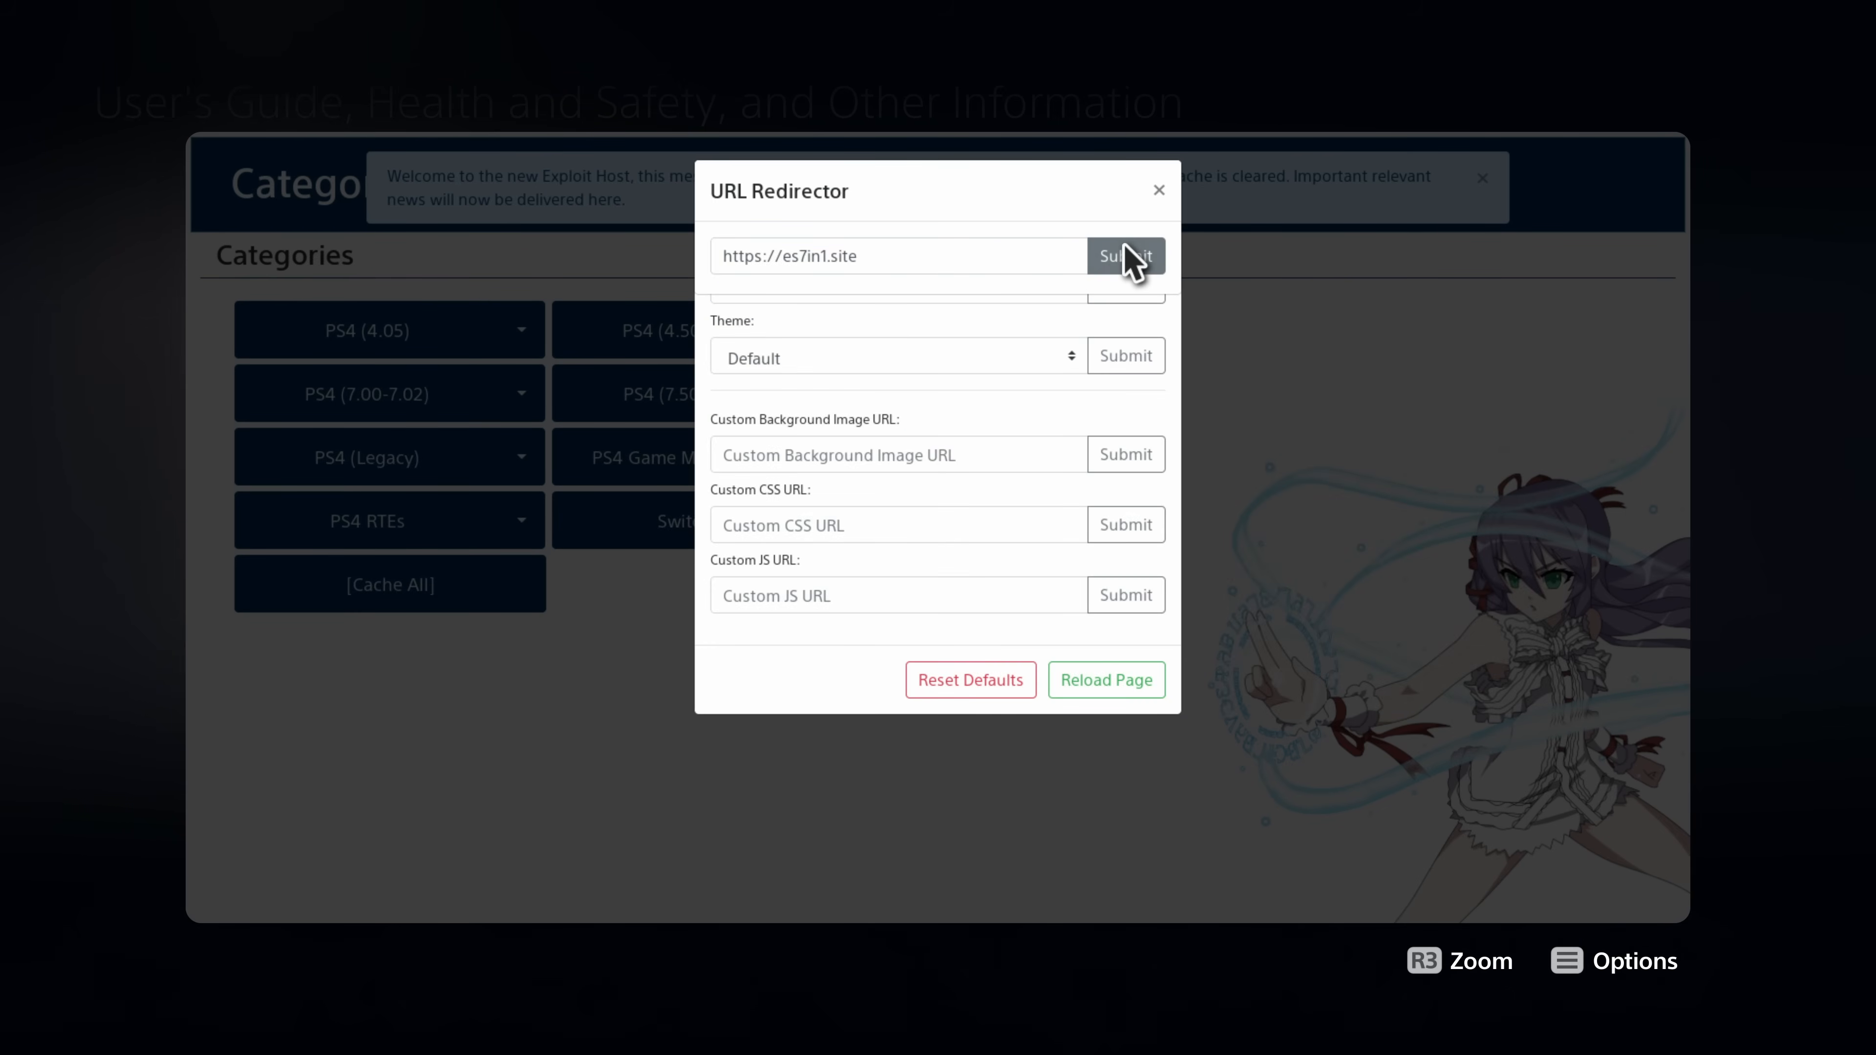
left_click(1124, 255)
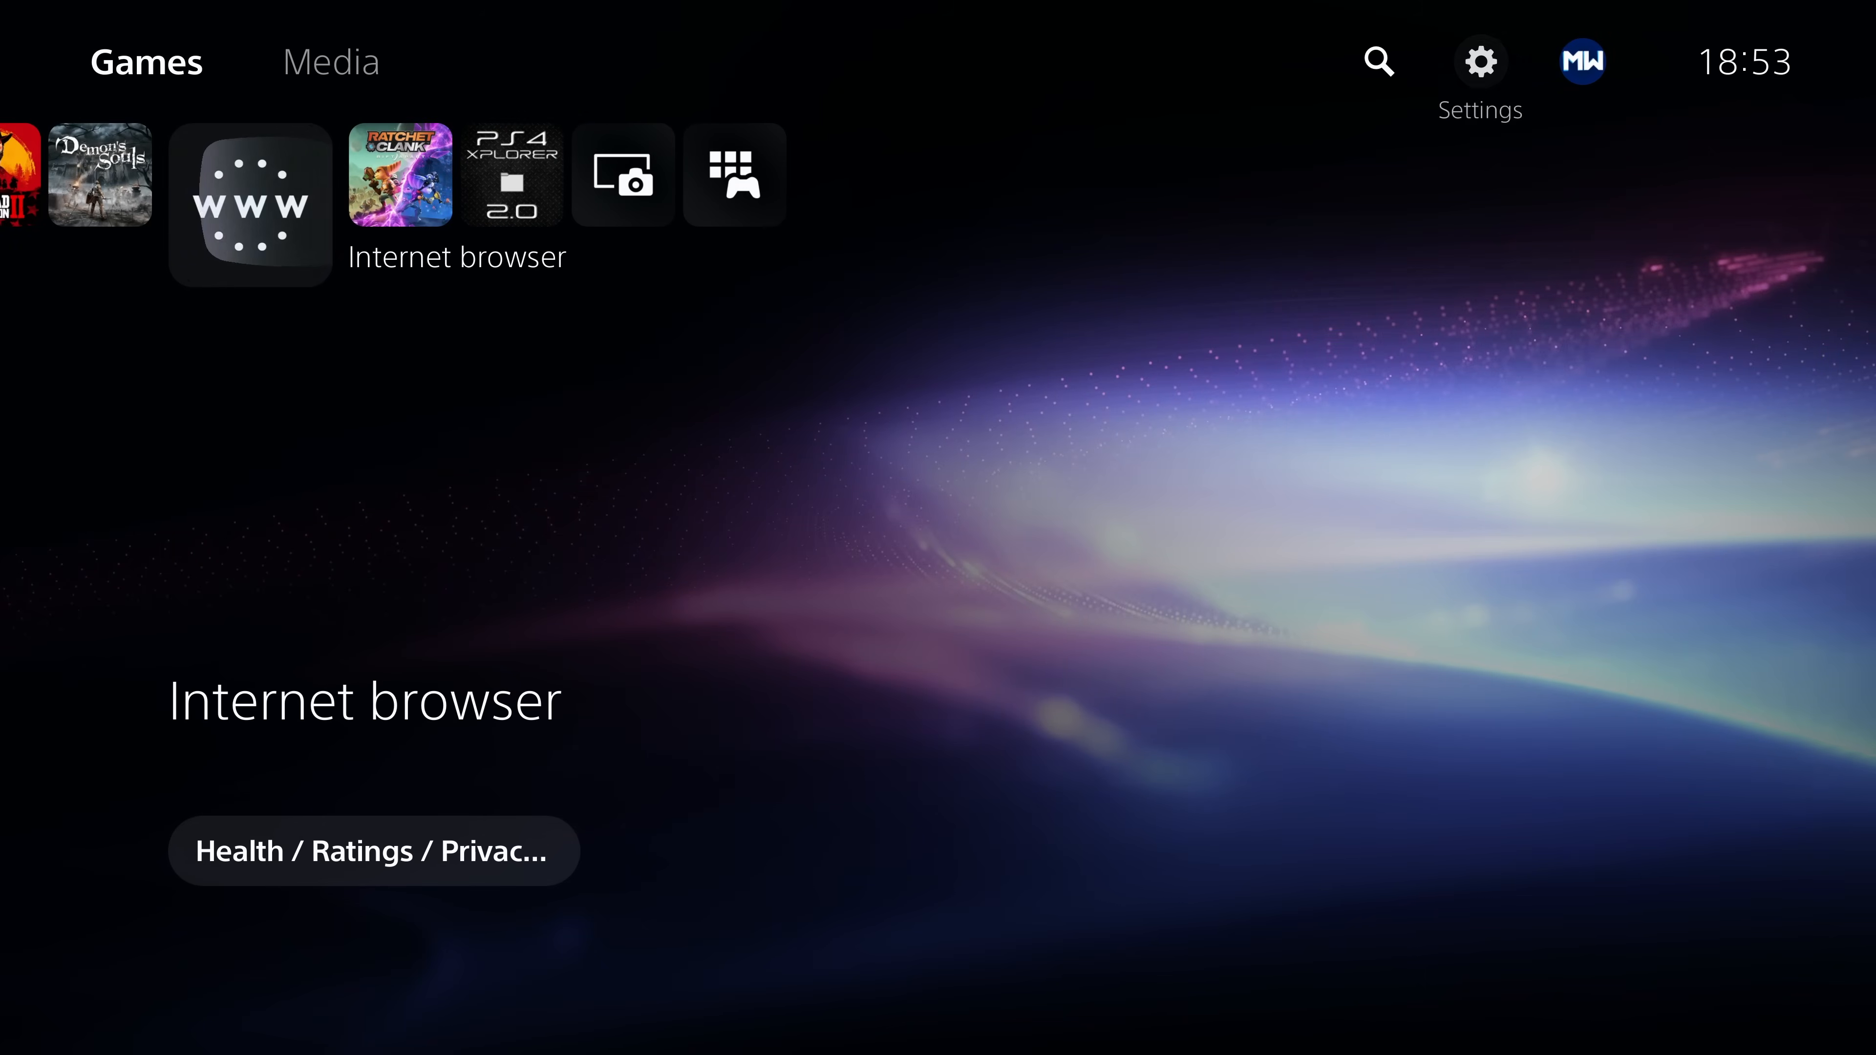
Launch the Internet browser and open the es7in1.site favourite until the Echo Stretch 7in1 page appears
left_click(250, 203)
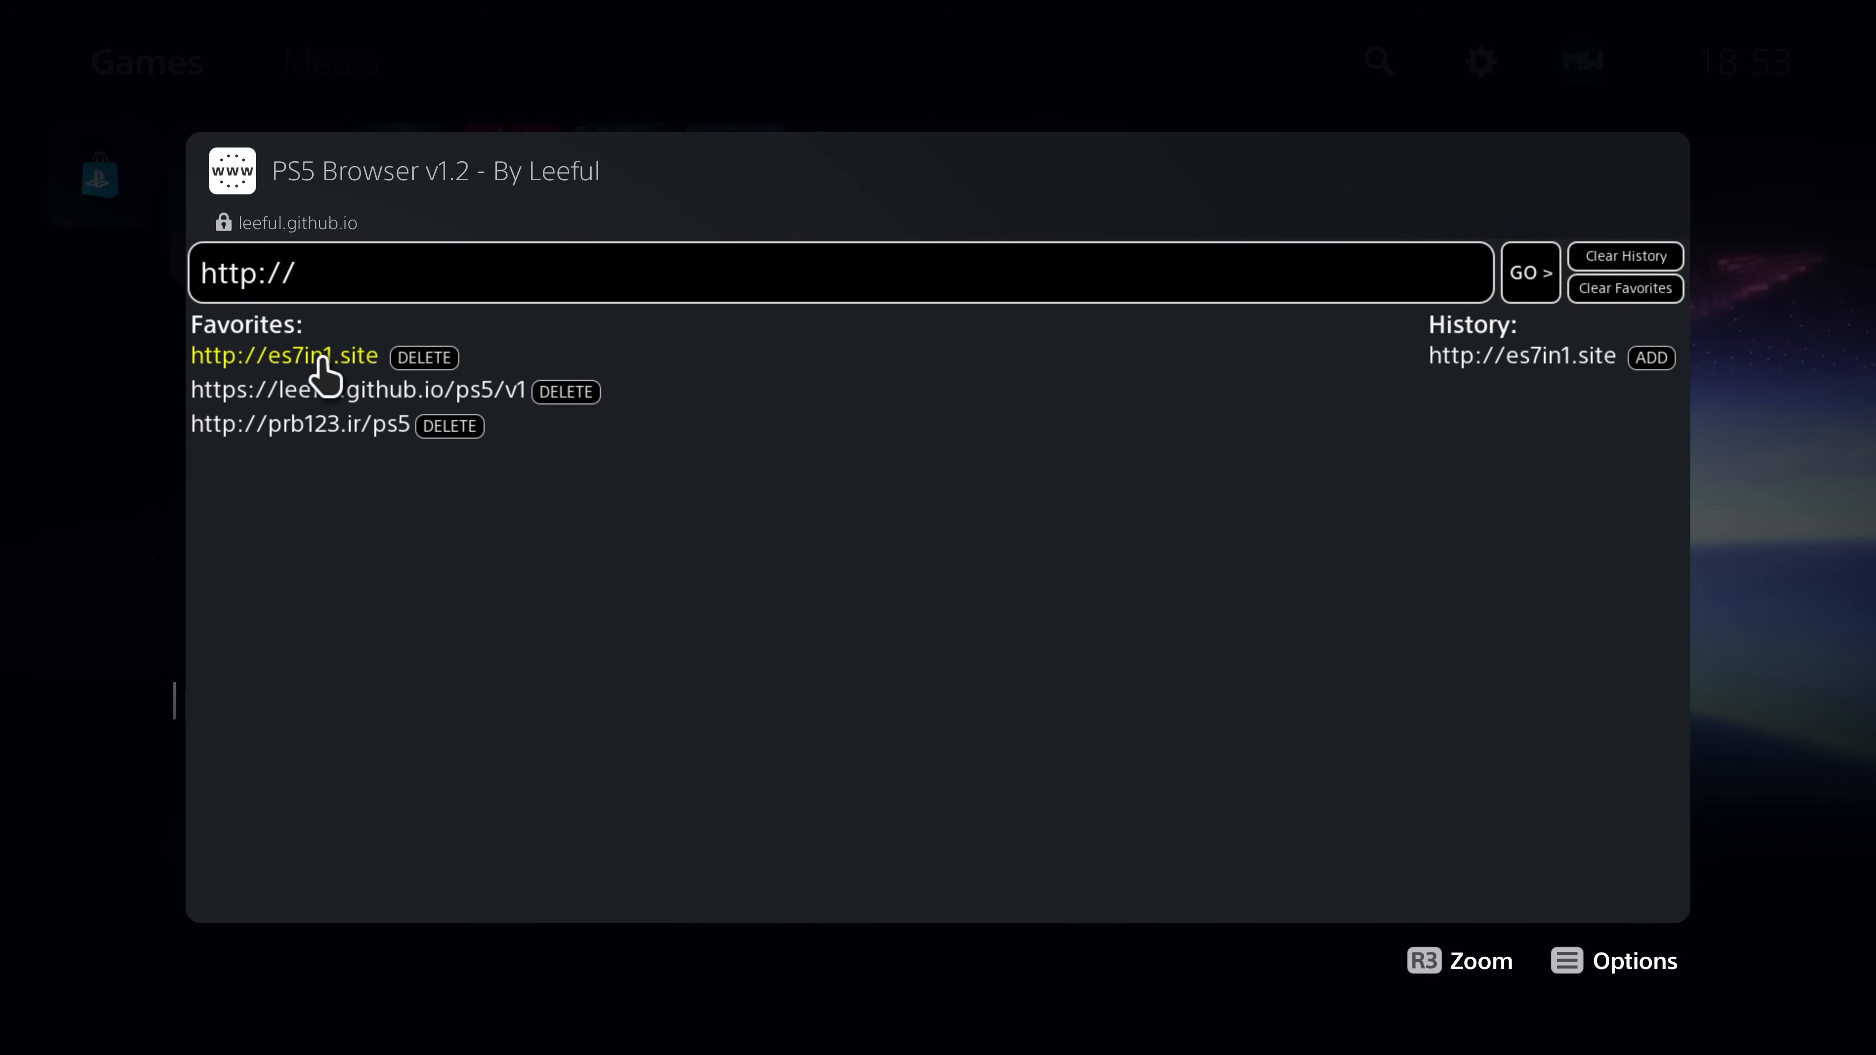
left_click(284, 356)
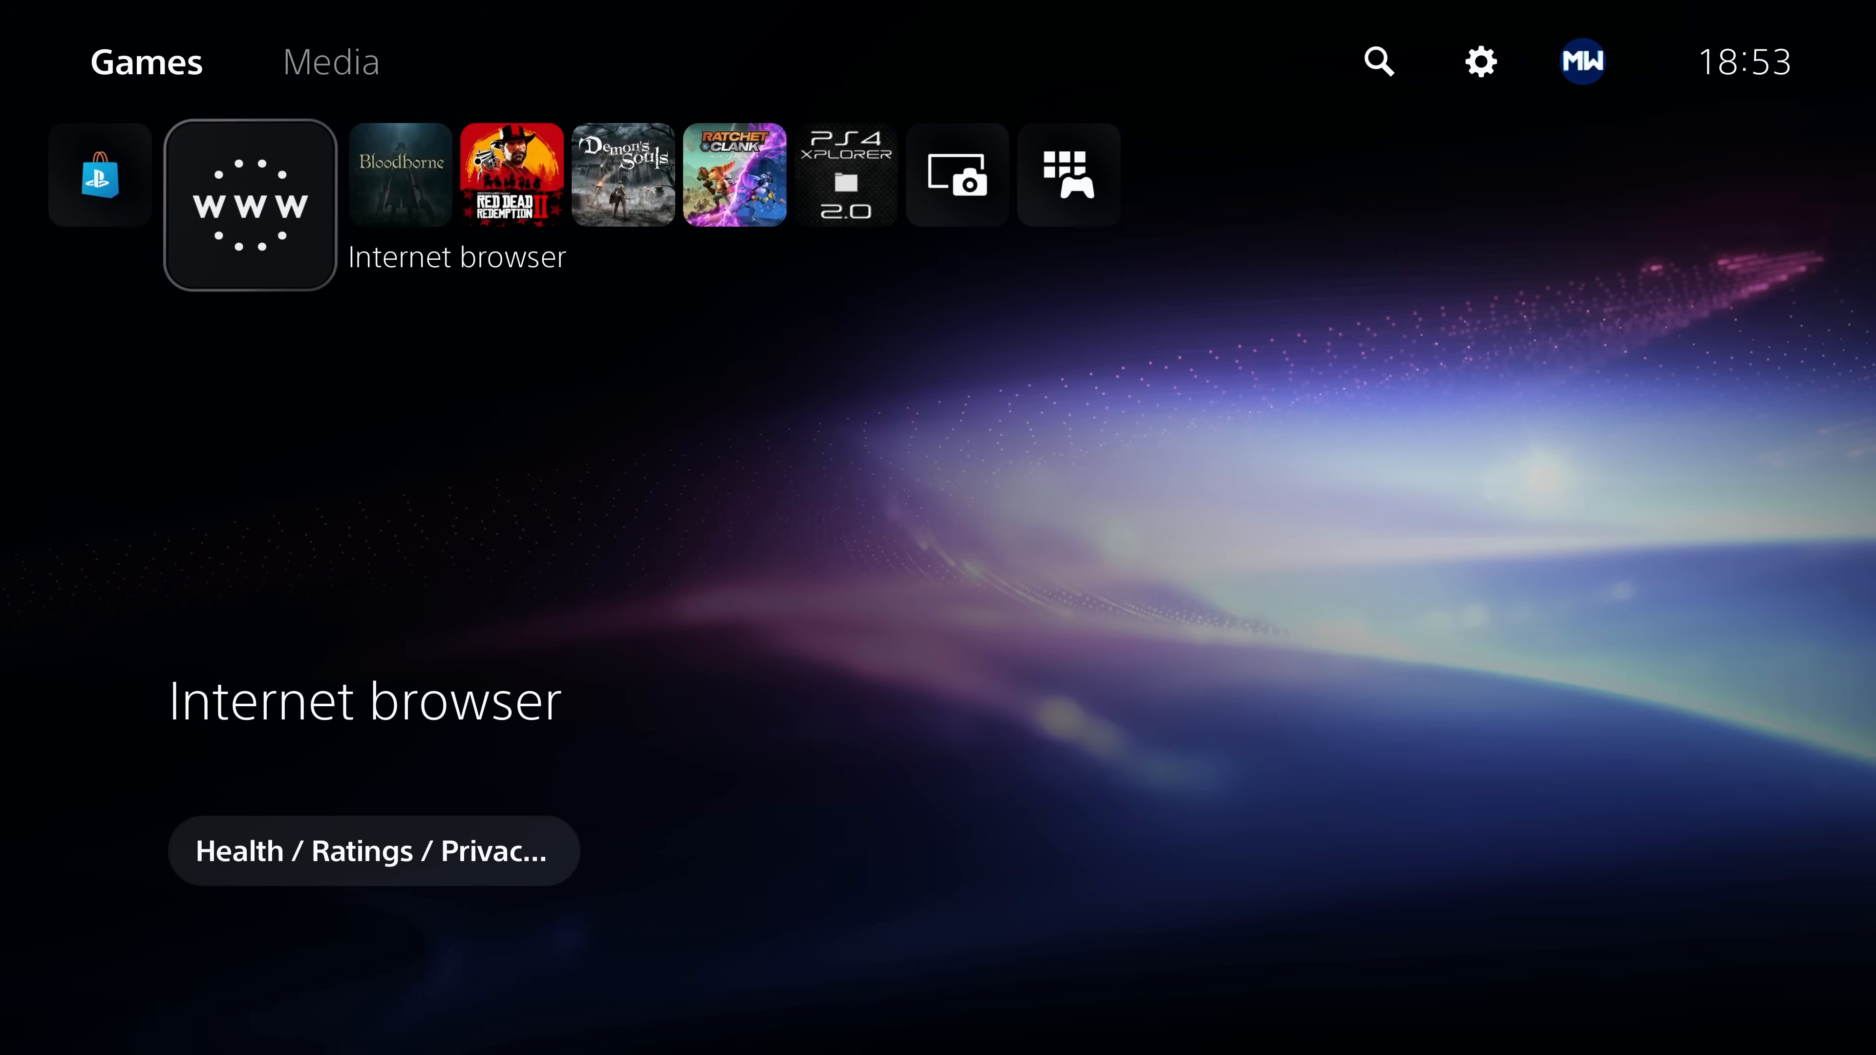
left_click(249, 204)
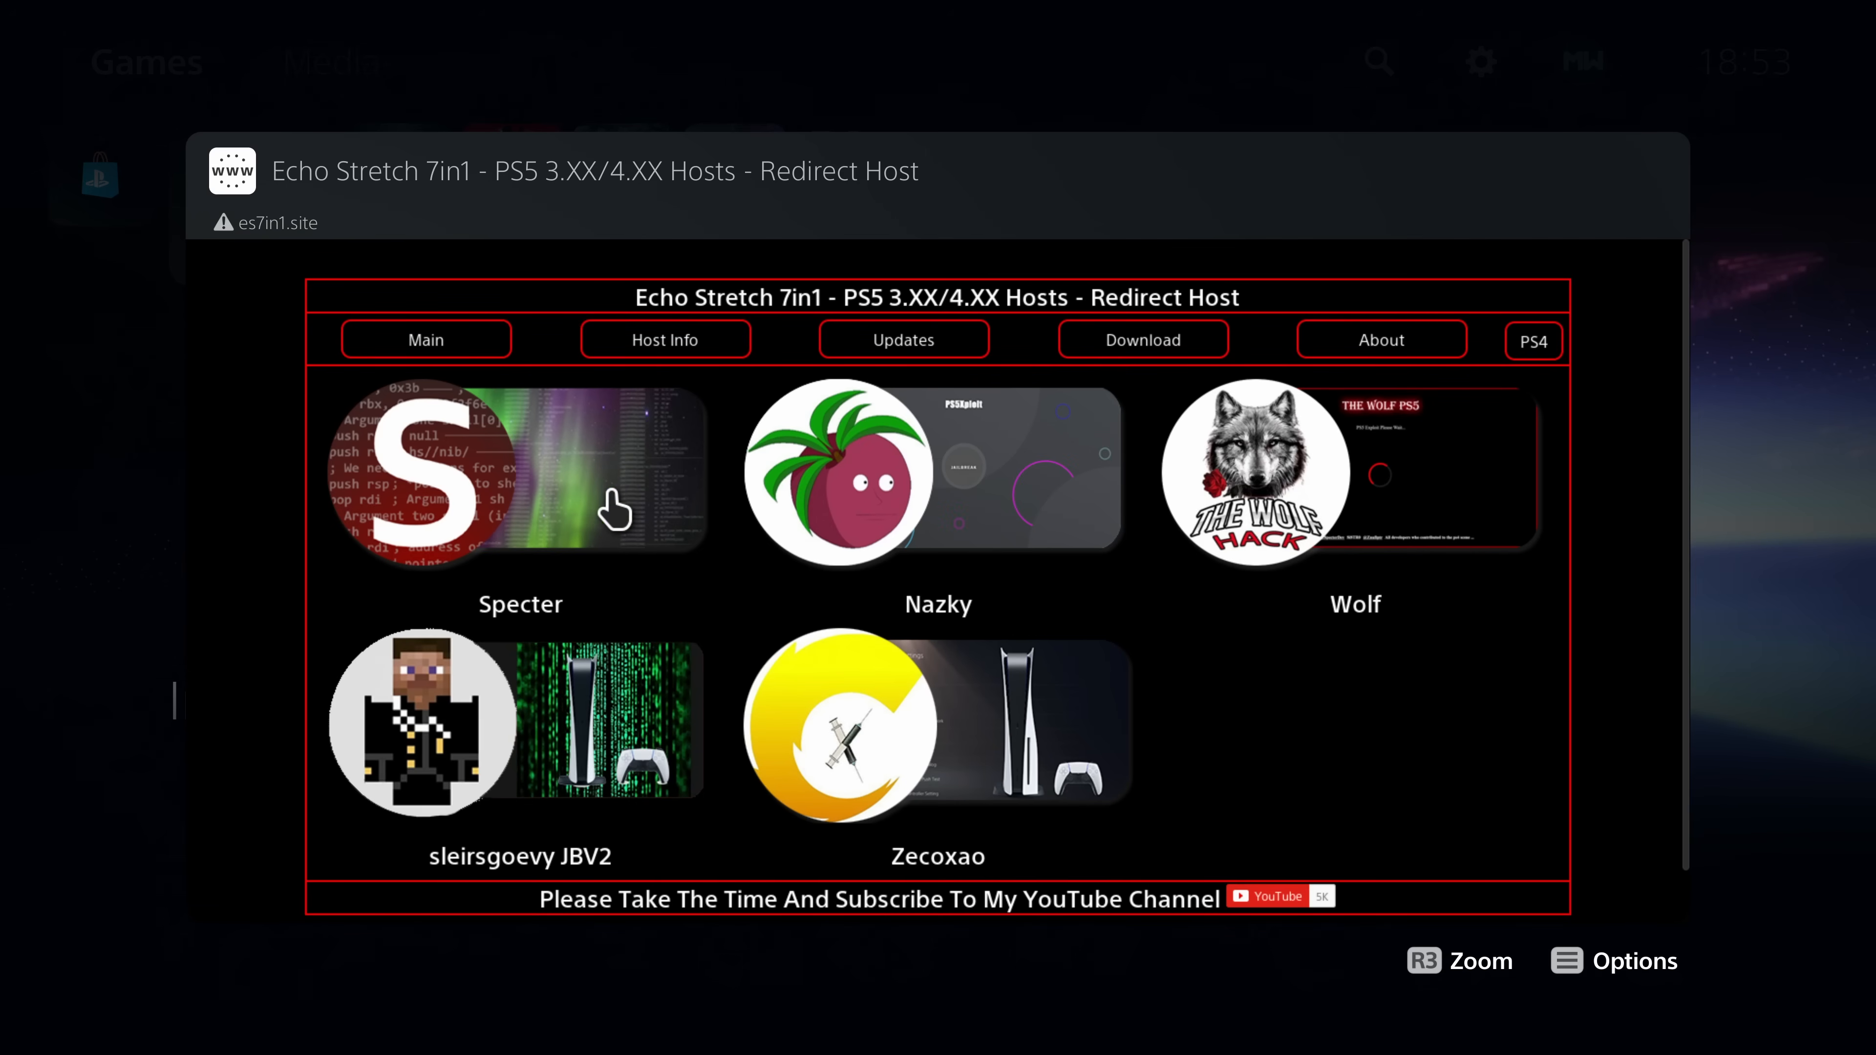
mouse_move(537, 526)
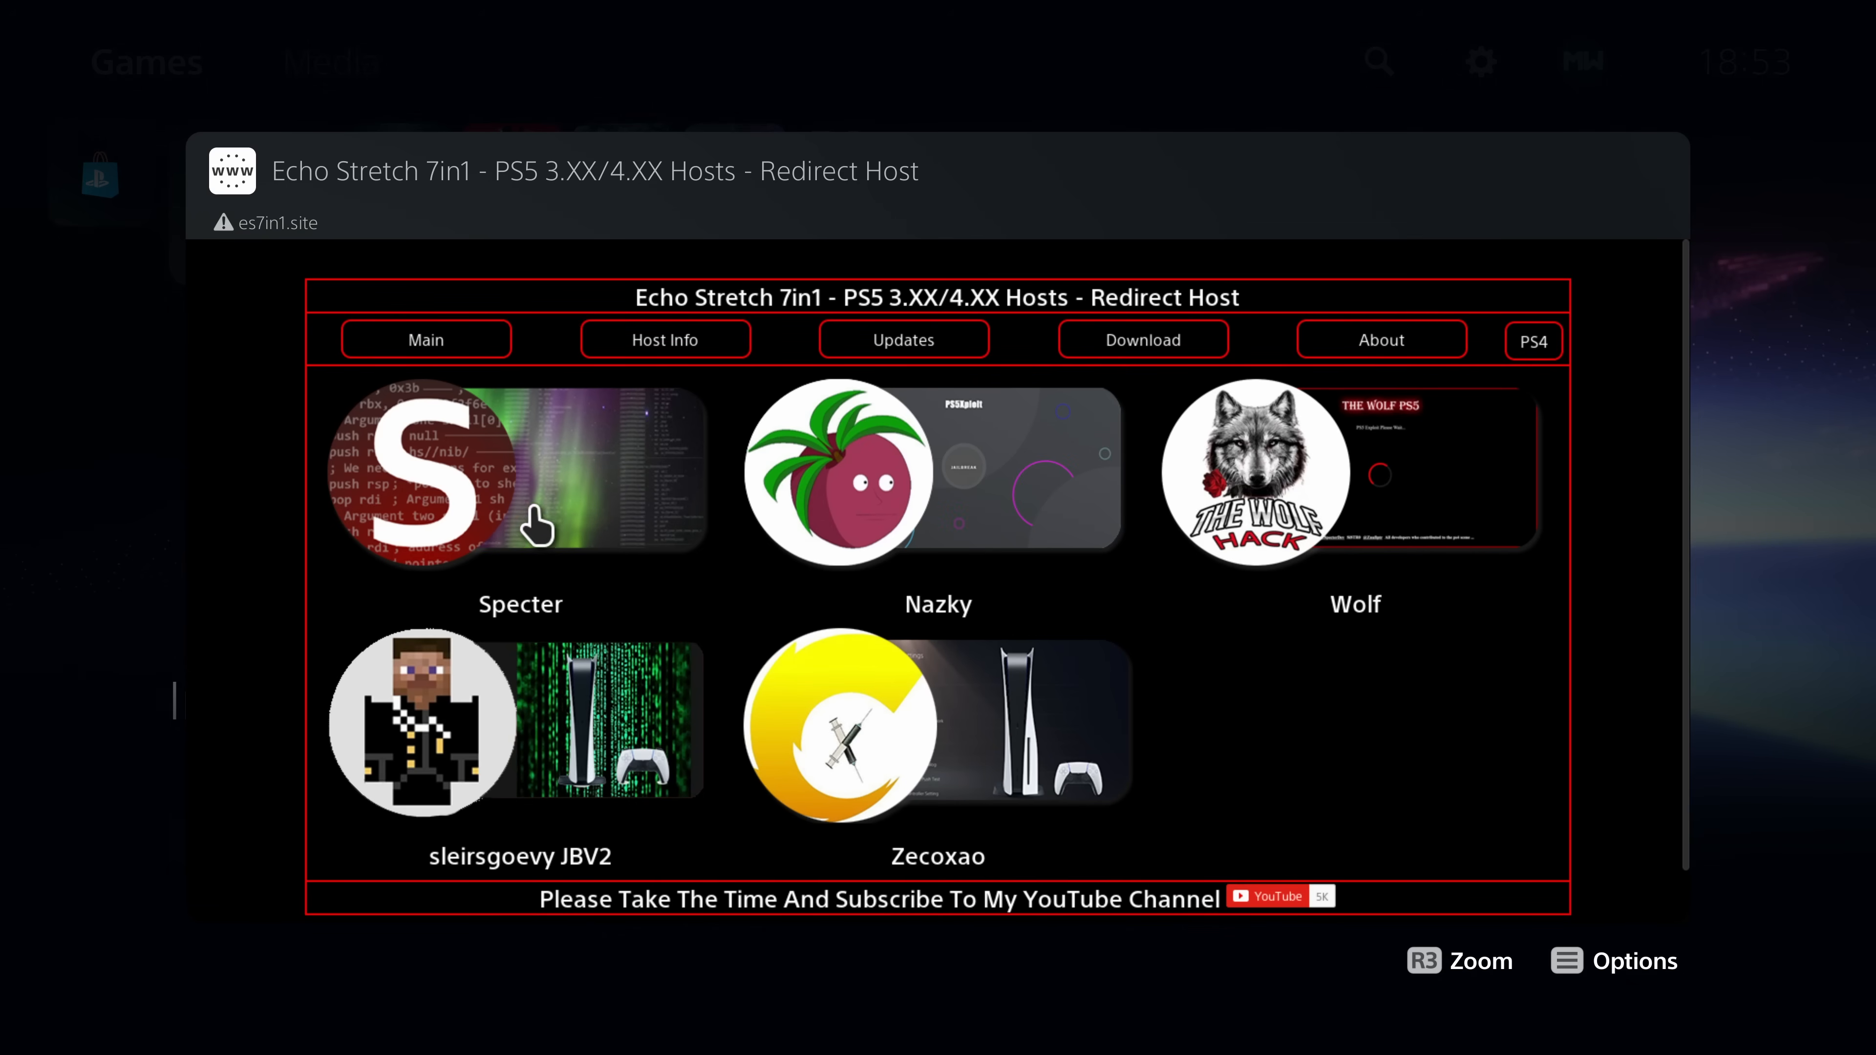
Run the Specter host's PS5 Kernel Exploit and confirm, reaching the ELF loader on port 9020
left_click(479, 479)
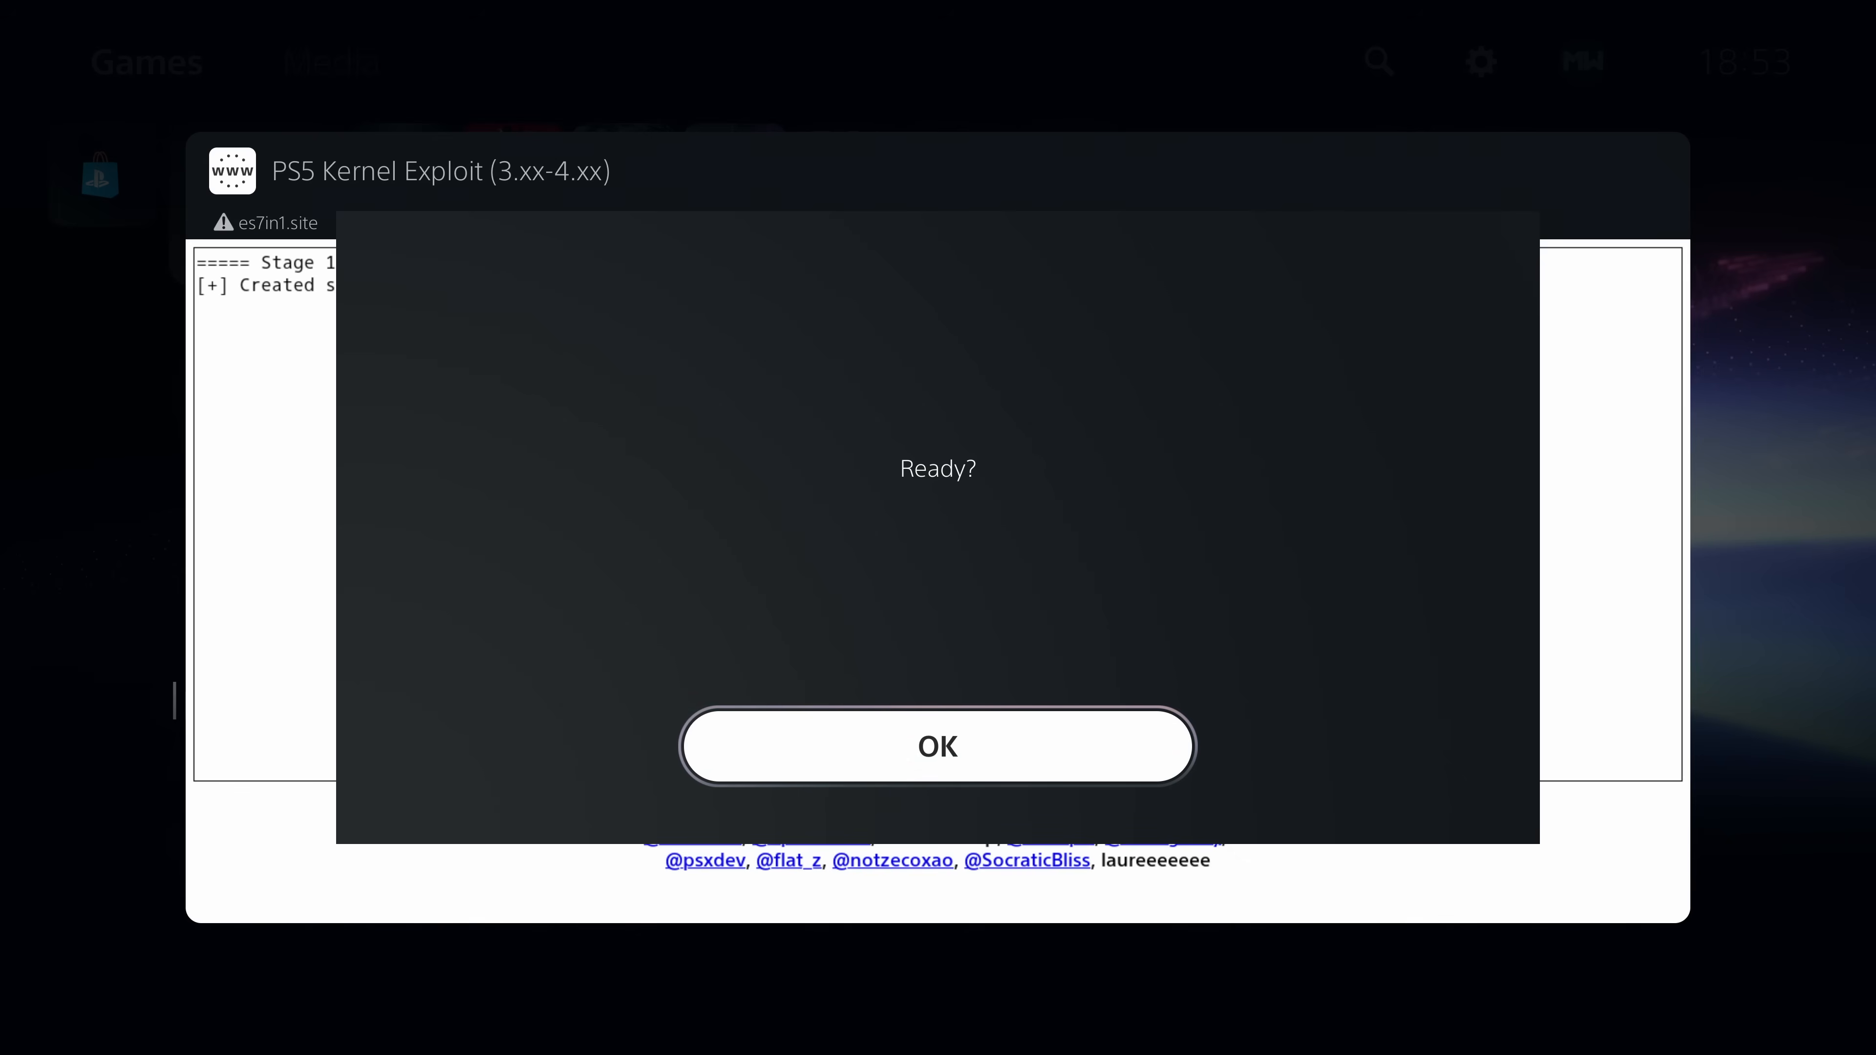
left_click(937, 746)
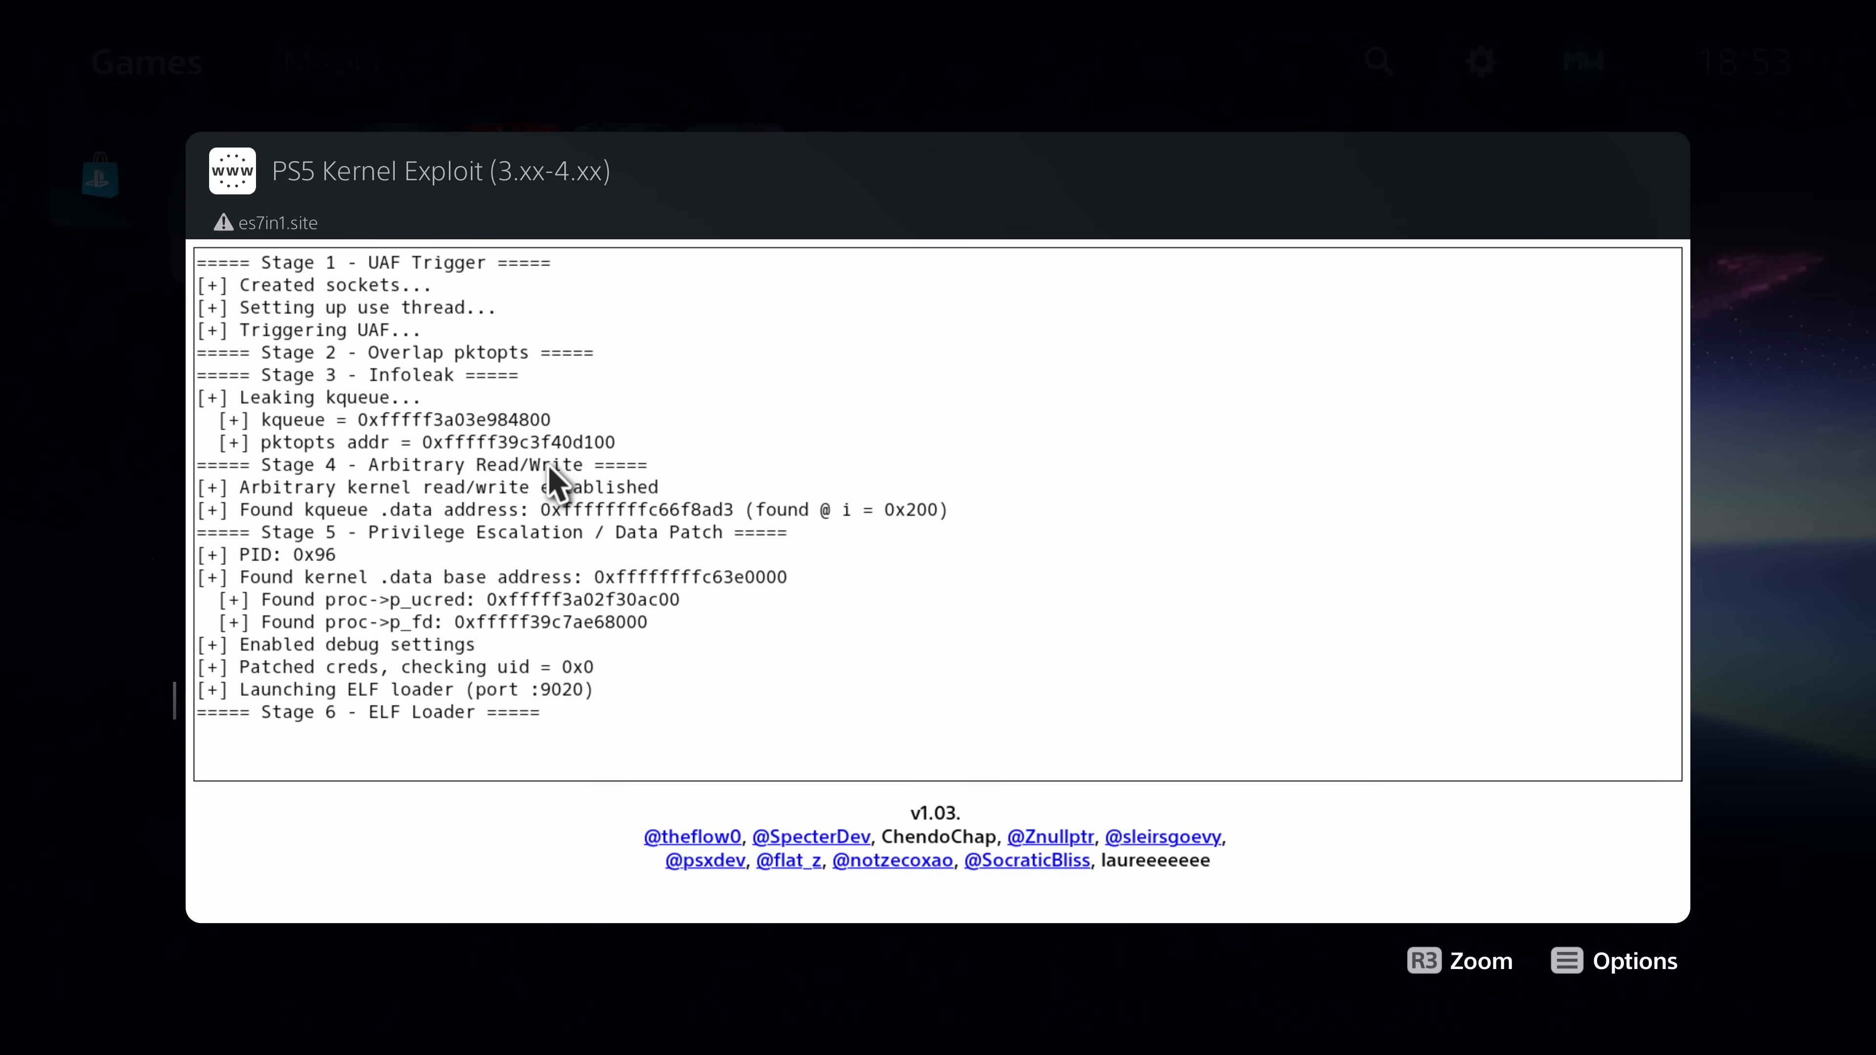
mouse_move(243, 705)
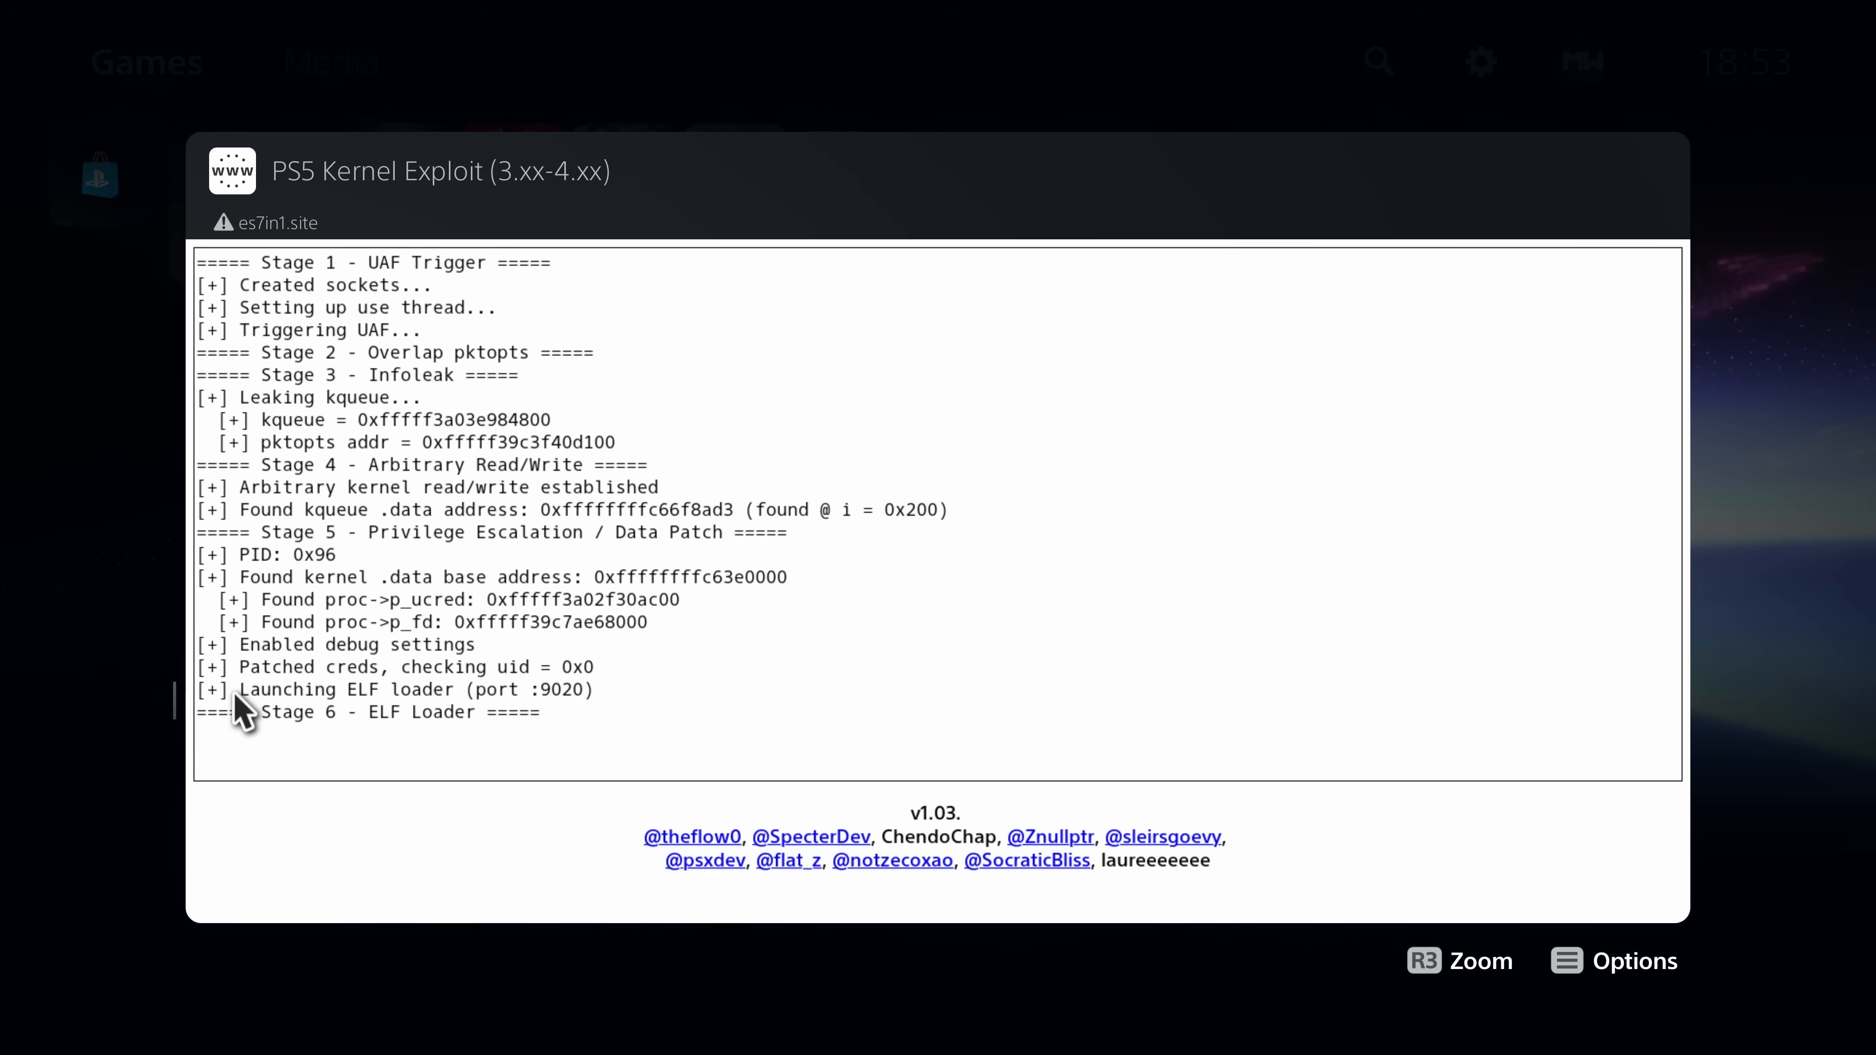
mouse_move(591, 706)
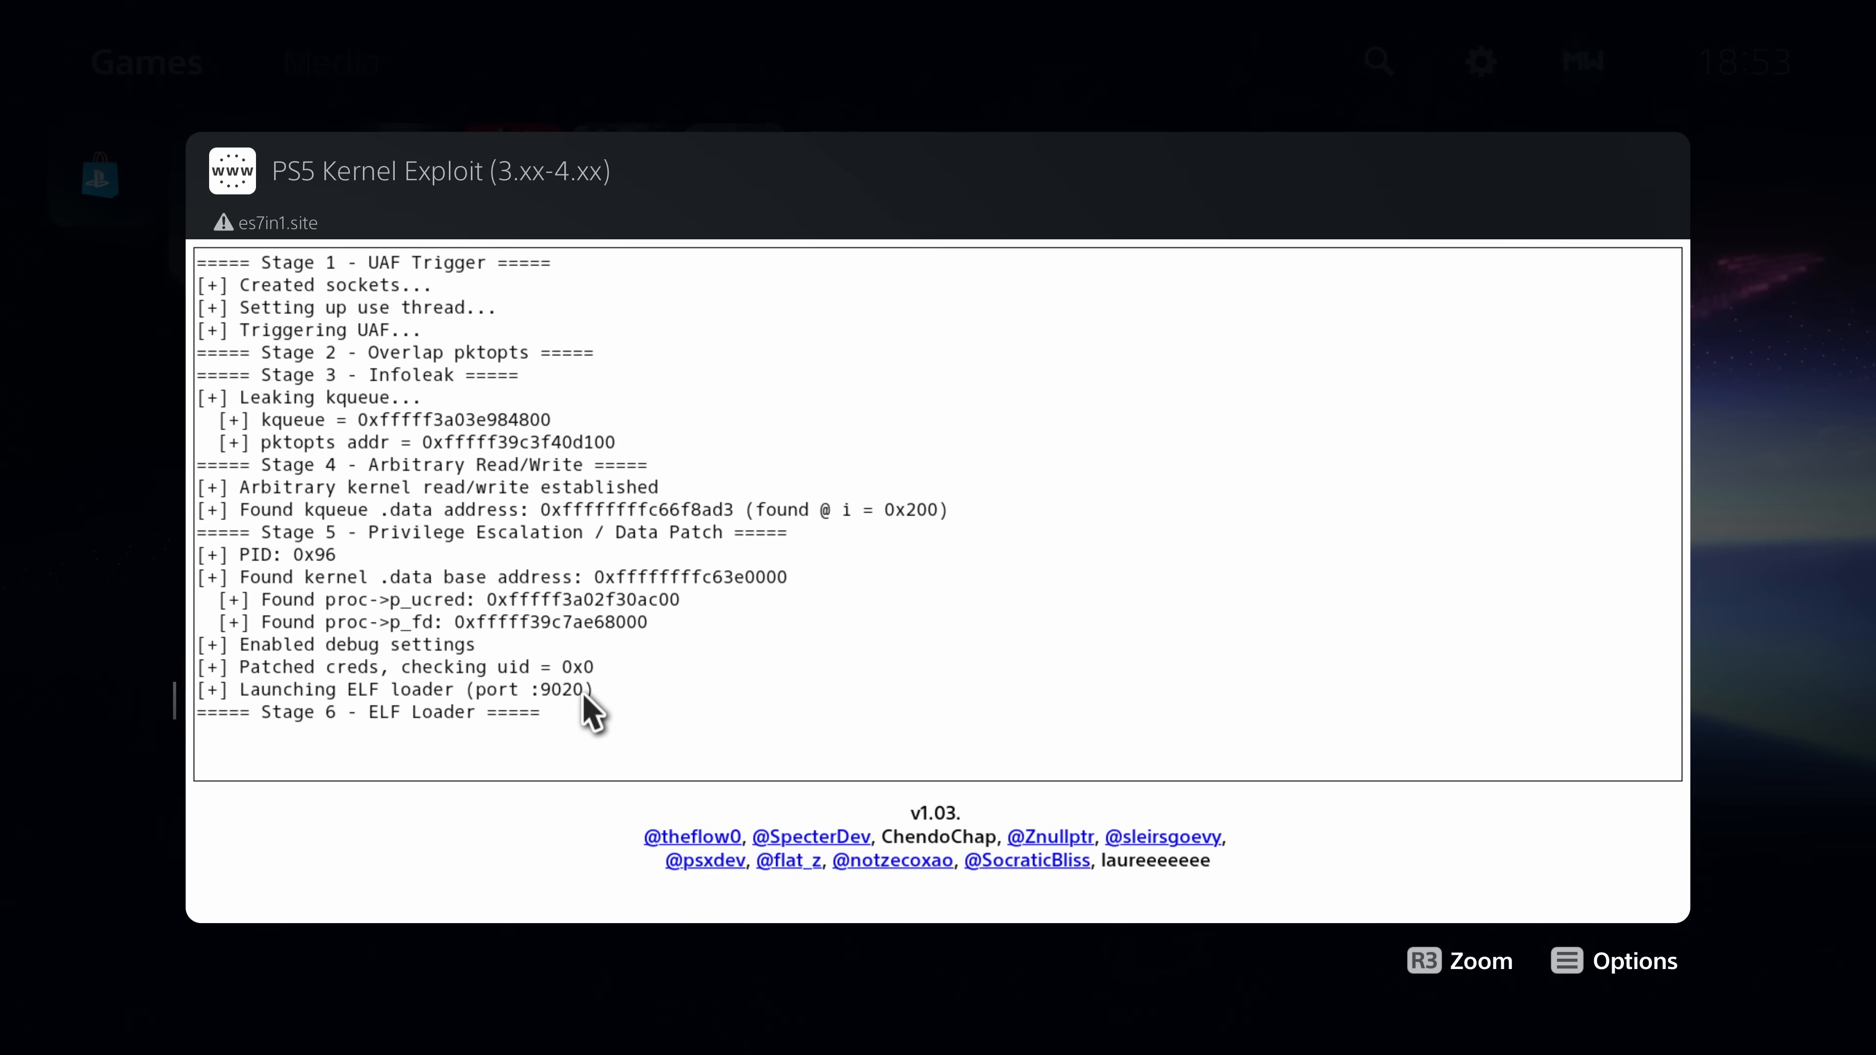
mouse_move(591, 650)
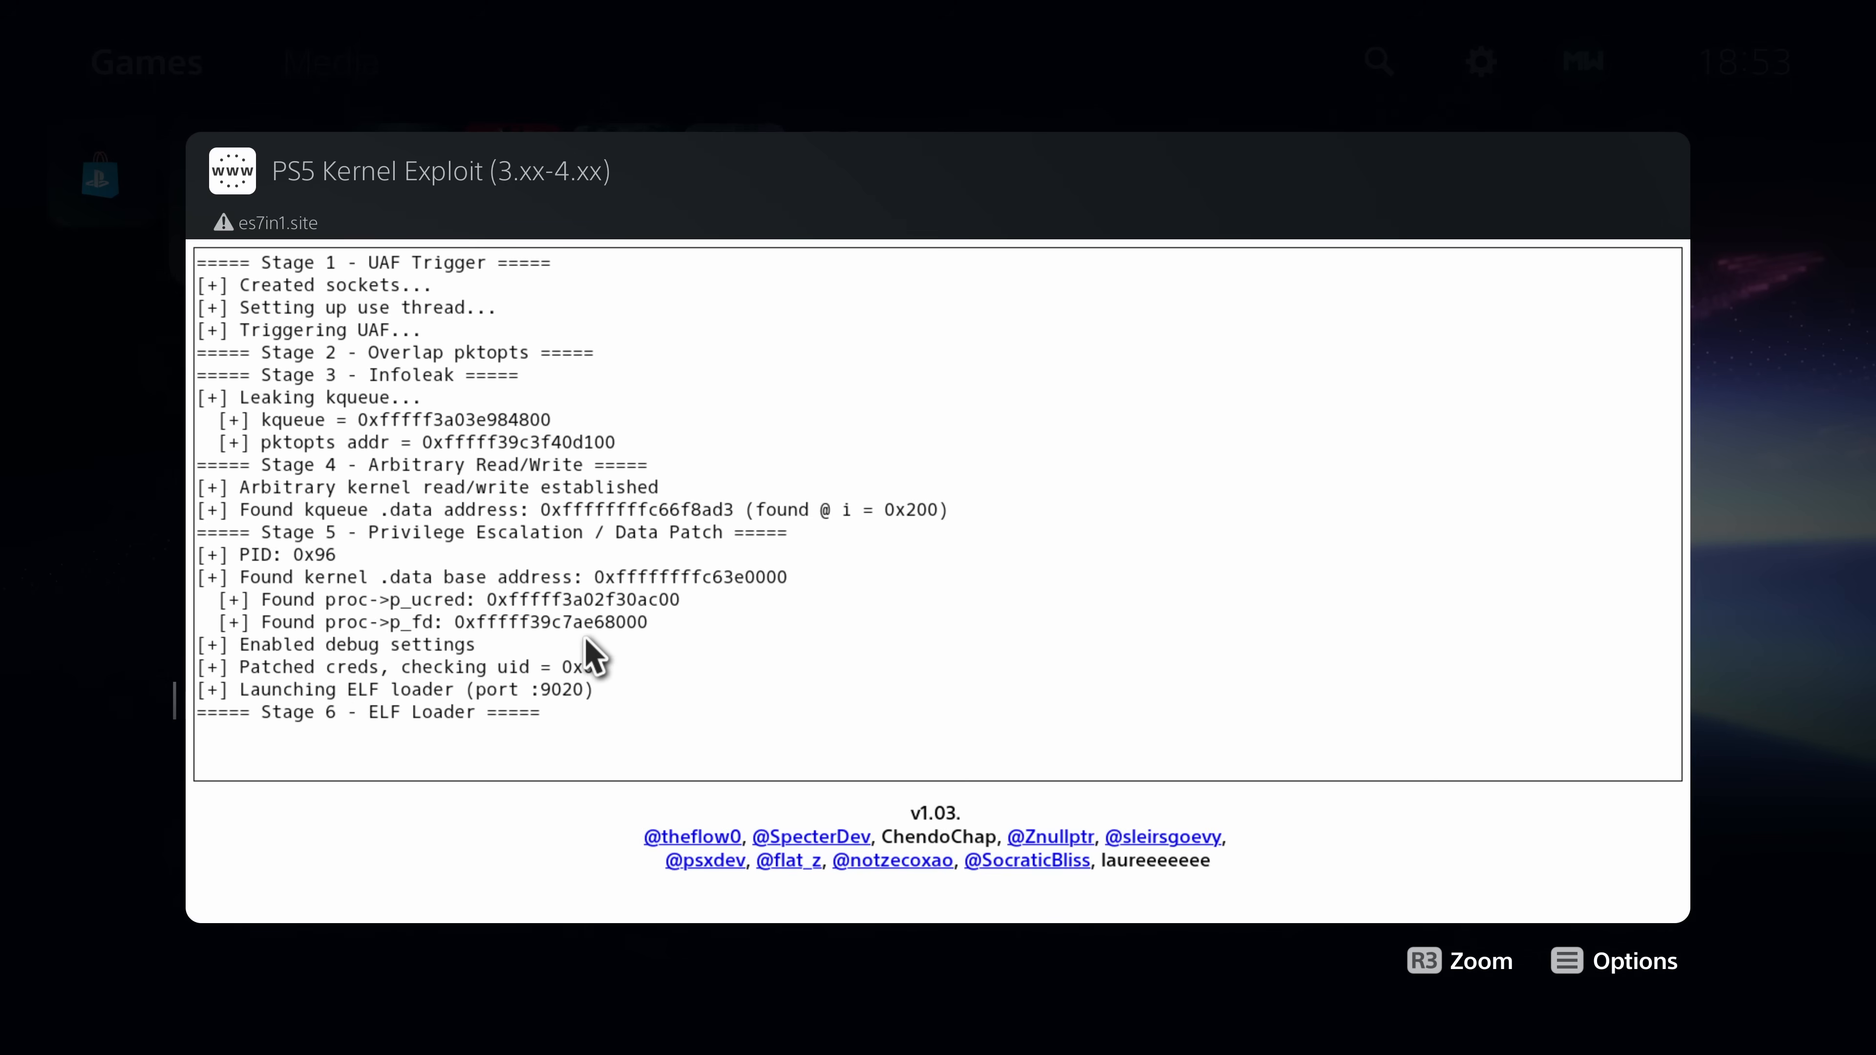
mouse_move(476, 703)
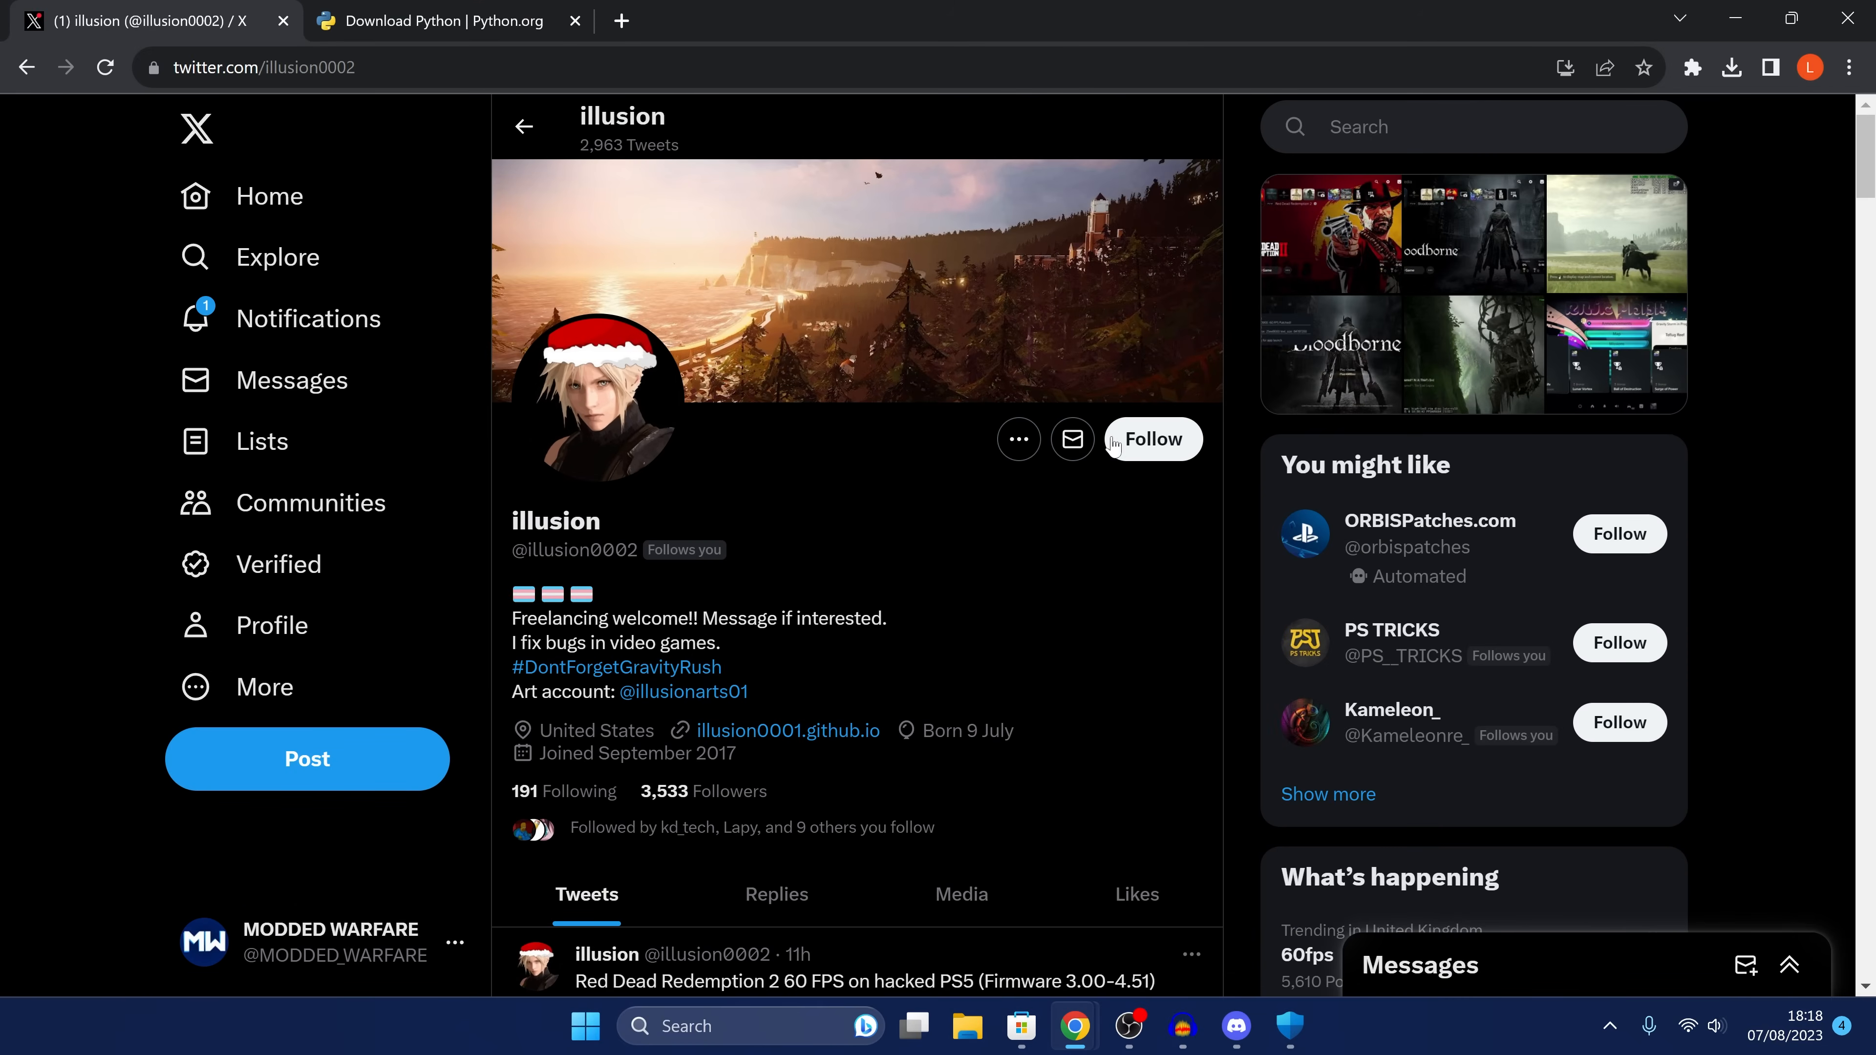
mouse_move(705, 474)
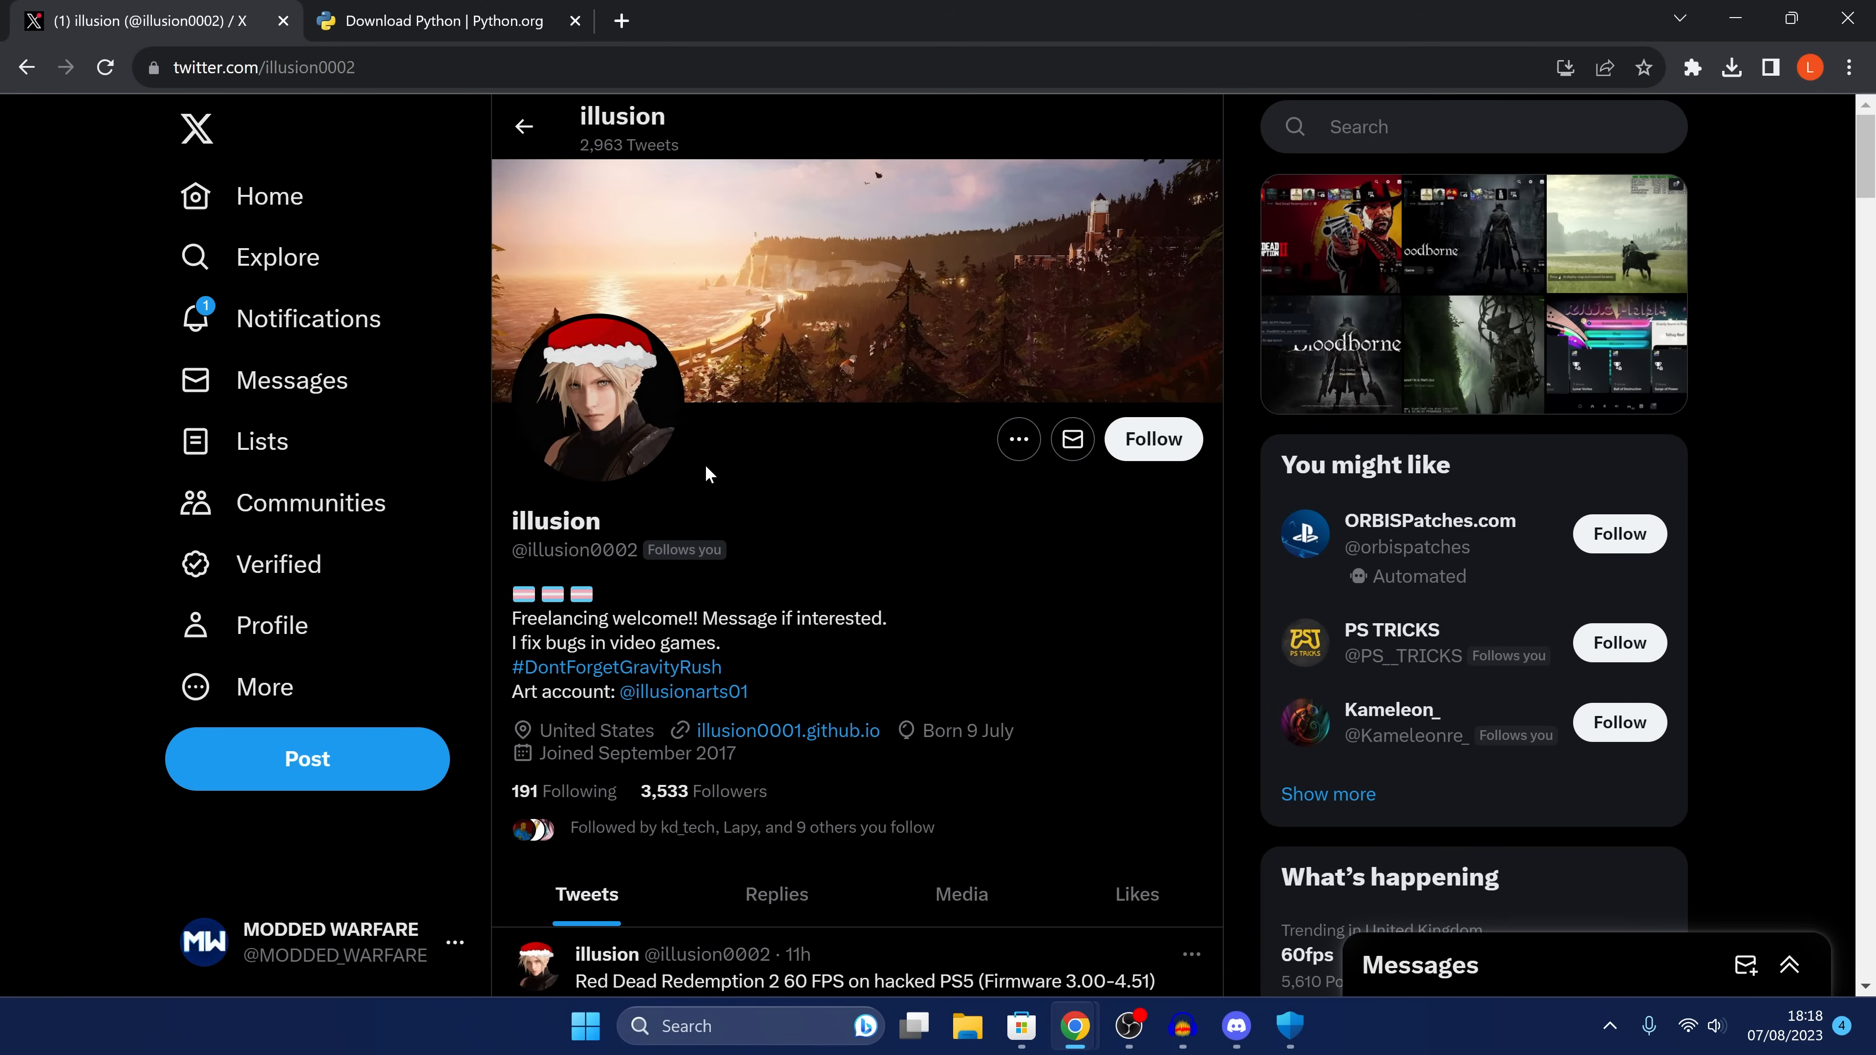
mouse_move(834, 489)
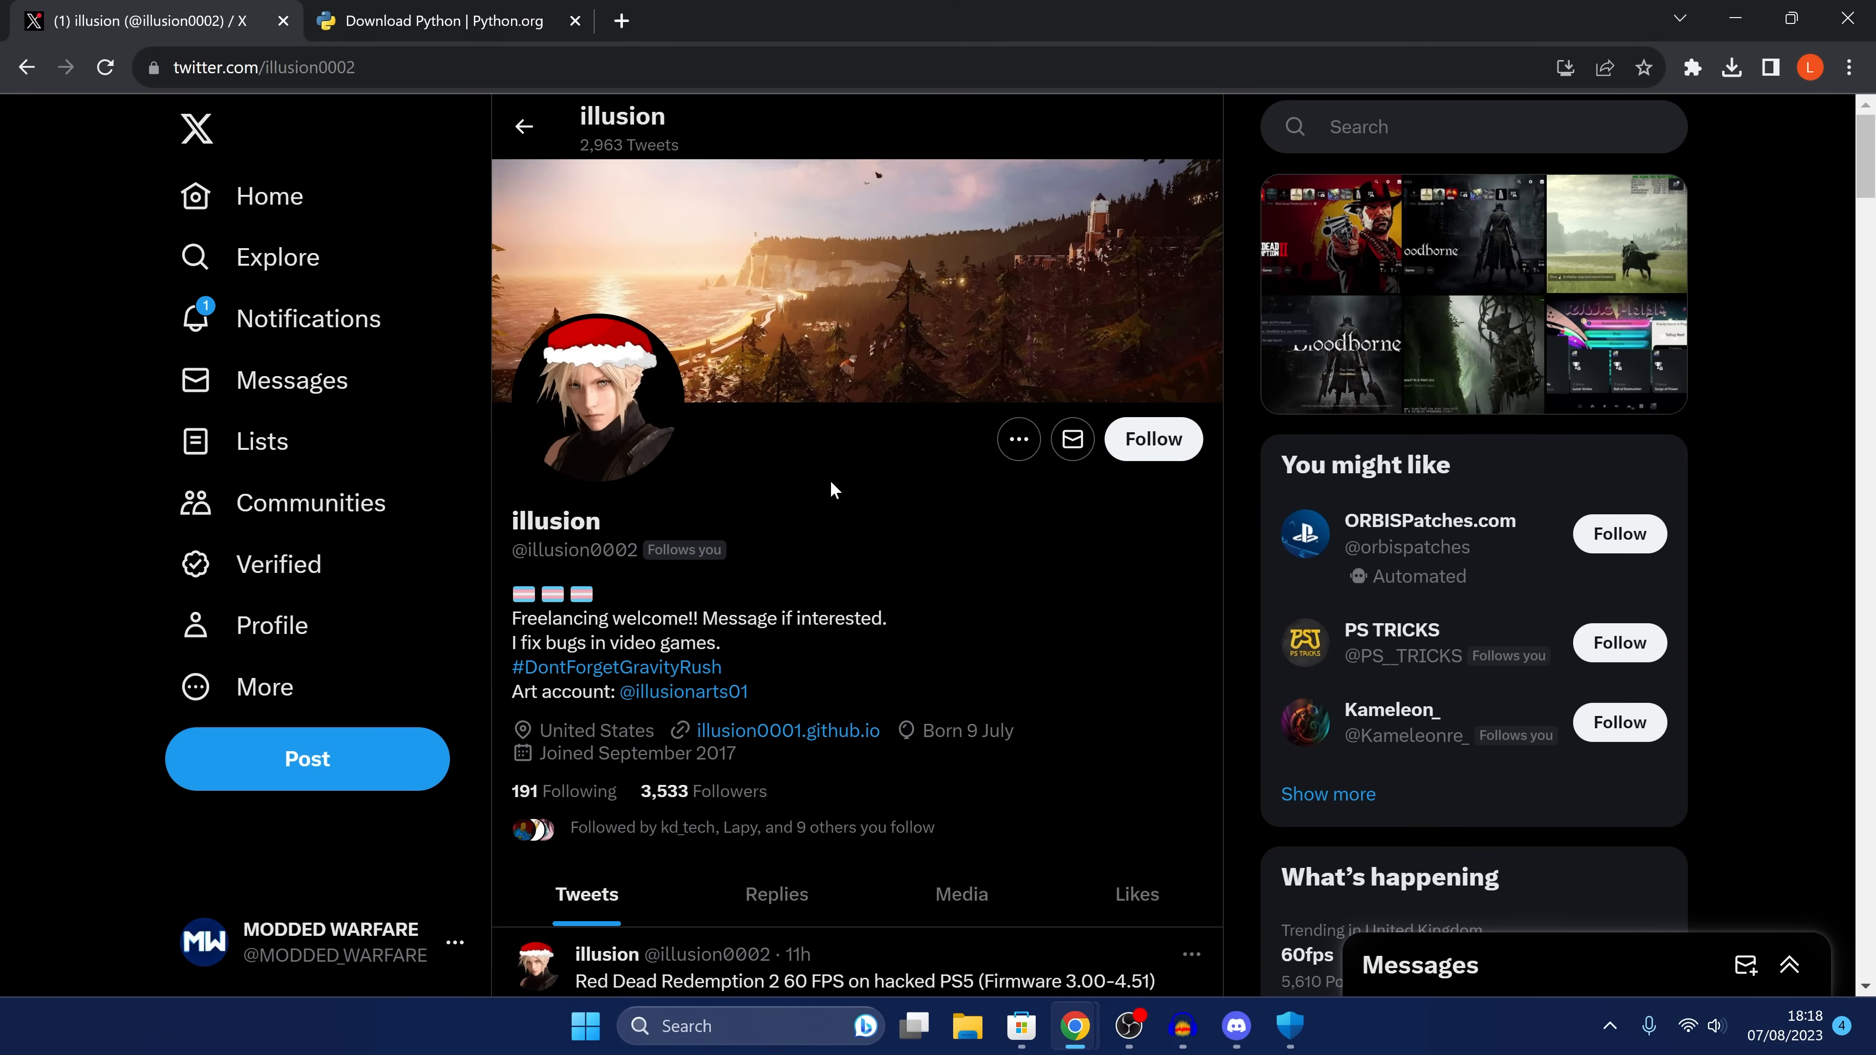
mouse_move(742, 383)
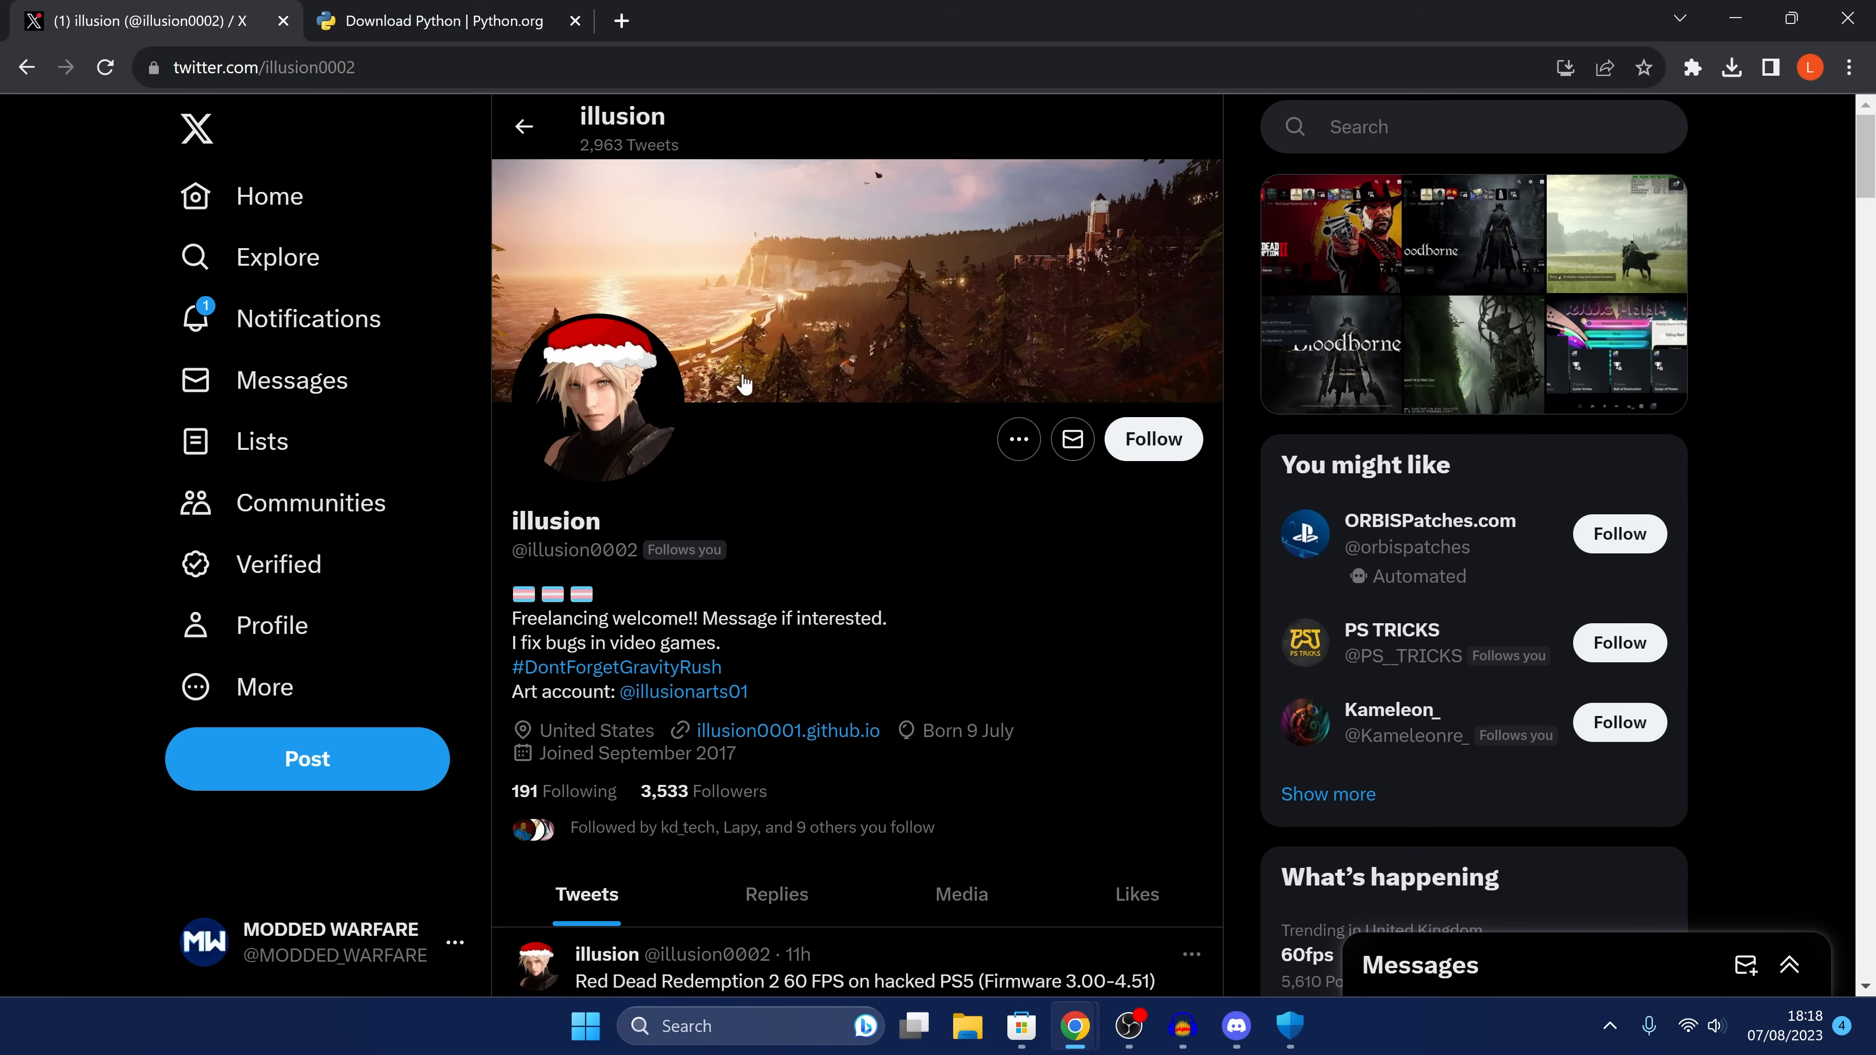
Download the Python 3.11.4 Windows installer from the python.org downloads page
left_click(449, 21)
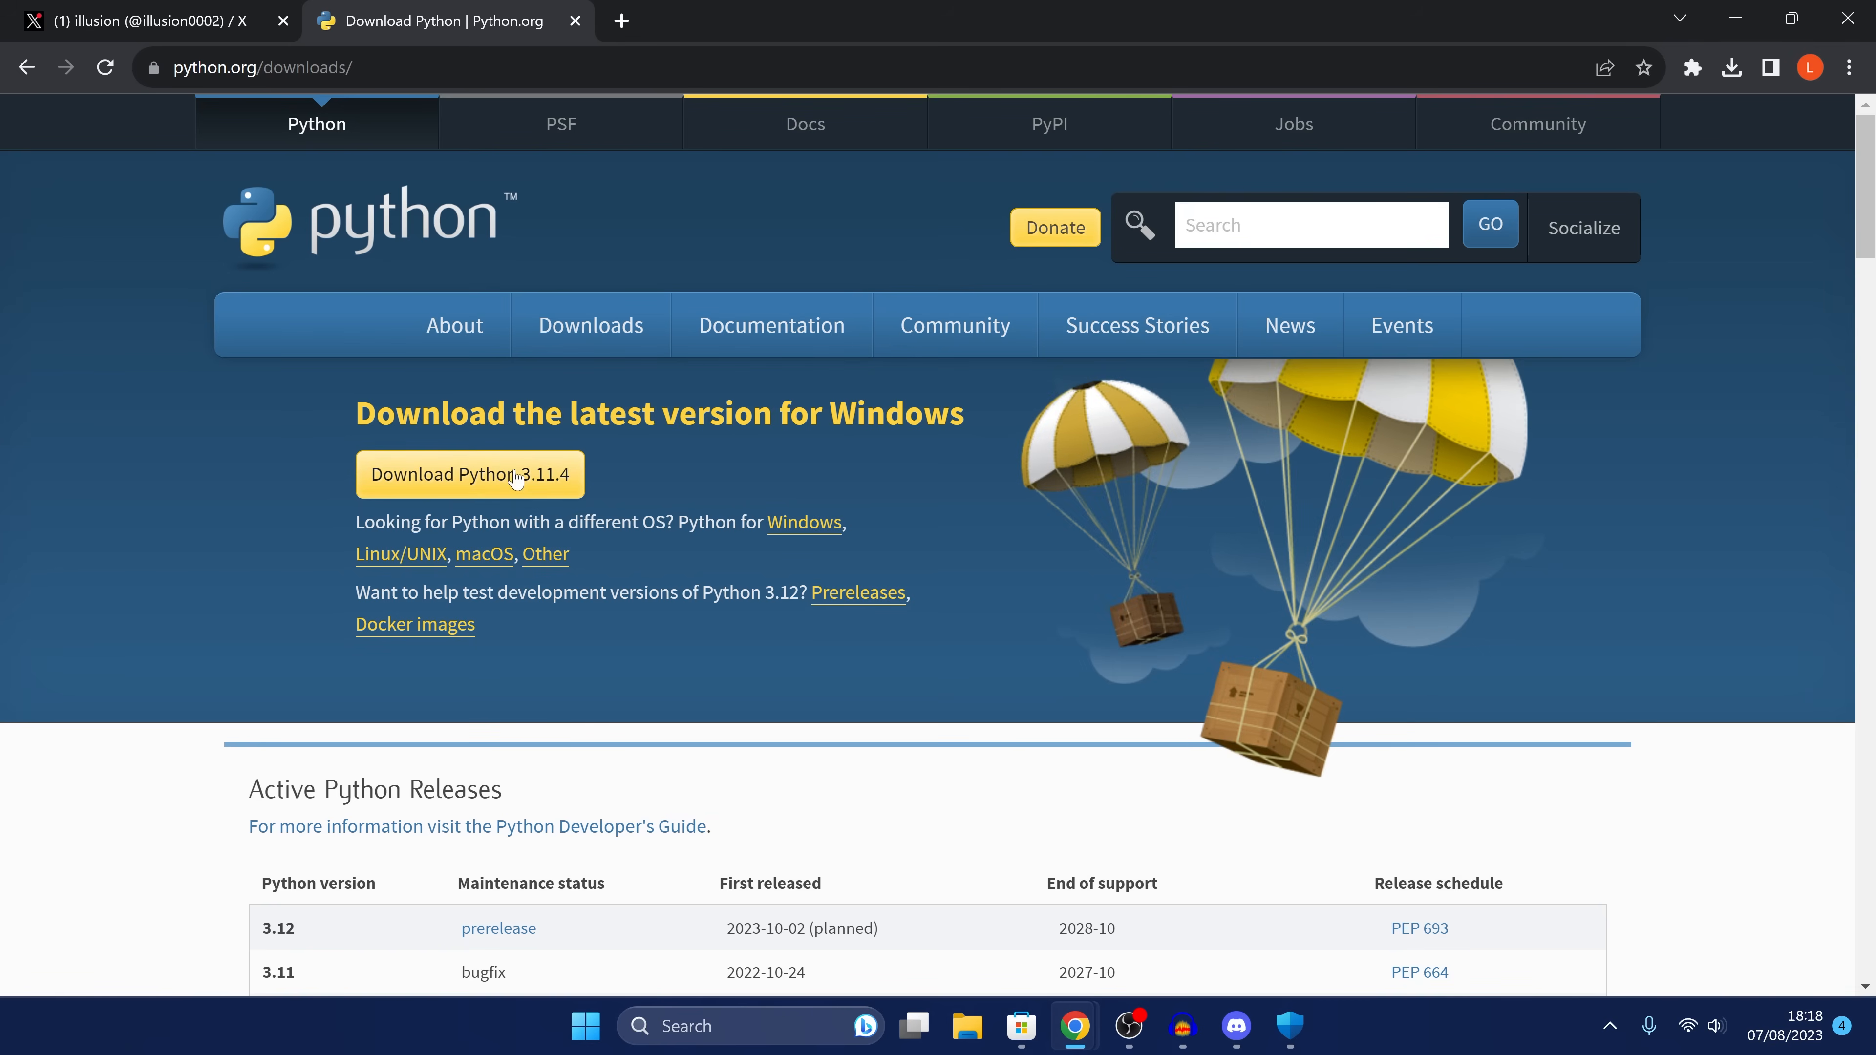
mouse_move(470, 475)
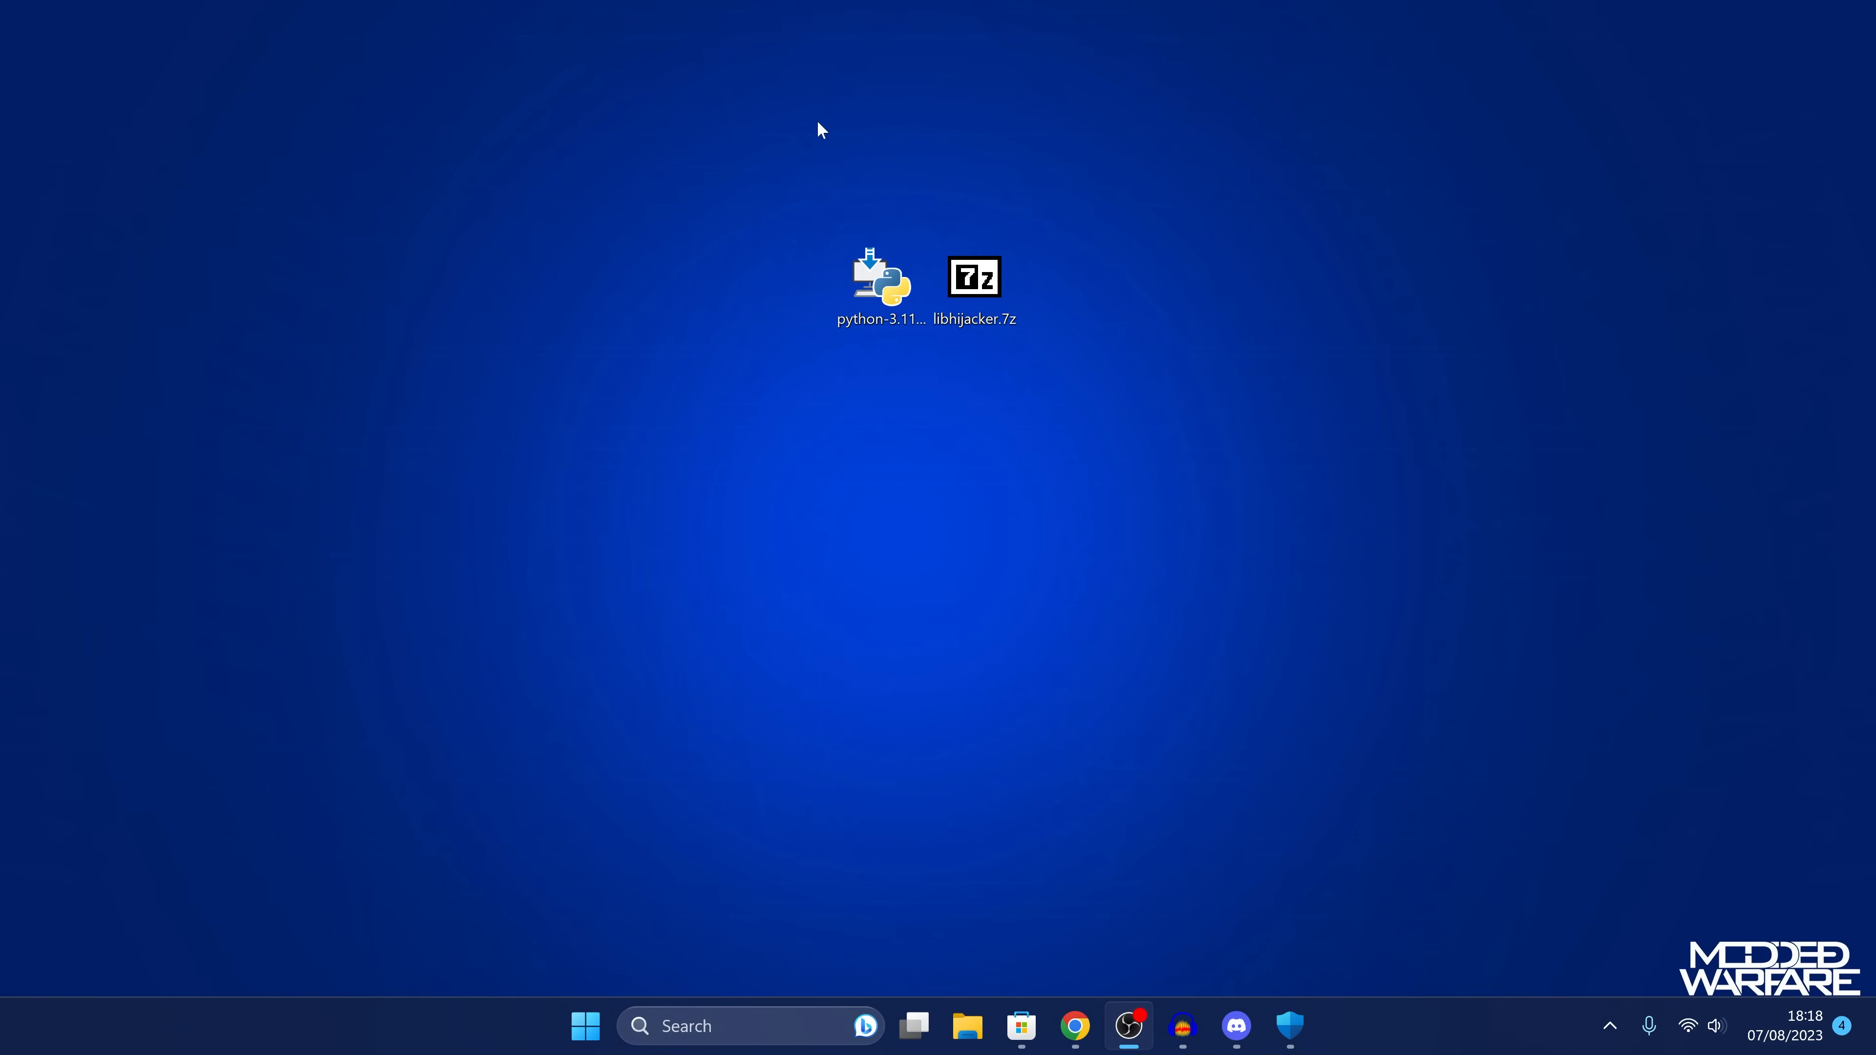
Launch the python-3.11.4 installer from the desktop and run Repair
double_click(879, 276)
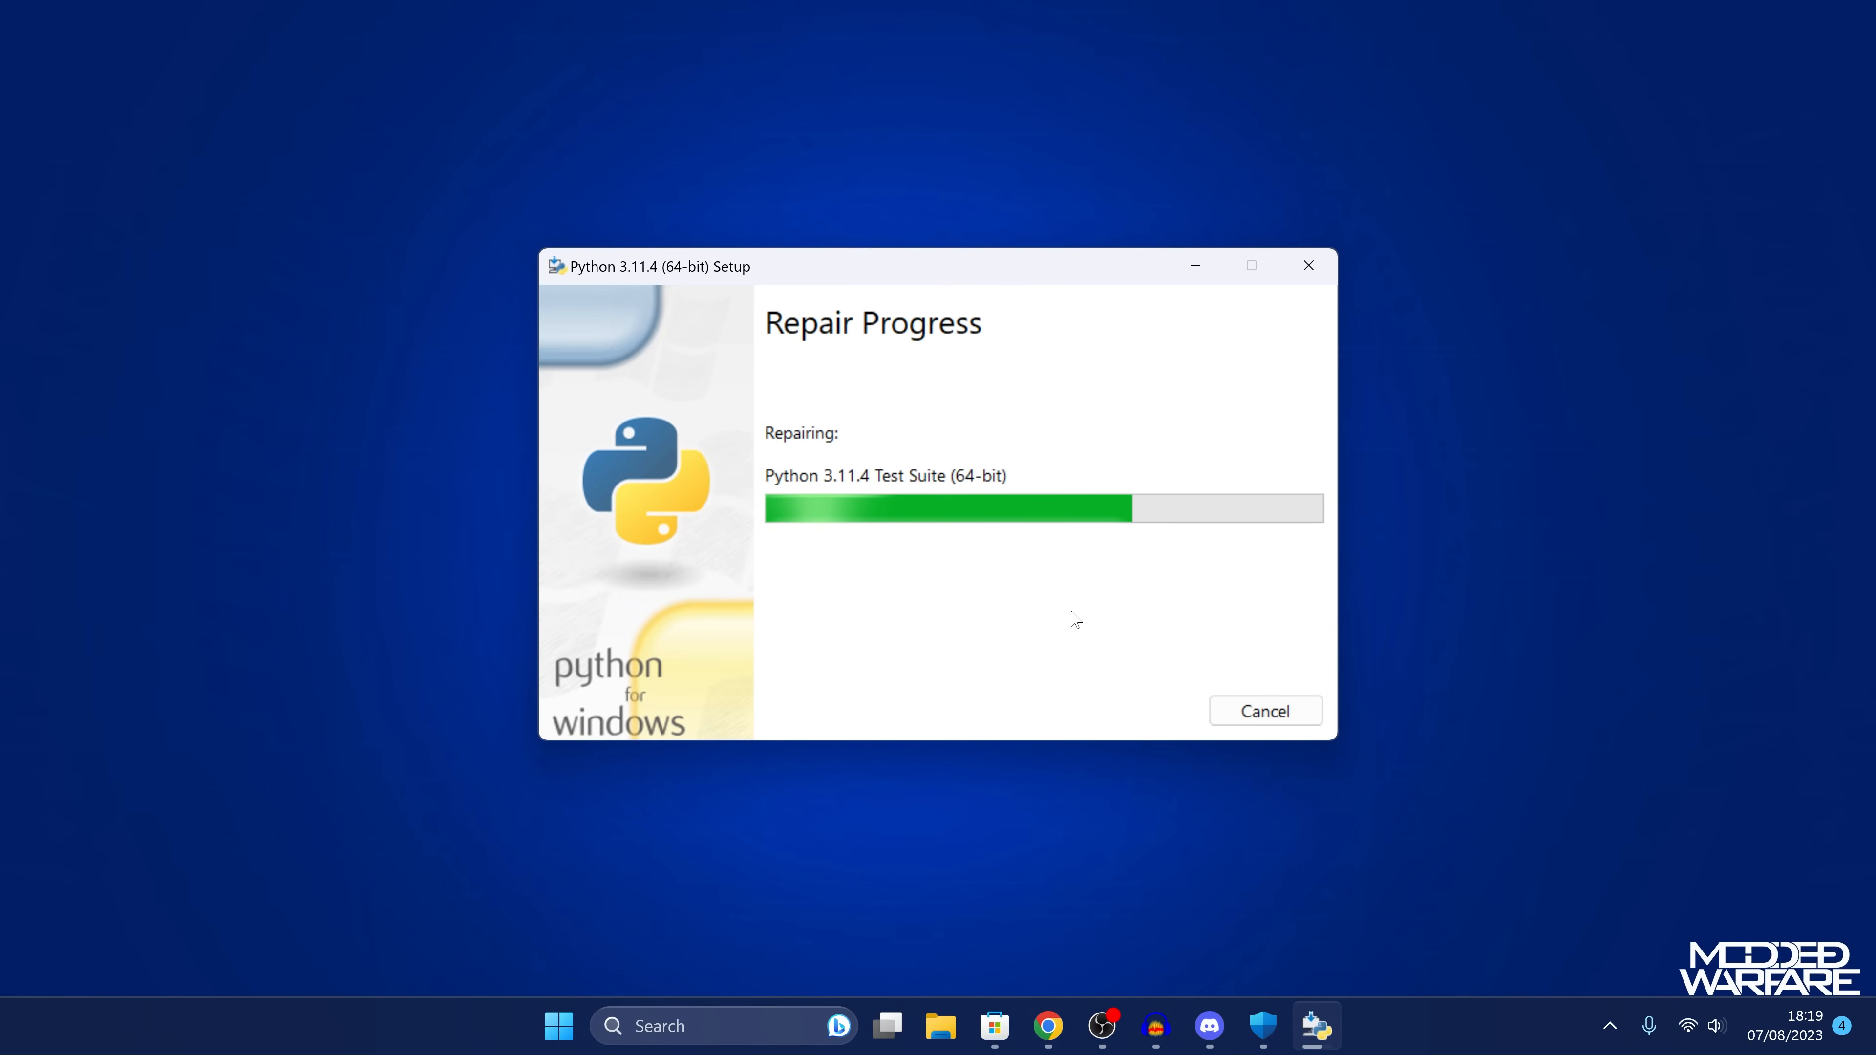
mouse_move(1033, 623)
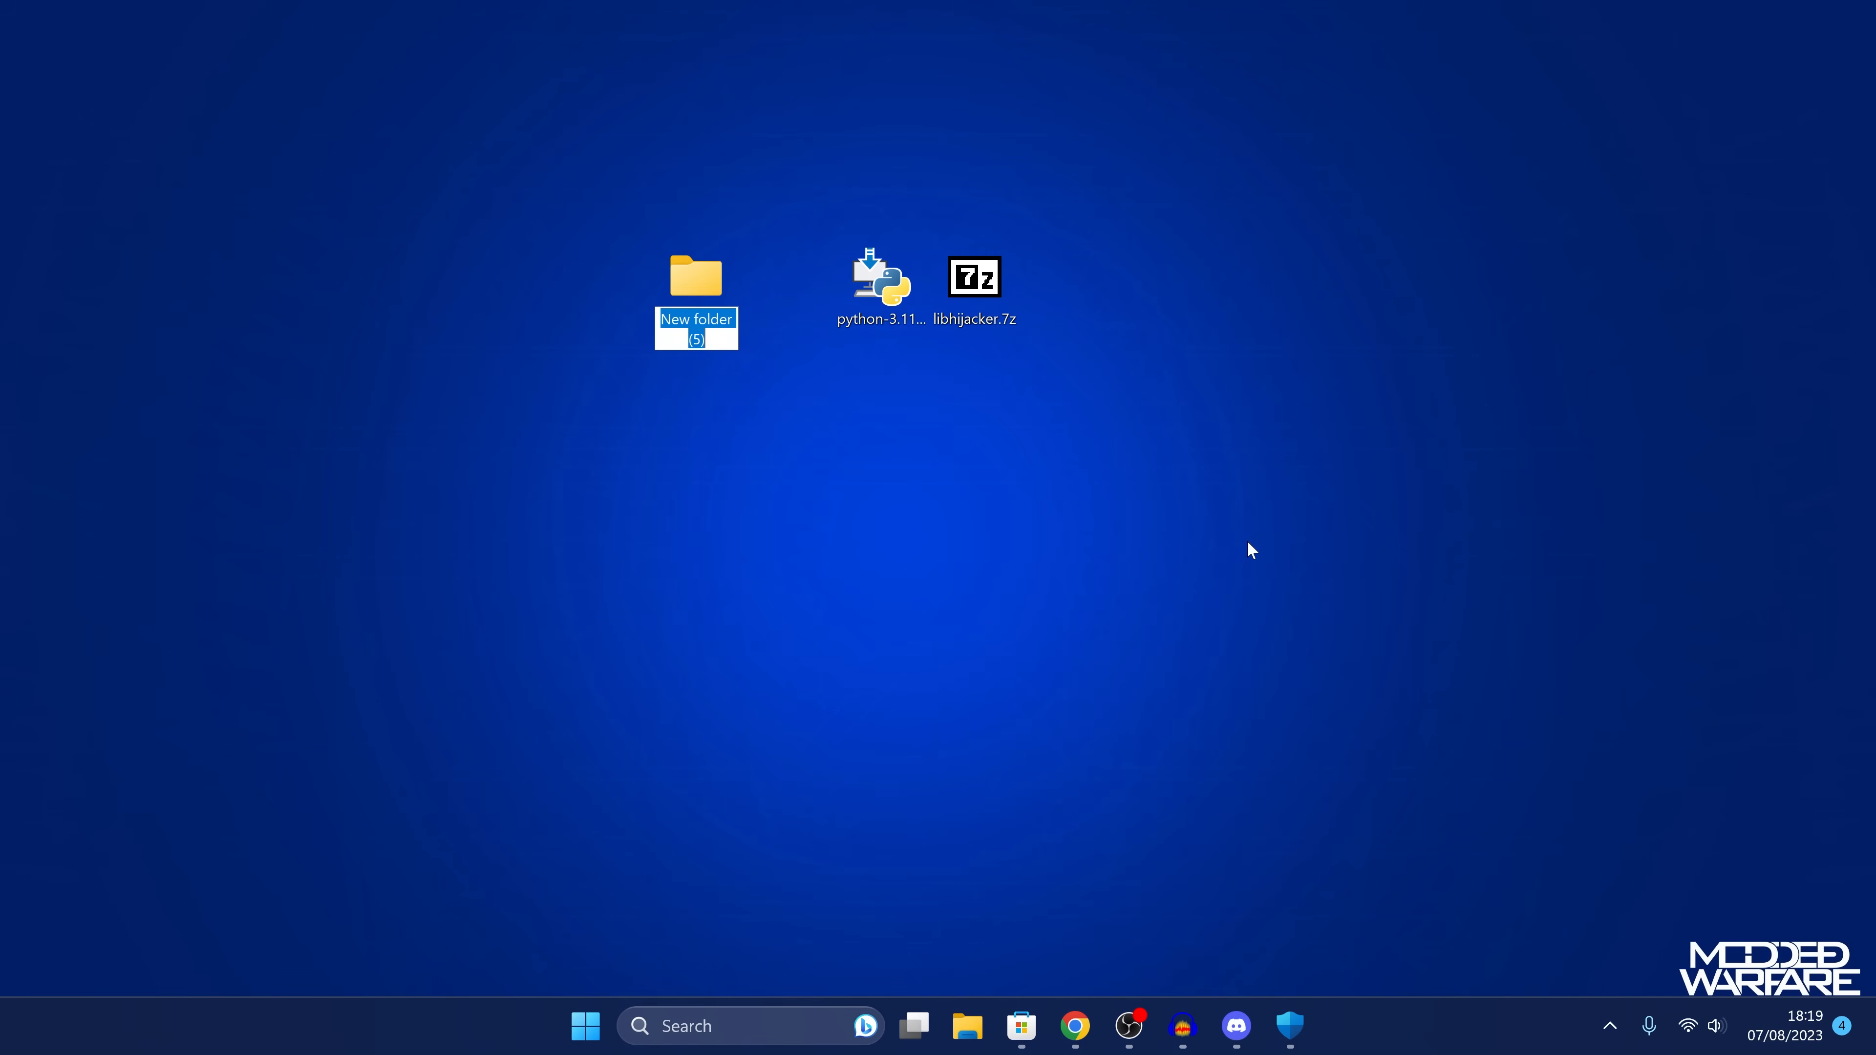
Name the new folder libhijacker, view the libhijacker.7z archive contents, and open the extracted folder
type("libhijacker")
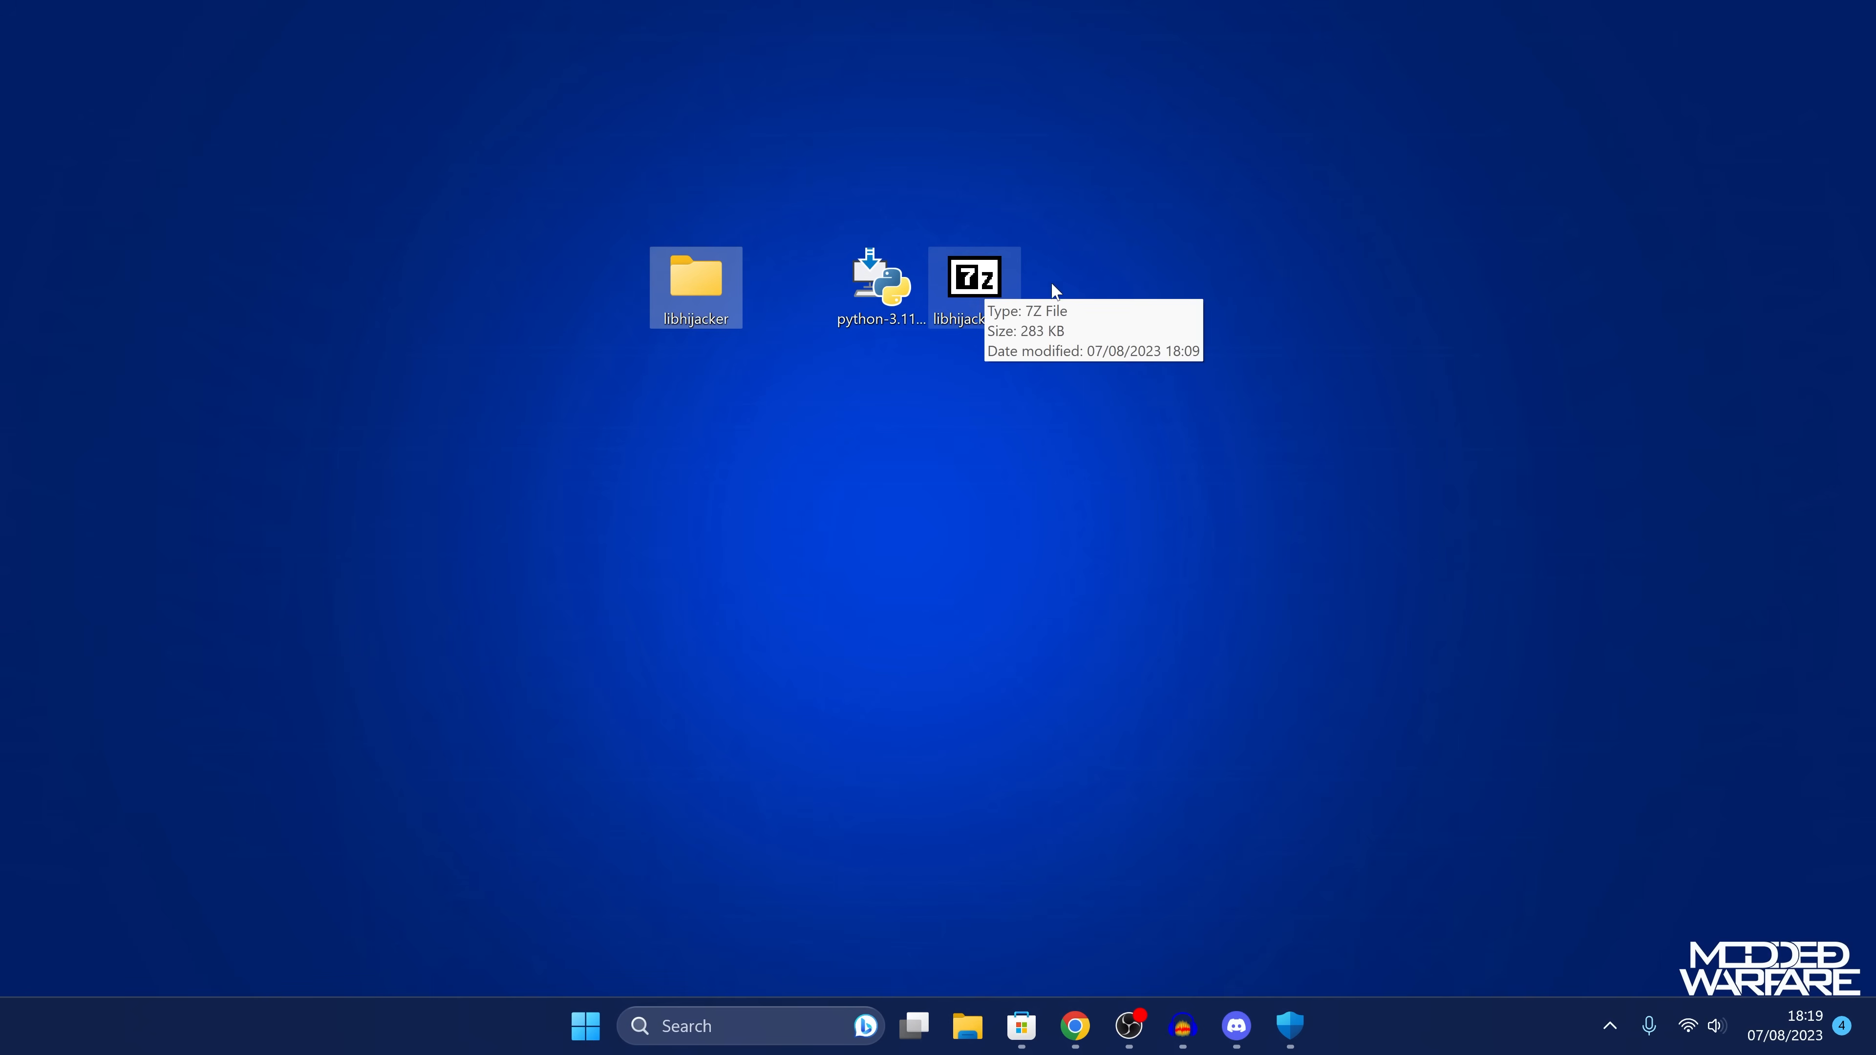
double_click(973, 277)
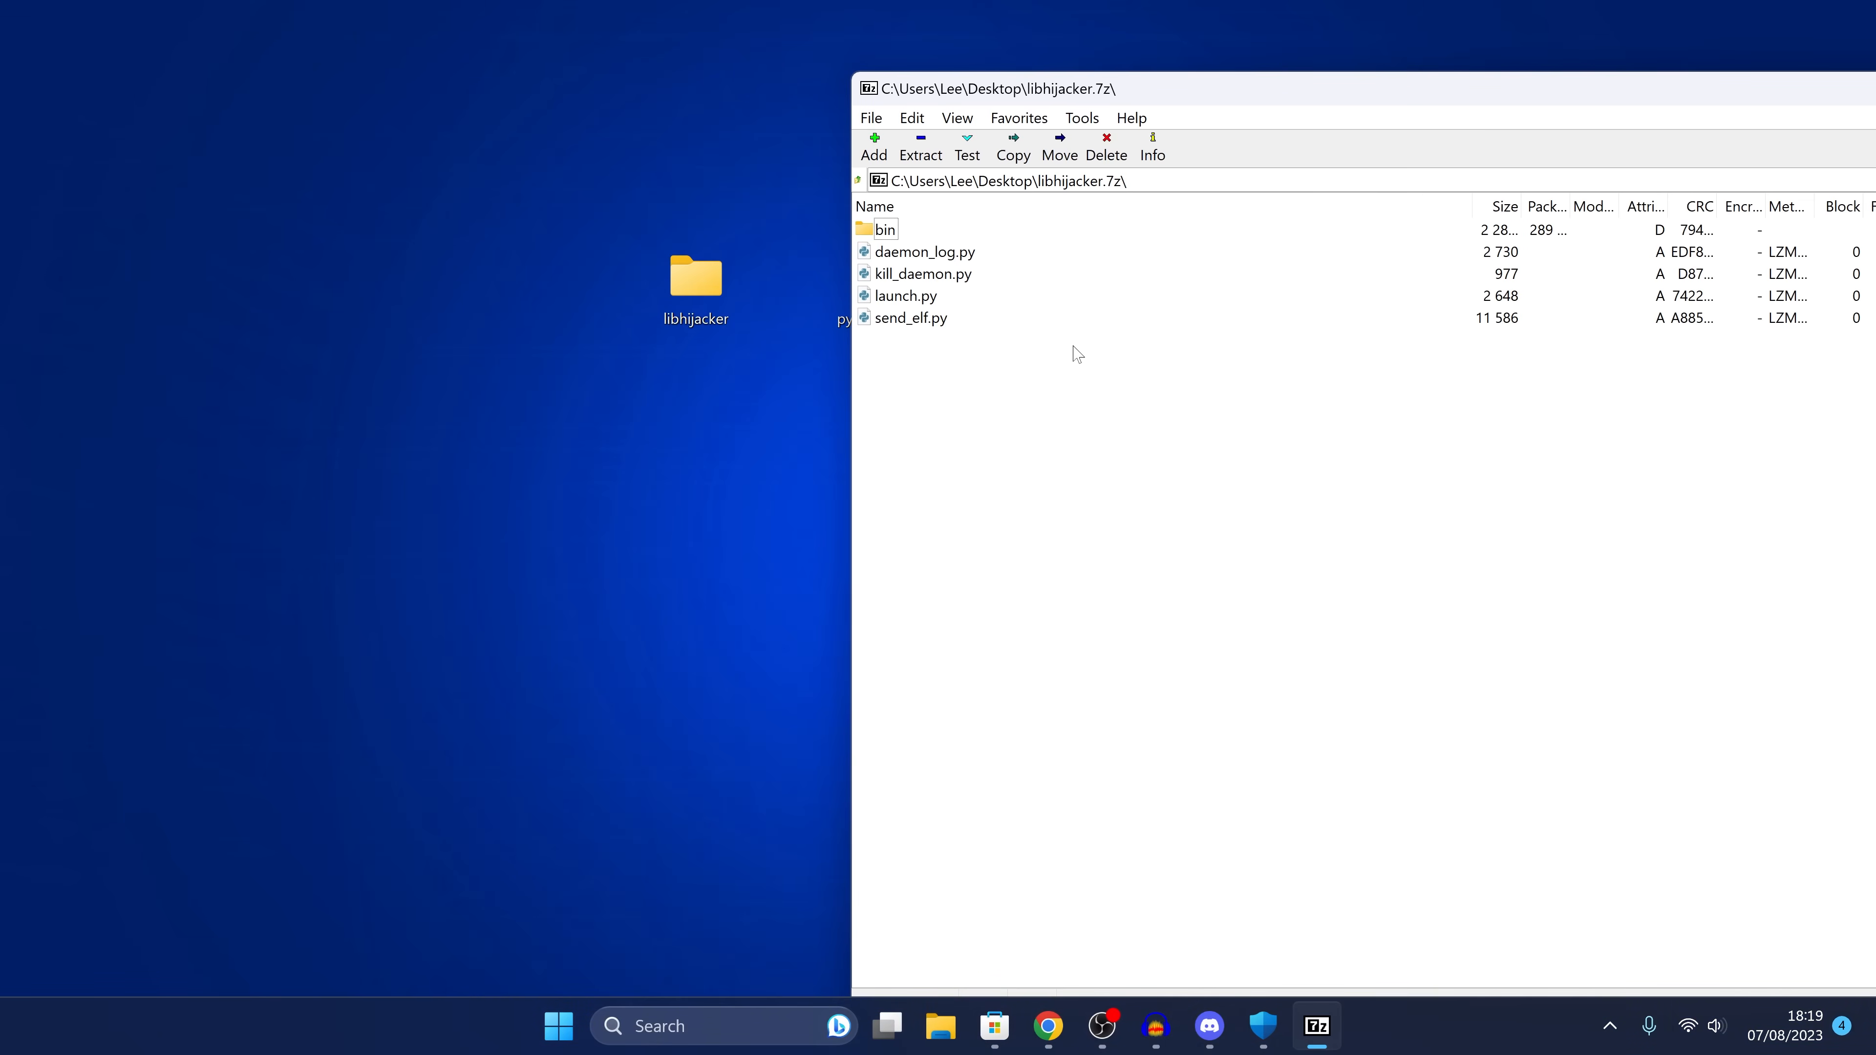
mouse_move(1212, 101)
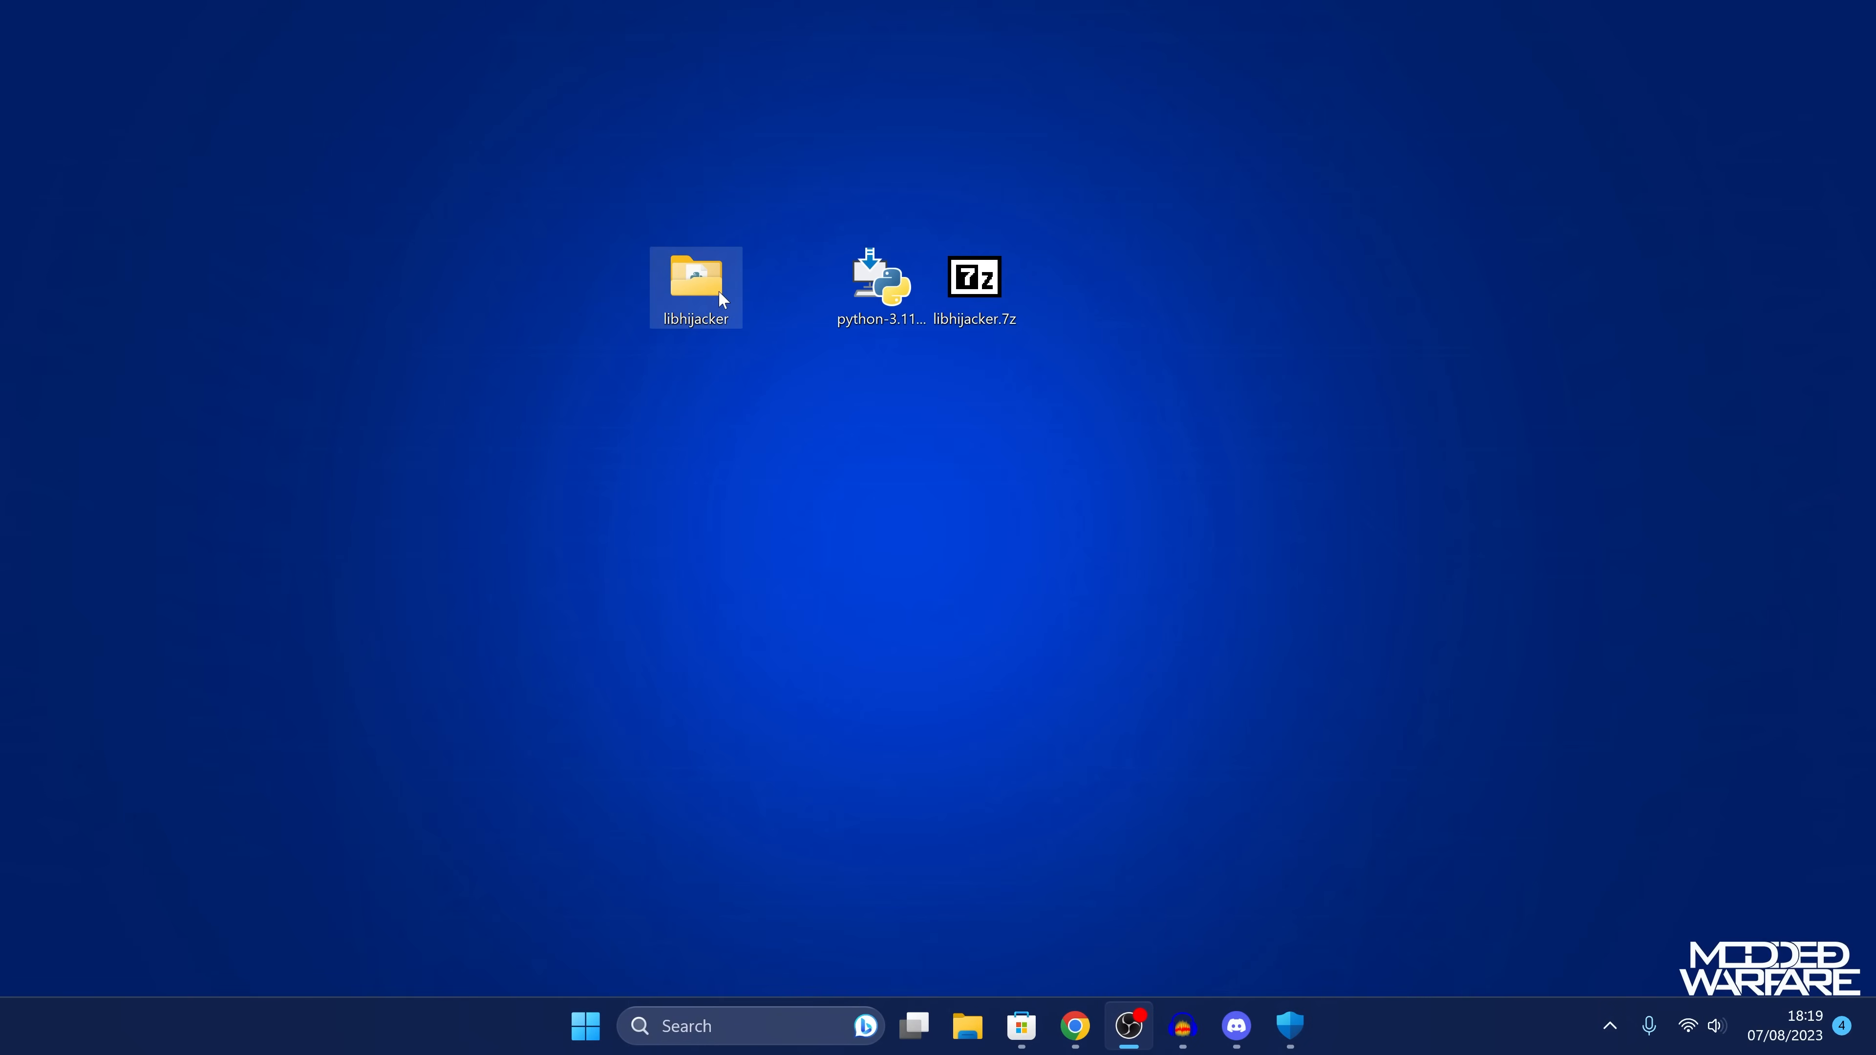
double_click(695, 278)
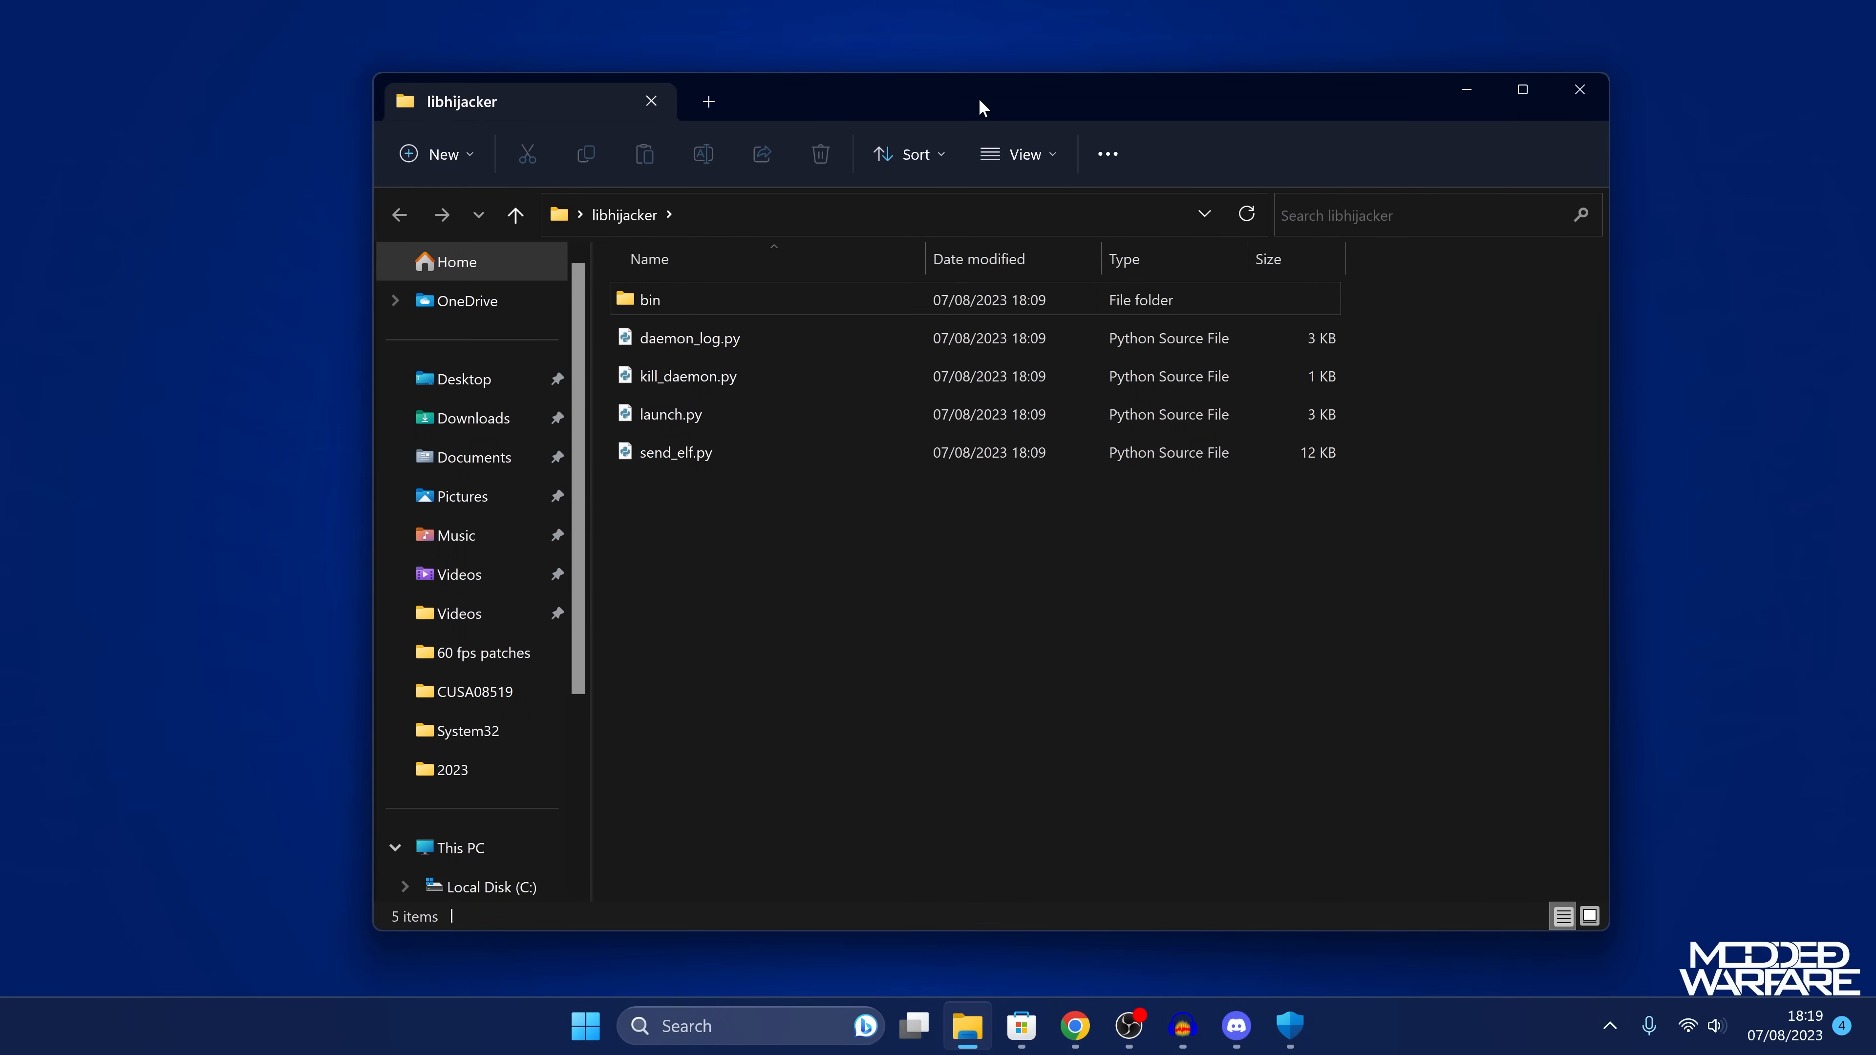
Select the File Explorer address bar to launch PowerShell inside the libhijacker folder
left_click(689, 337)
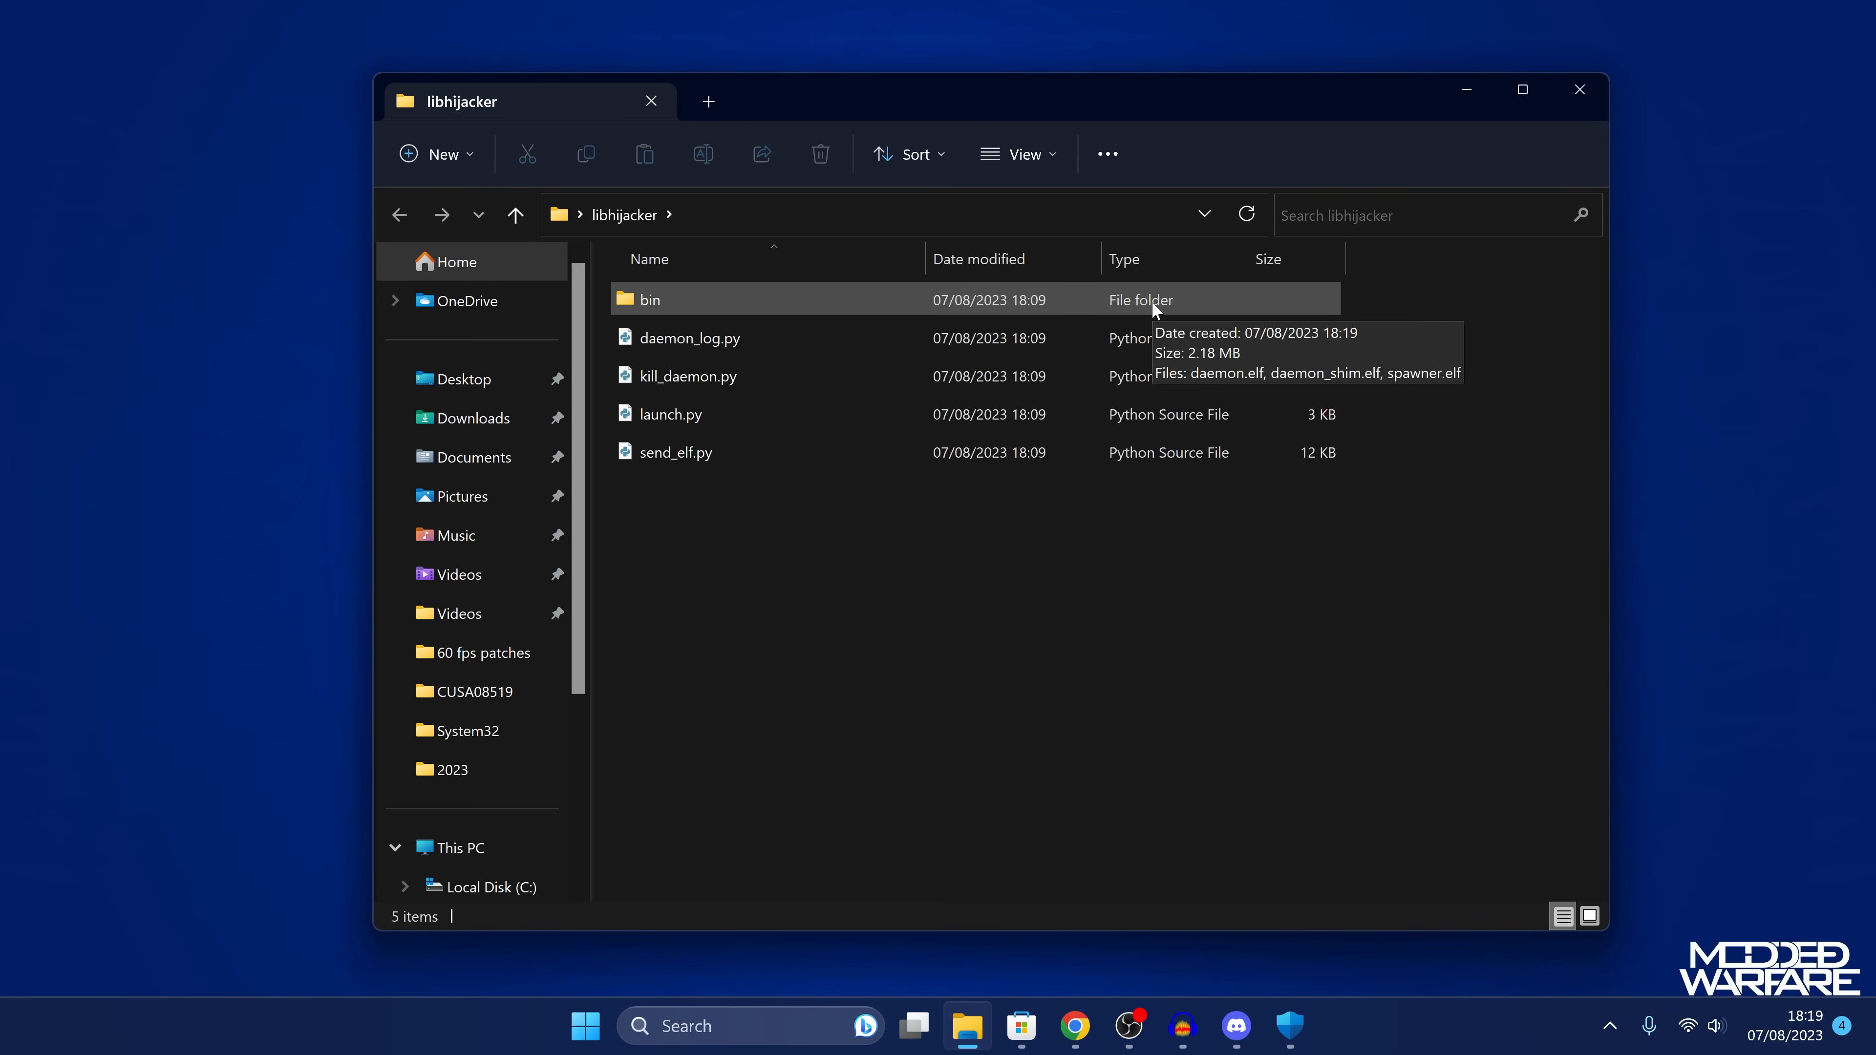
mouse_move(772, 578)
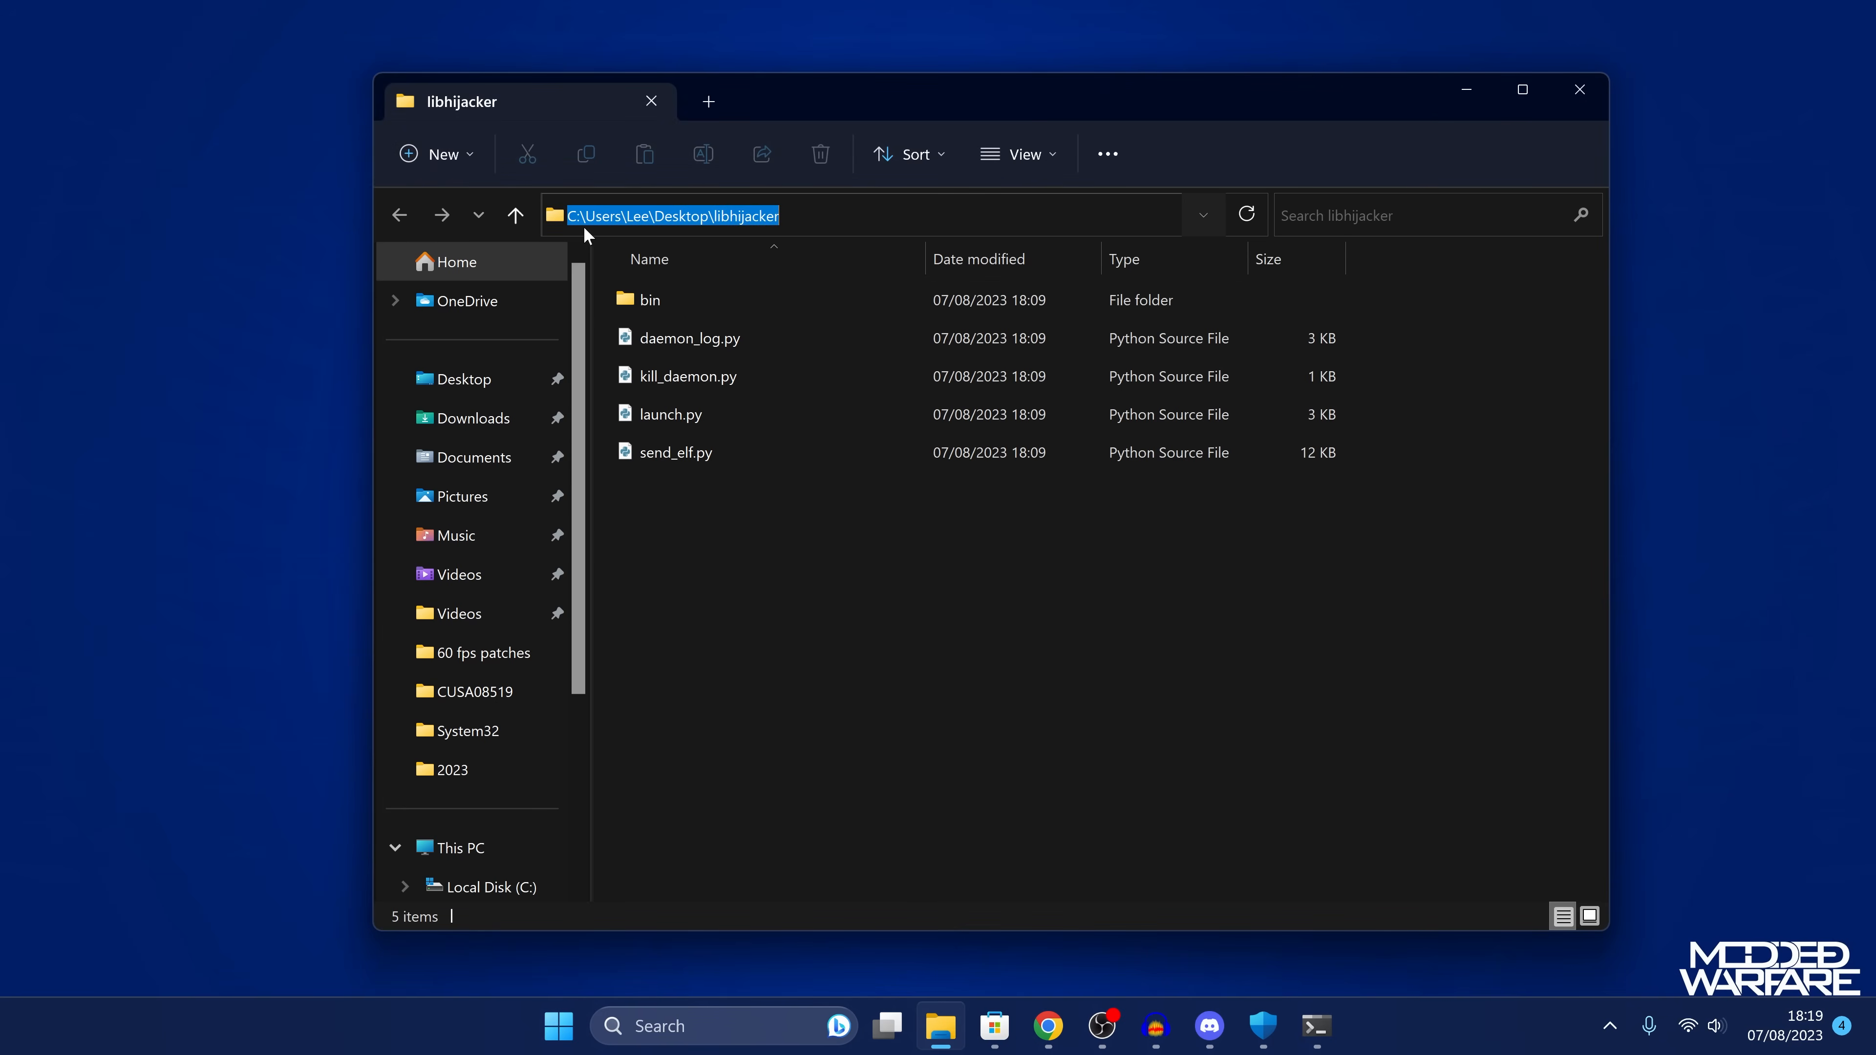
mouse_move(837, 295)
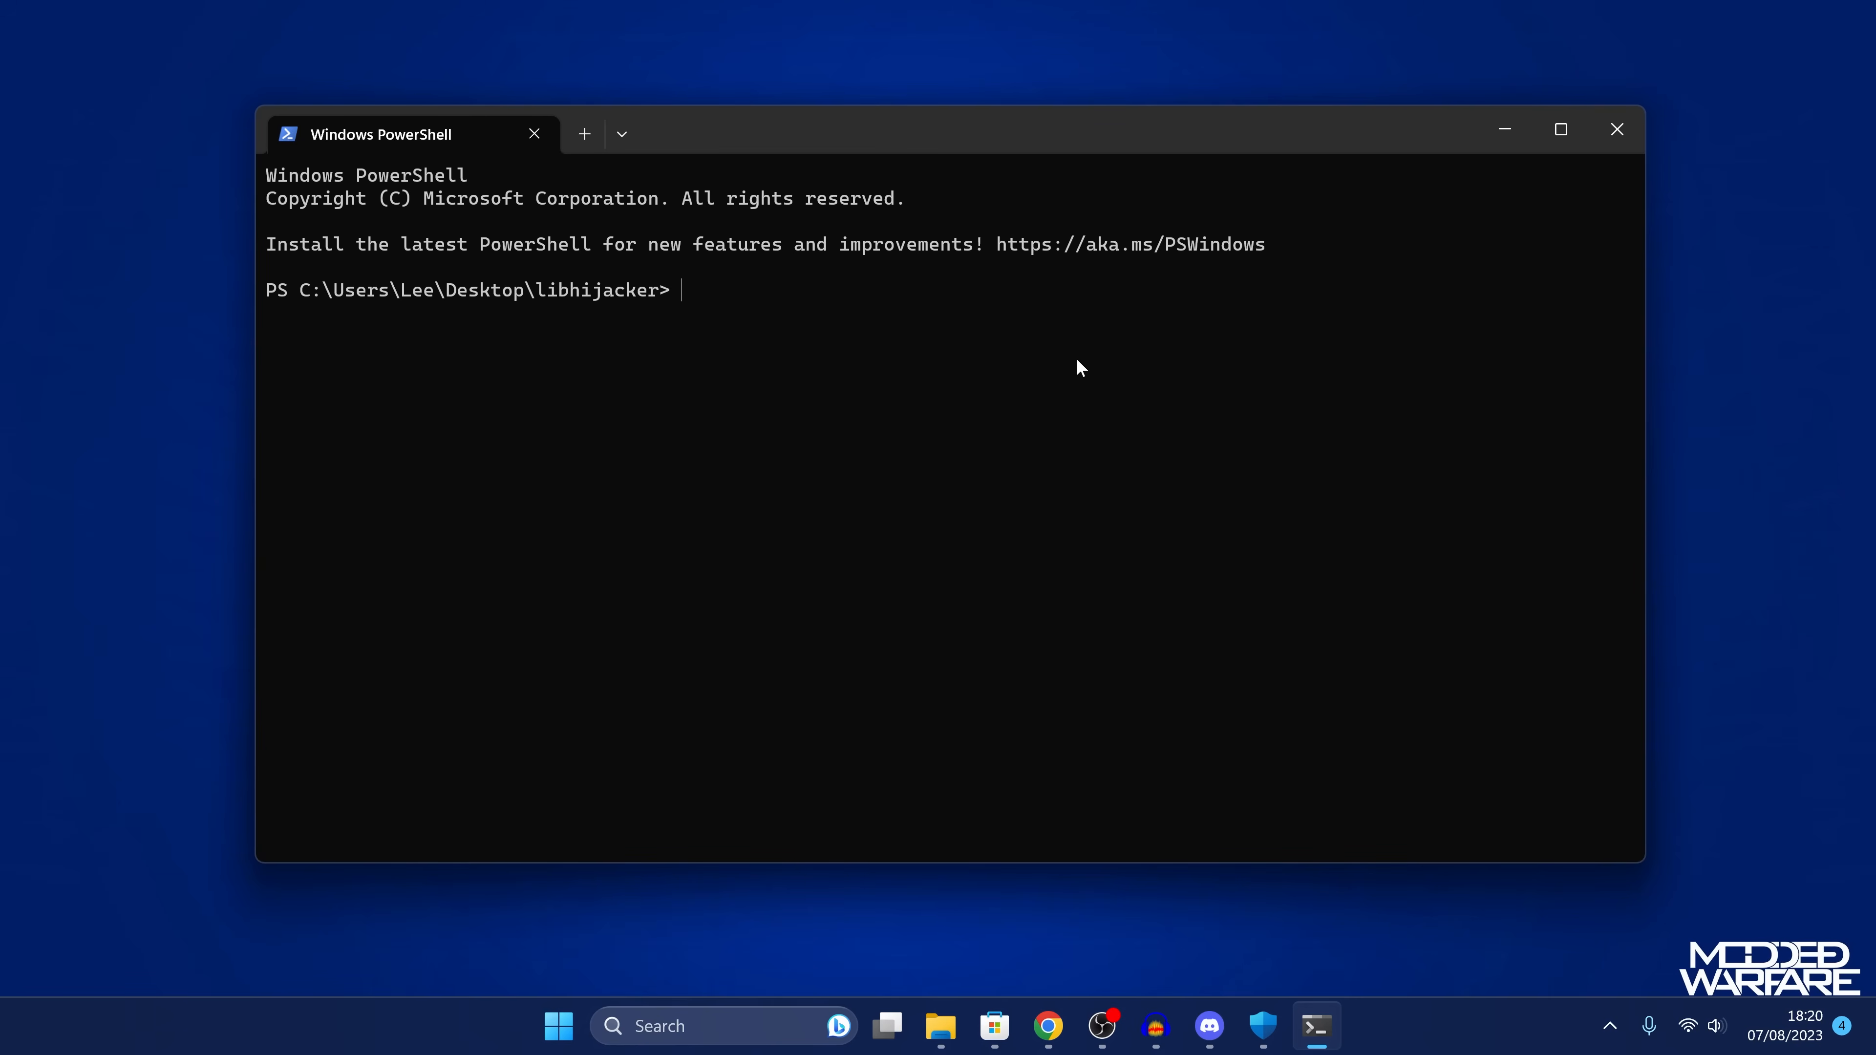
Run 'py -3.11 send_elf.py 192.168.137.219' to send the payload to the console
type("se")
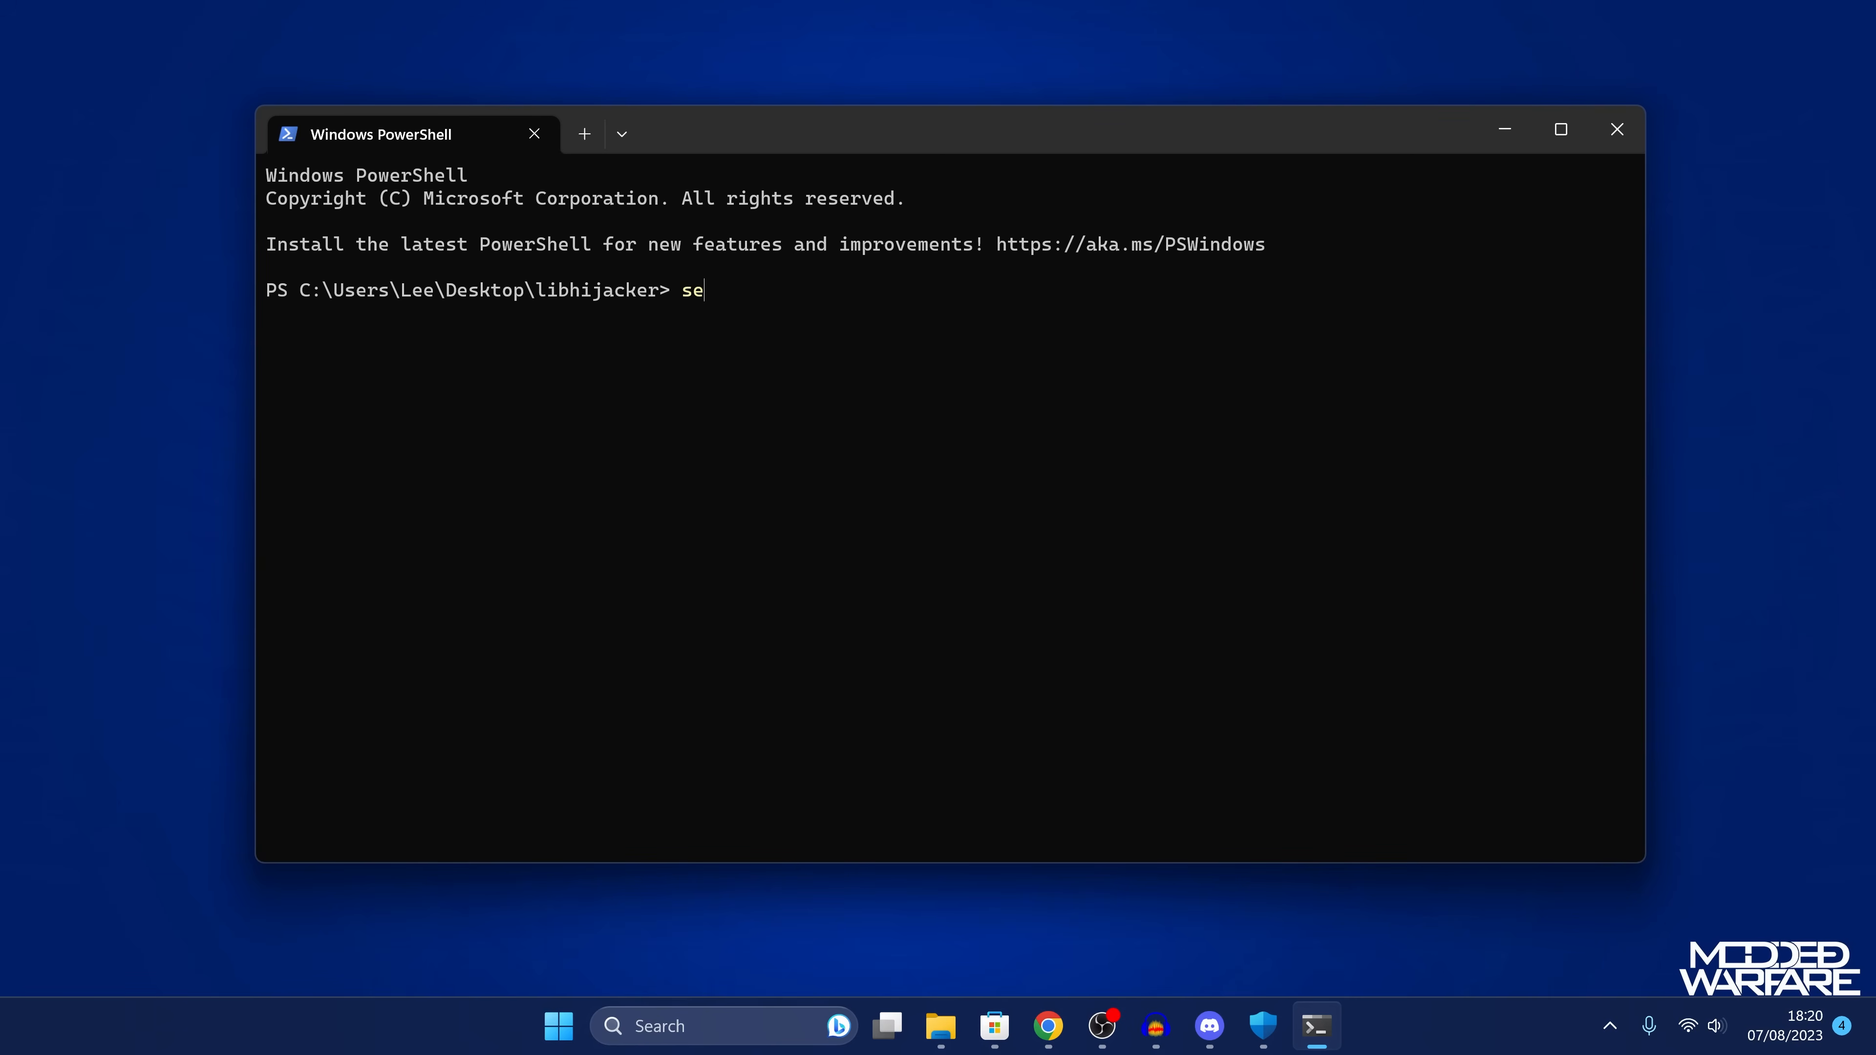
type("nd_e;")
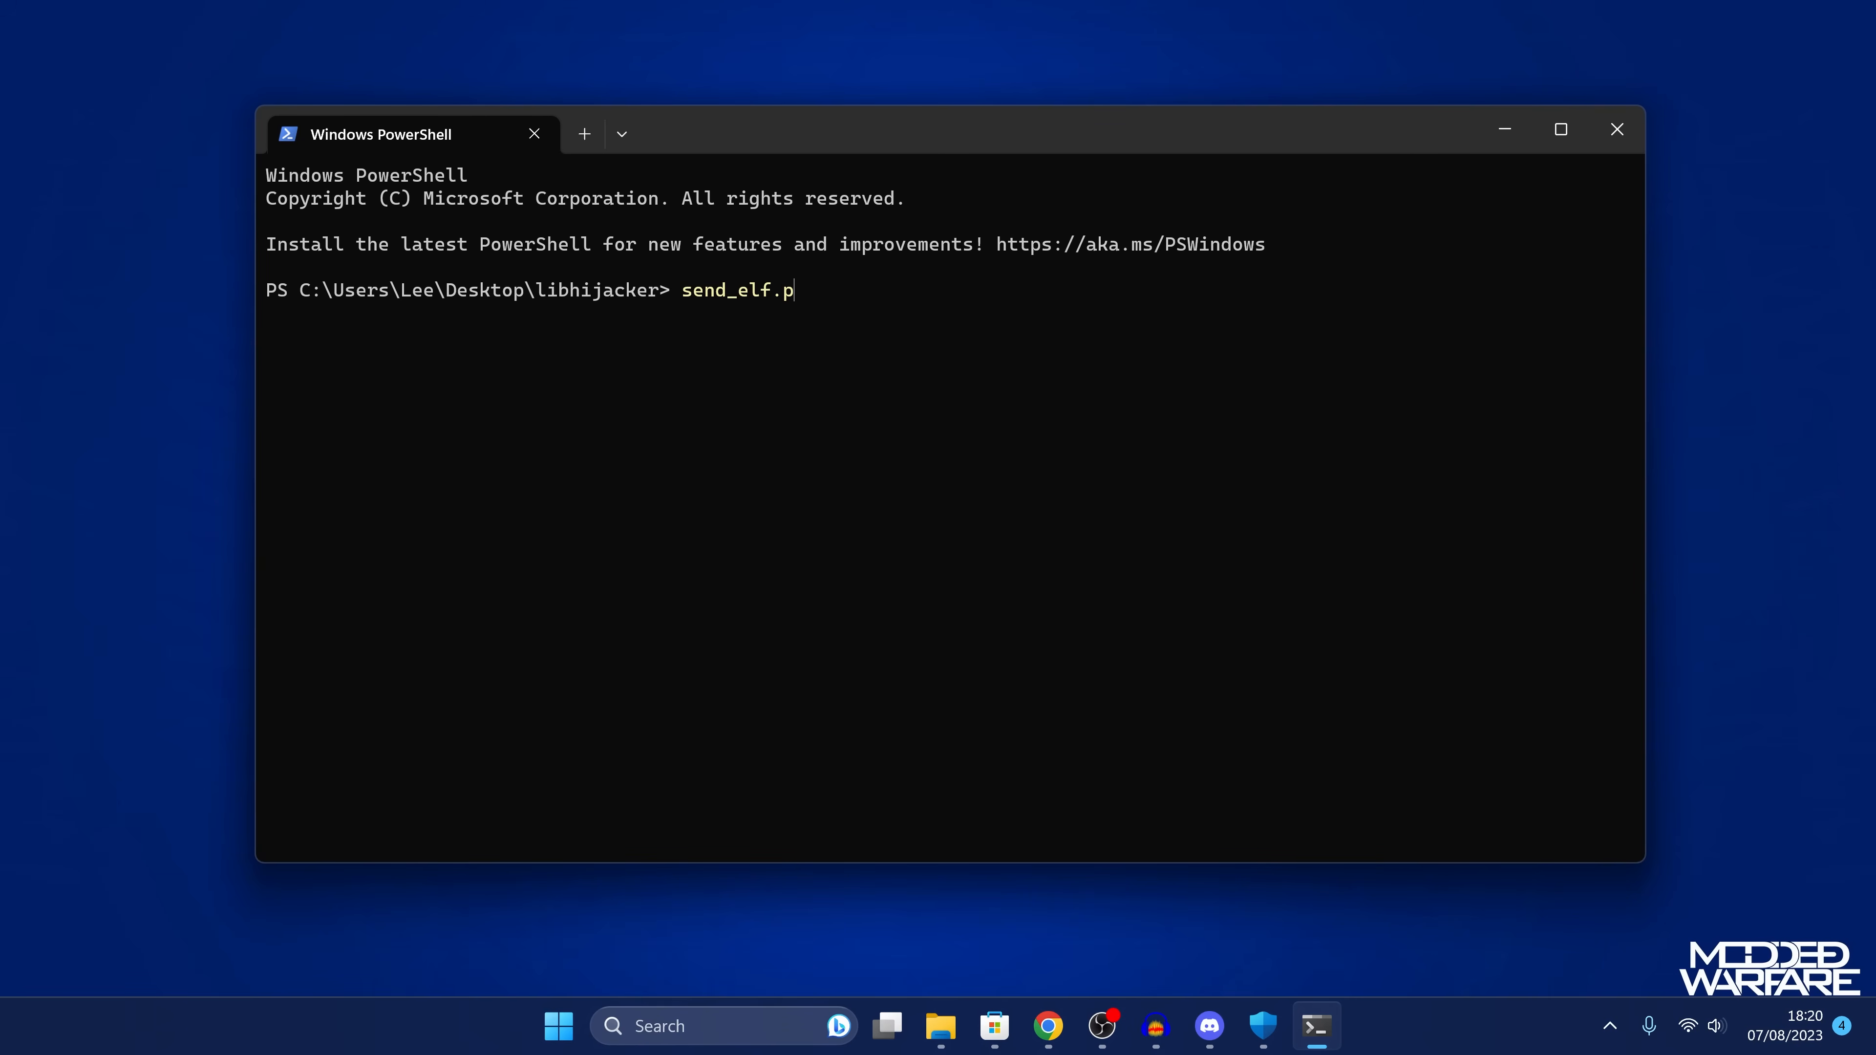
type("y")
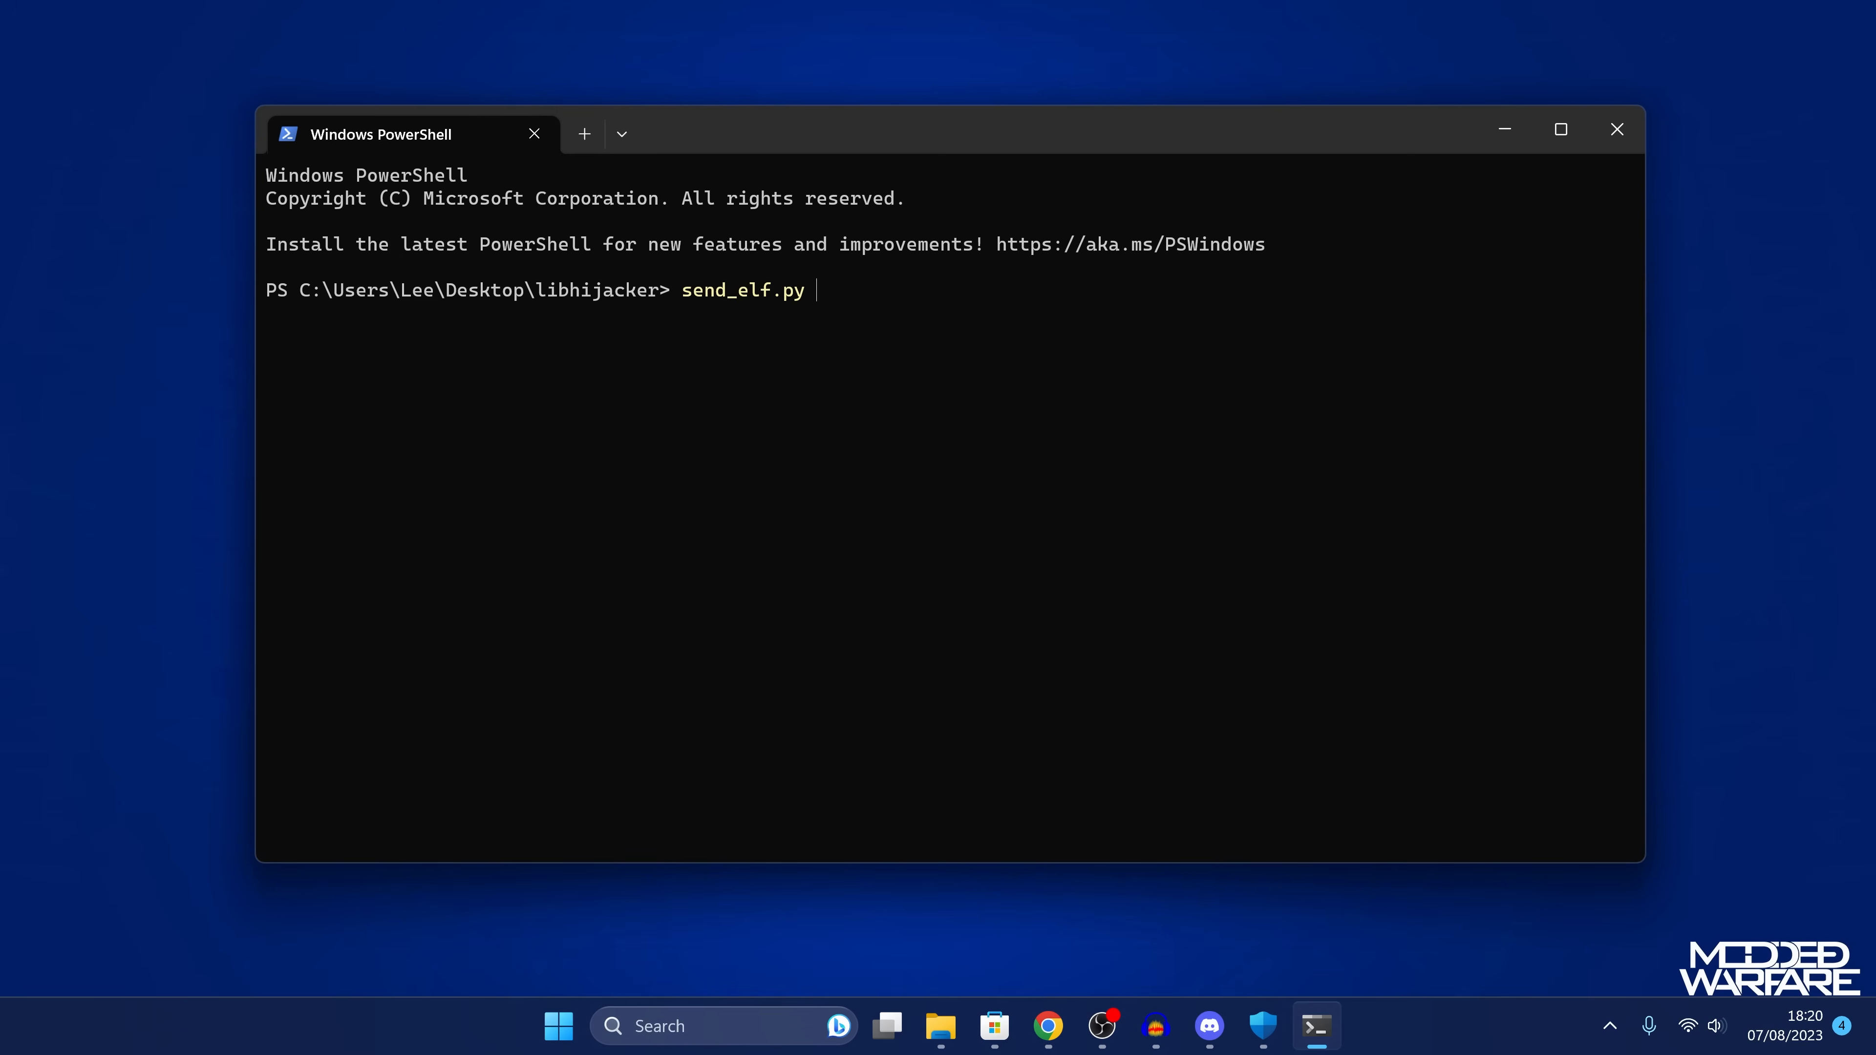
type("192")
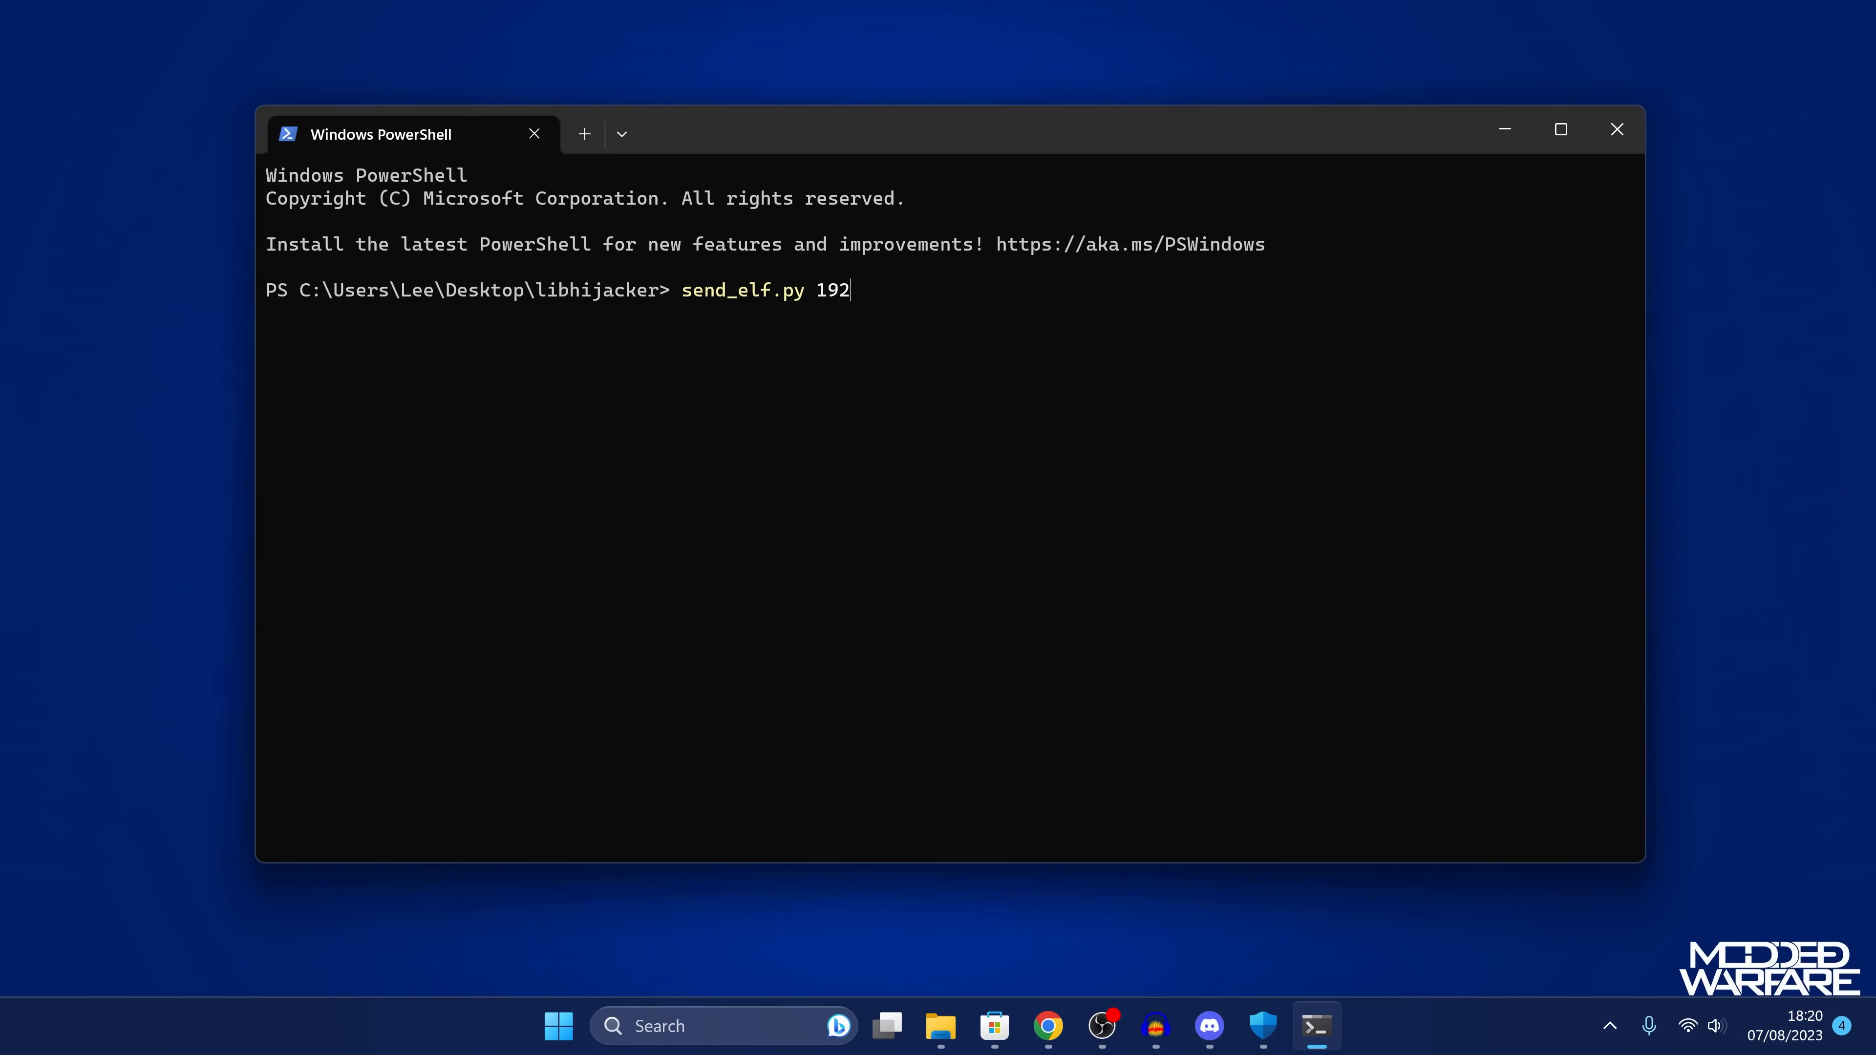
type(".168.1")
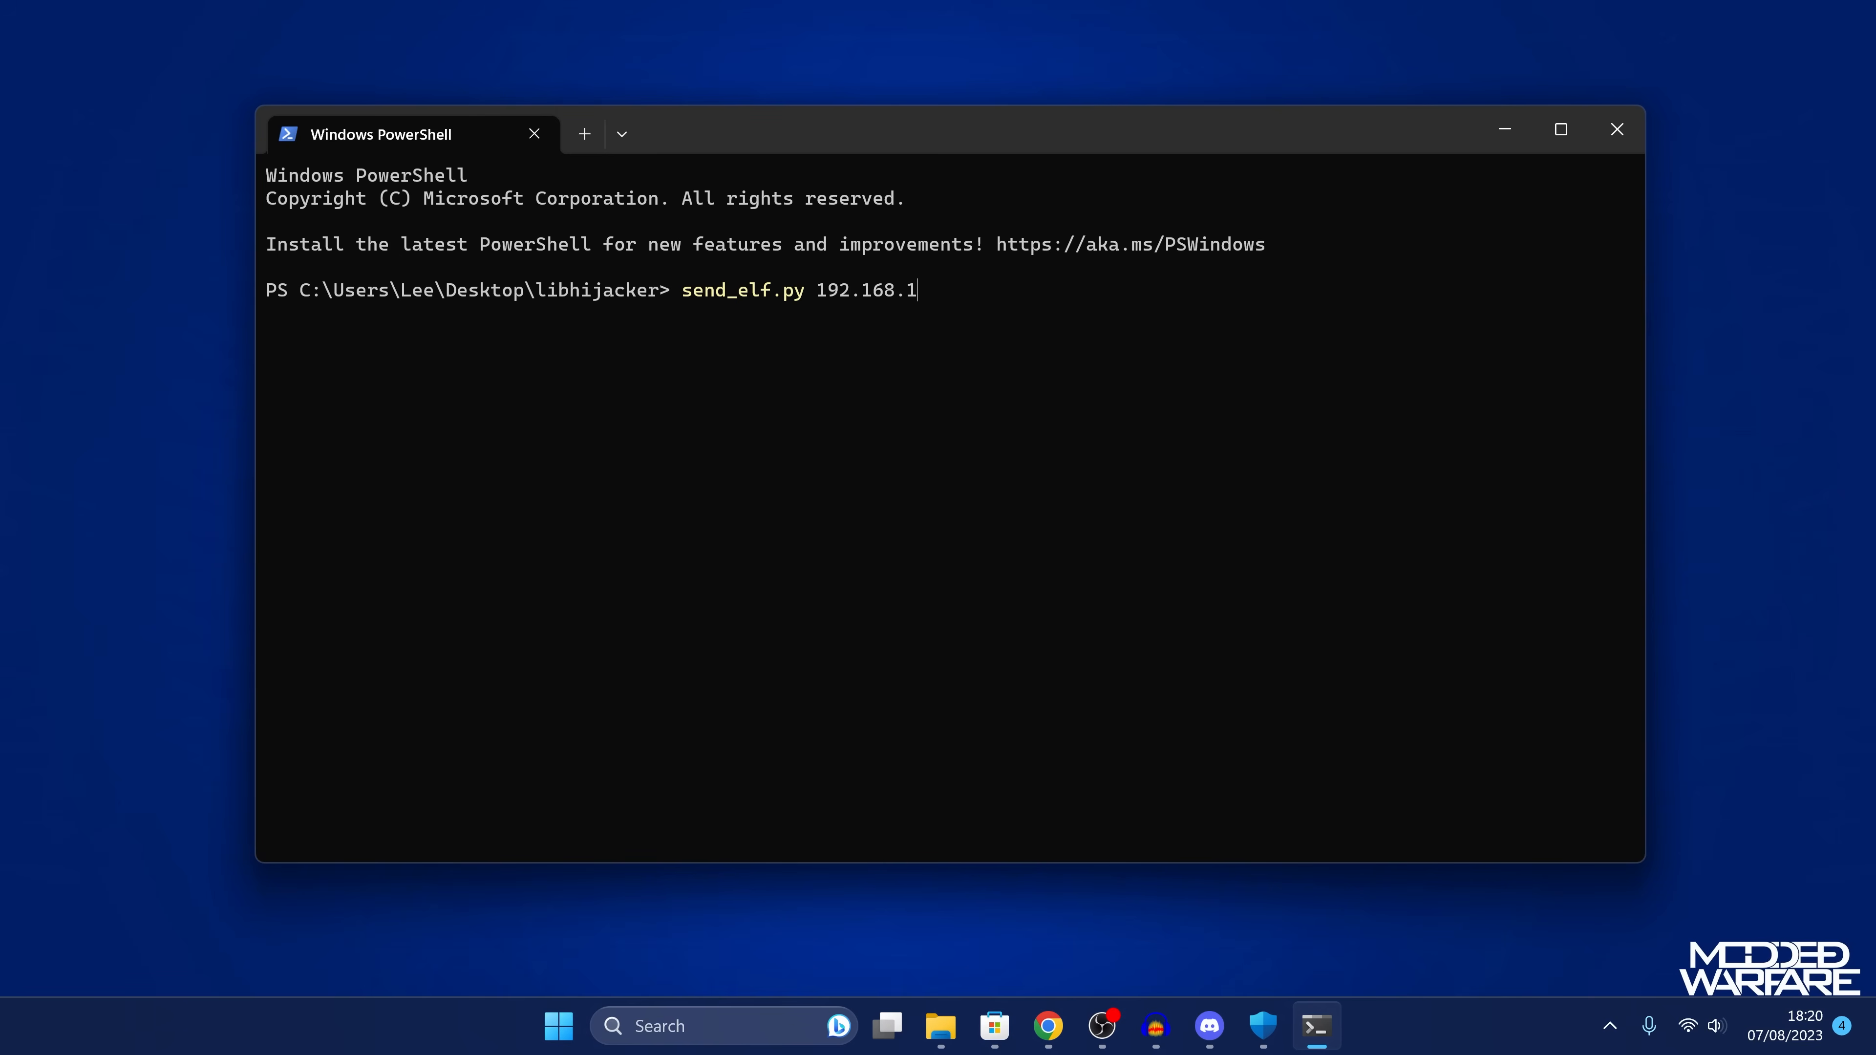
type("37.219")
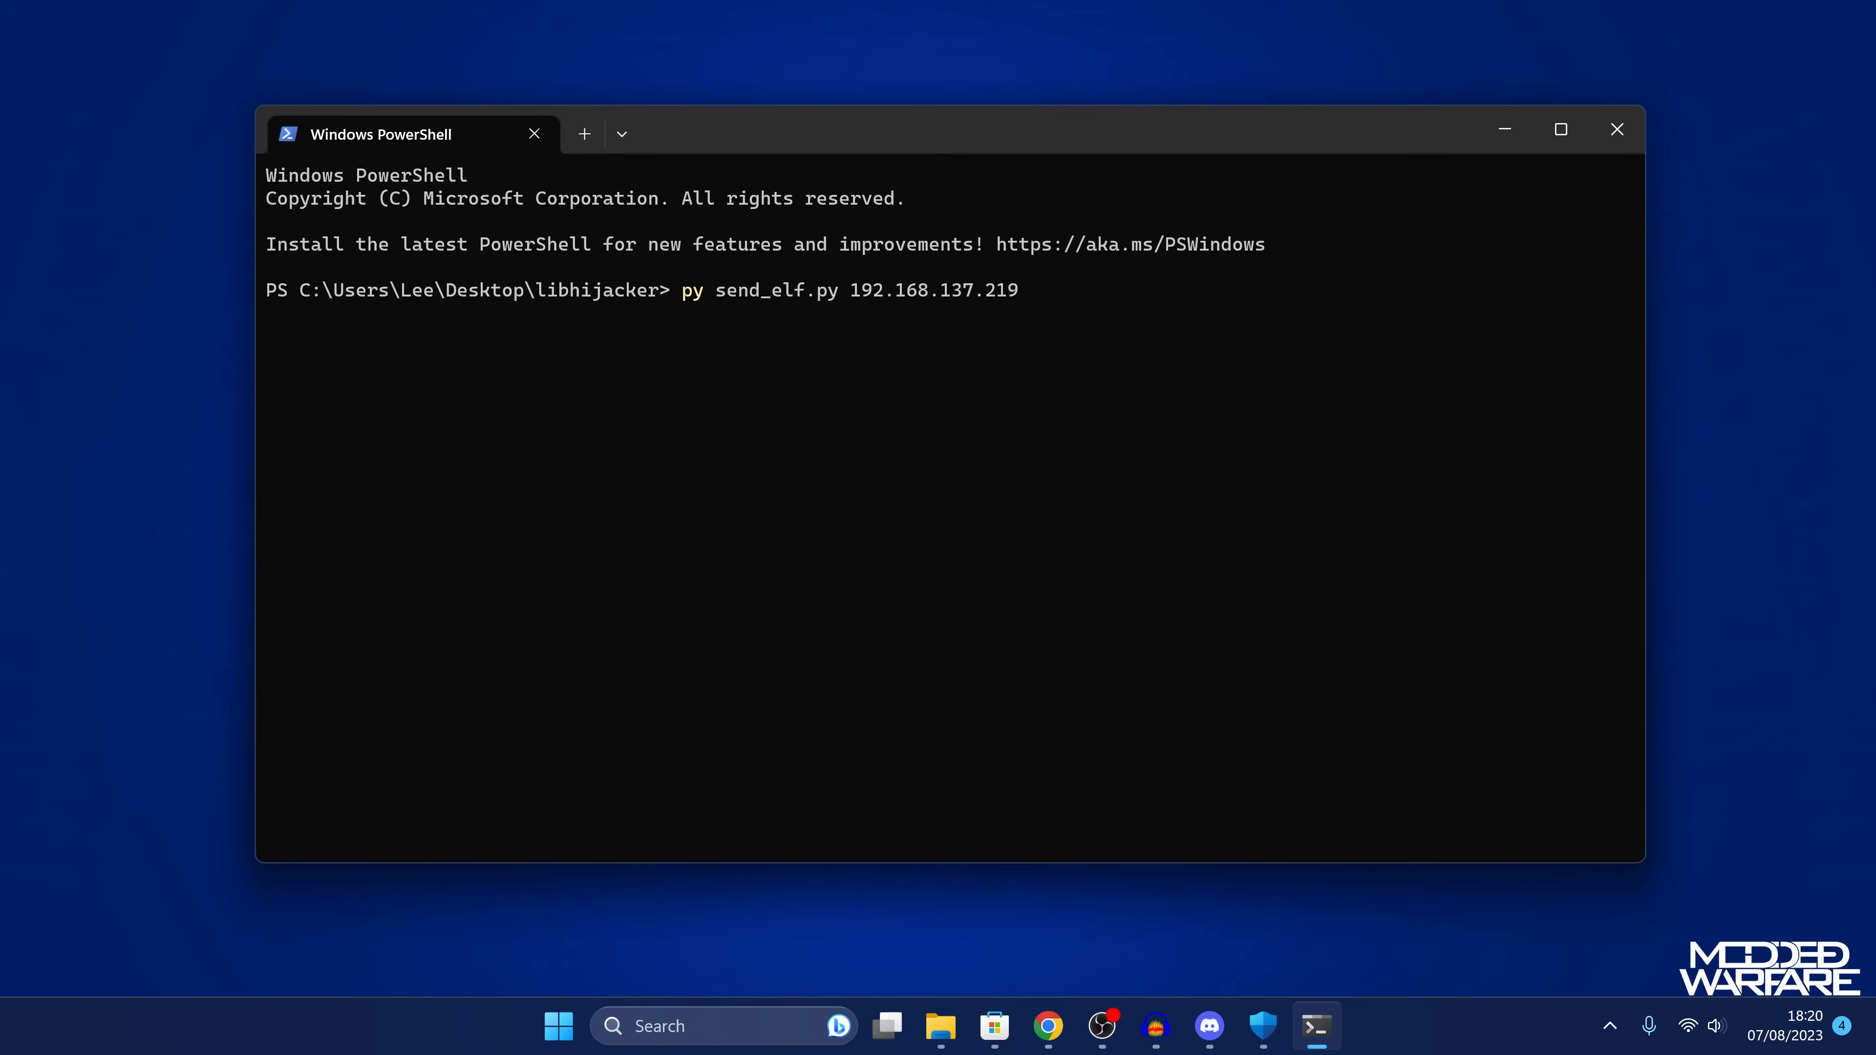
type("-3")
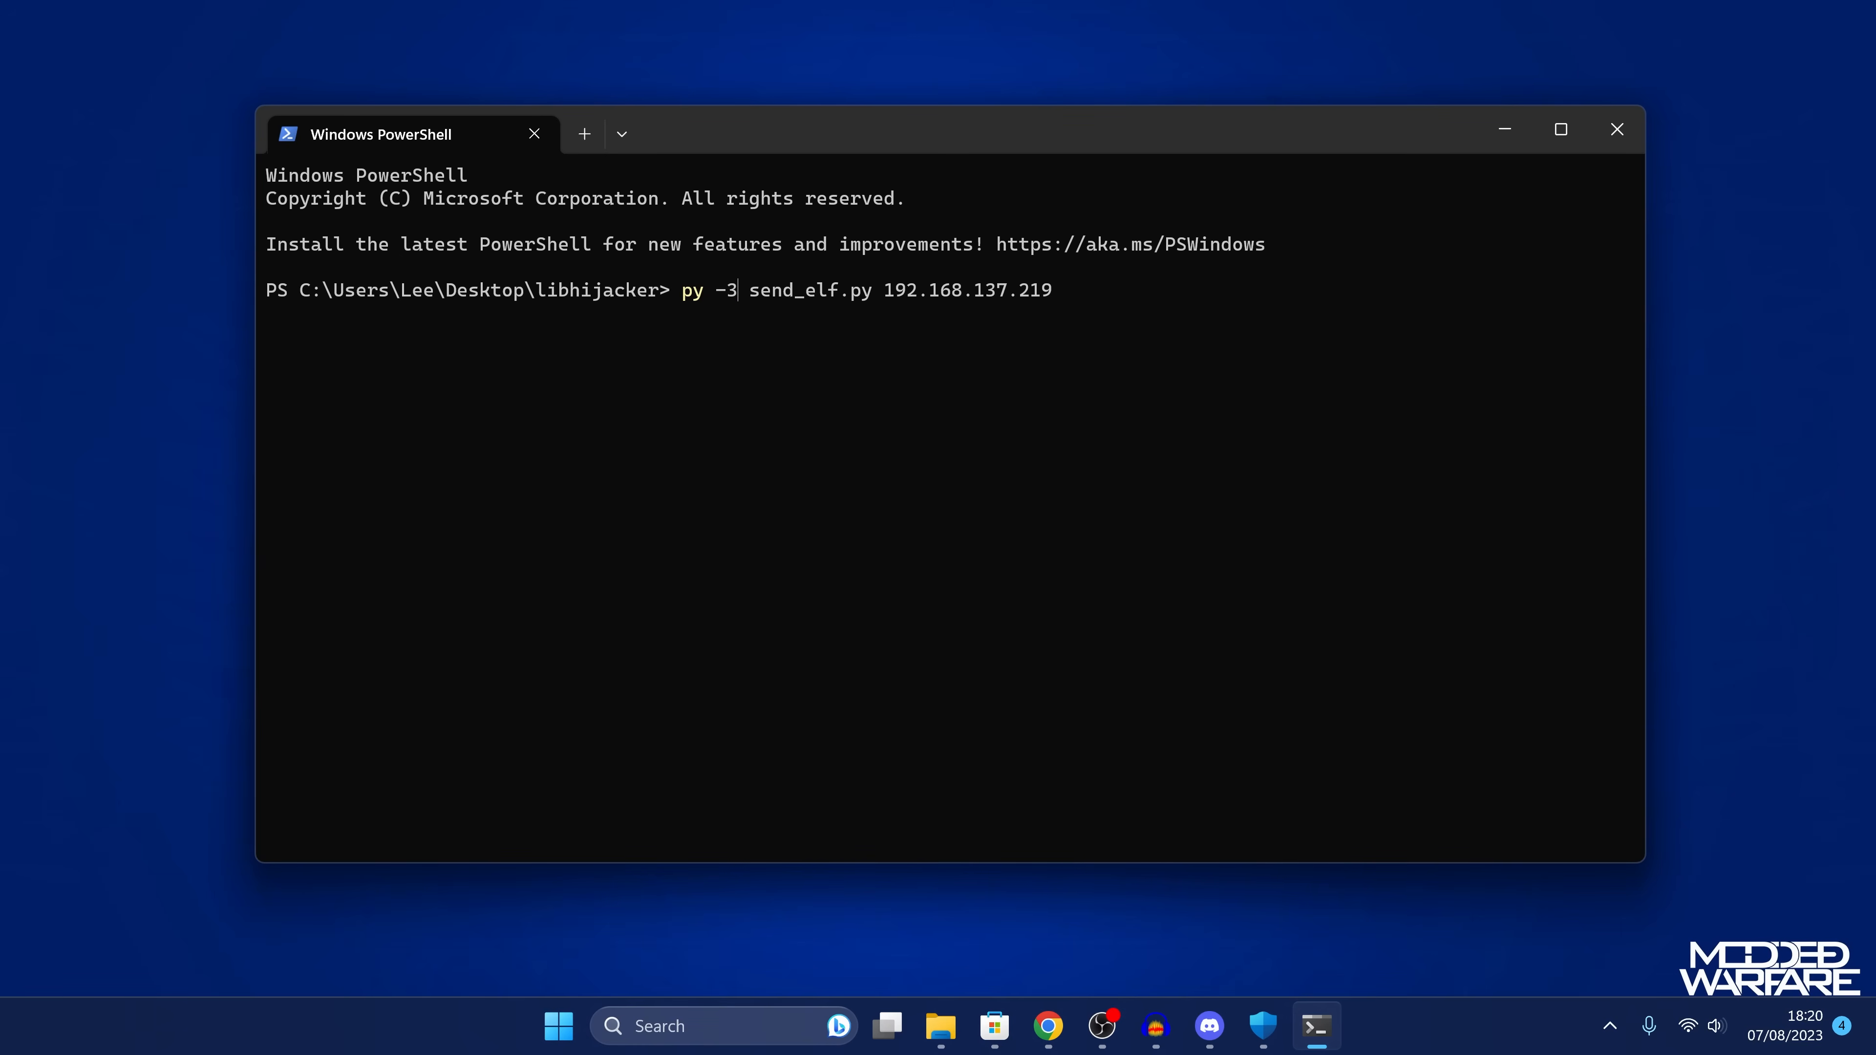
type(".11")
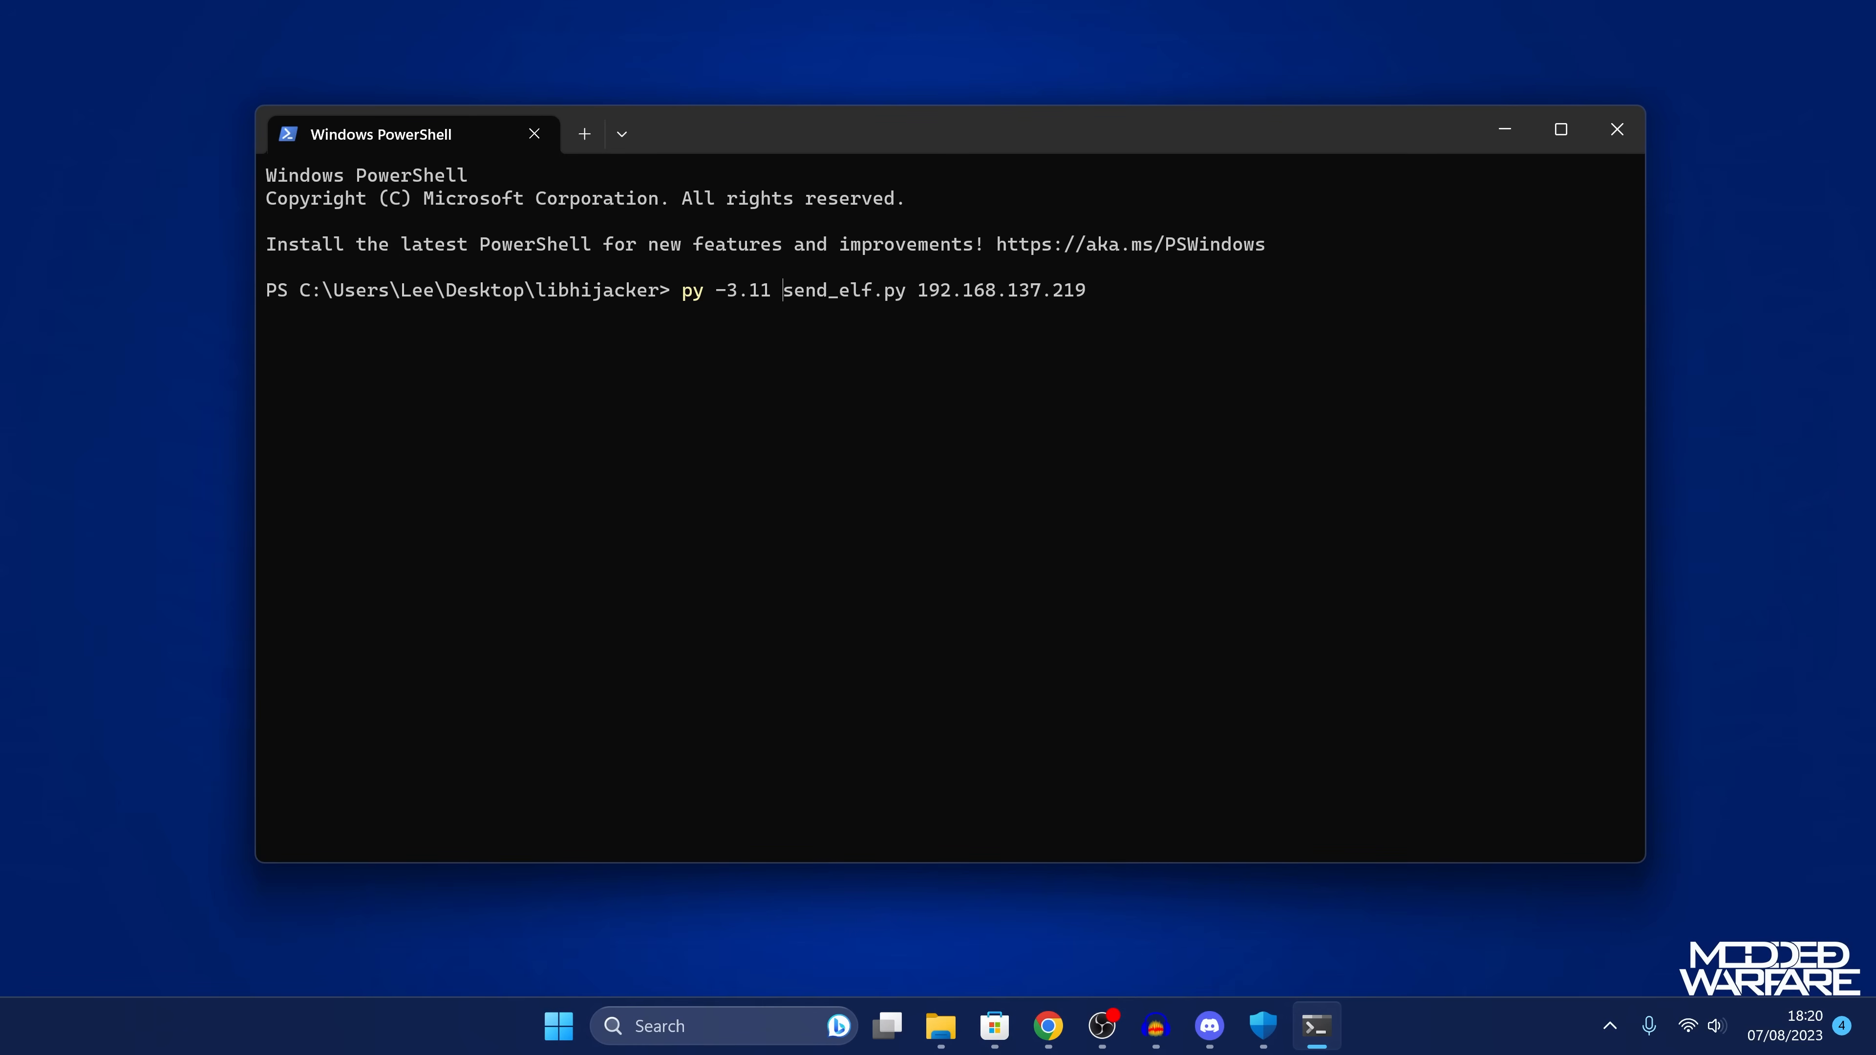
key("Return")
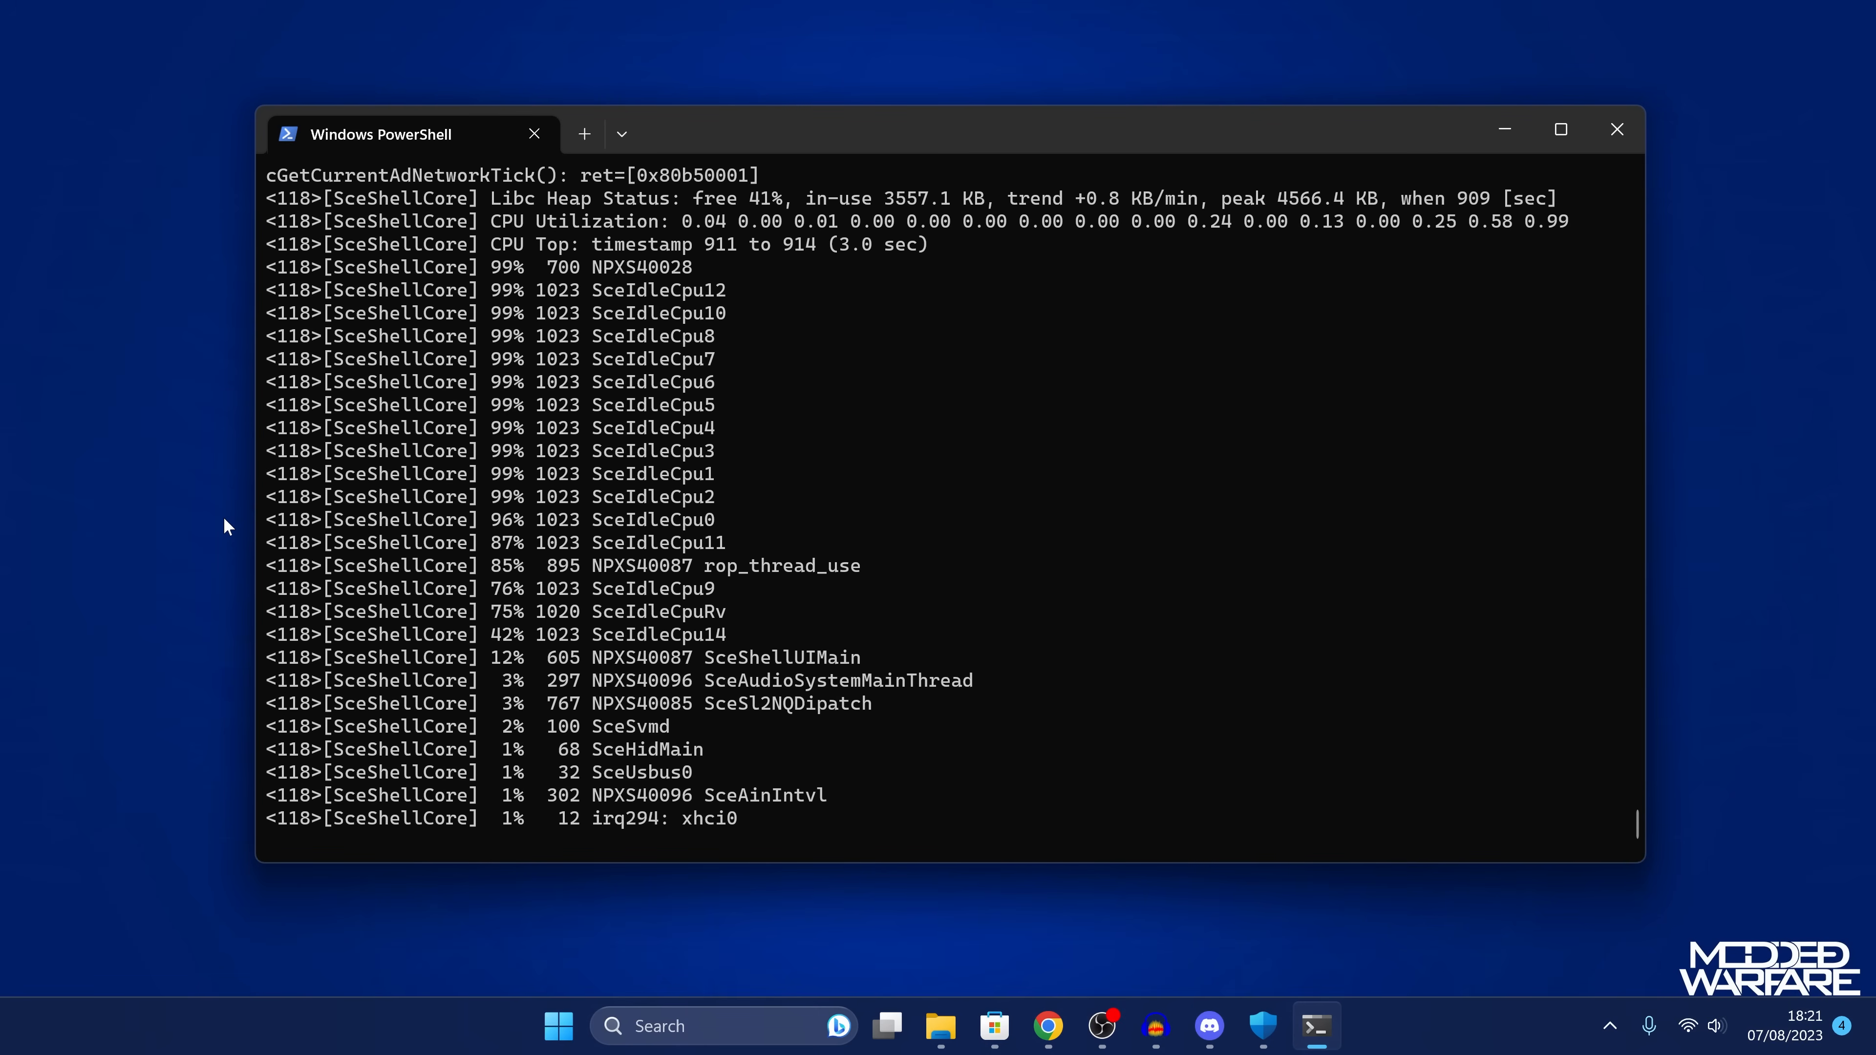
mouse_move(1104, 533)
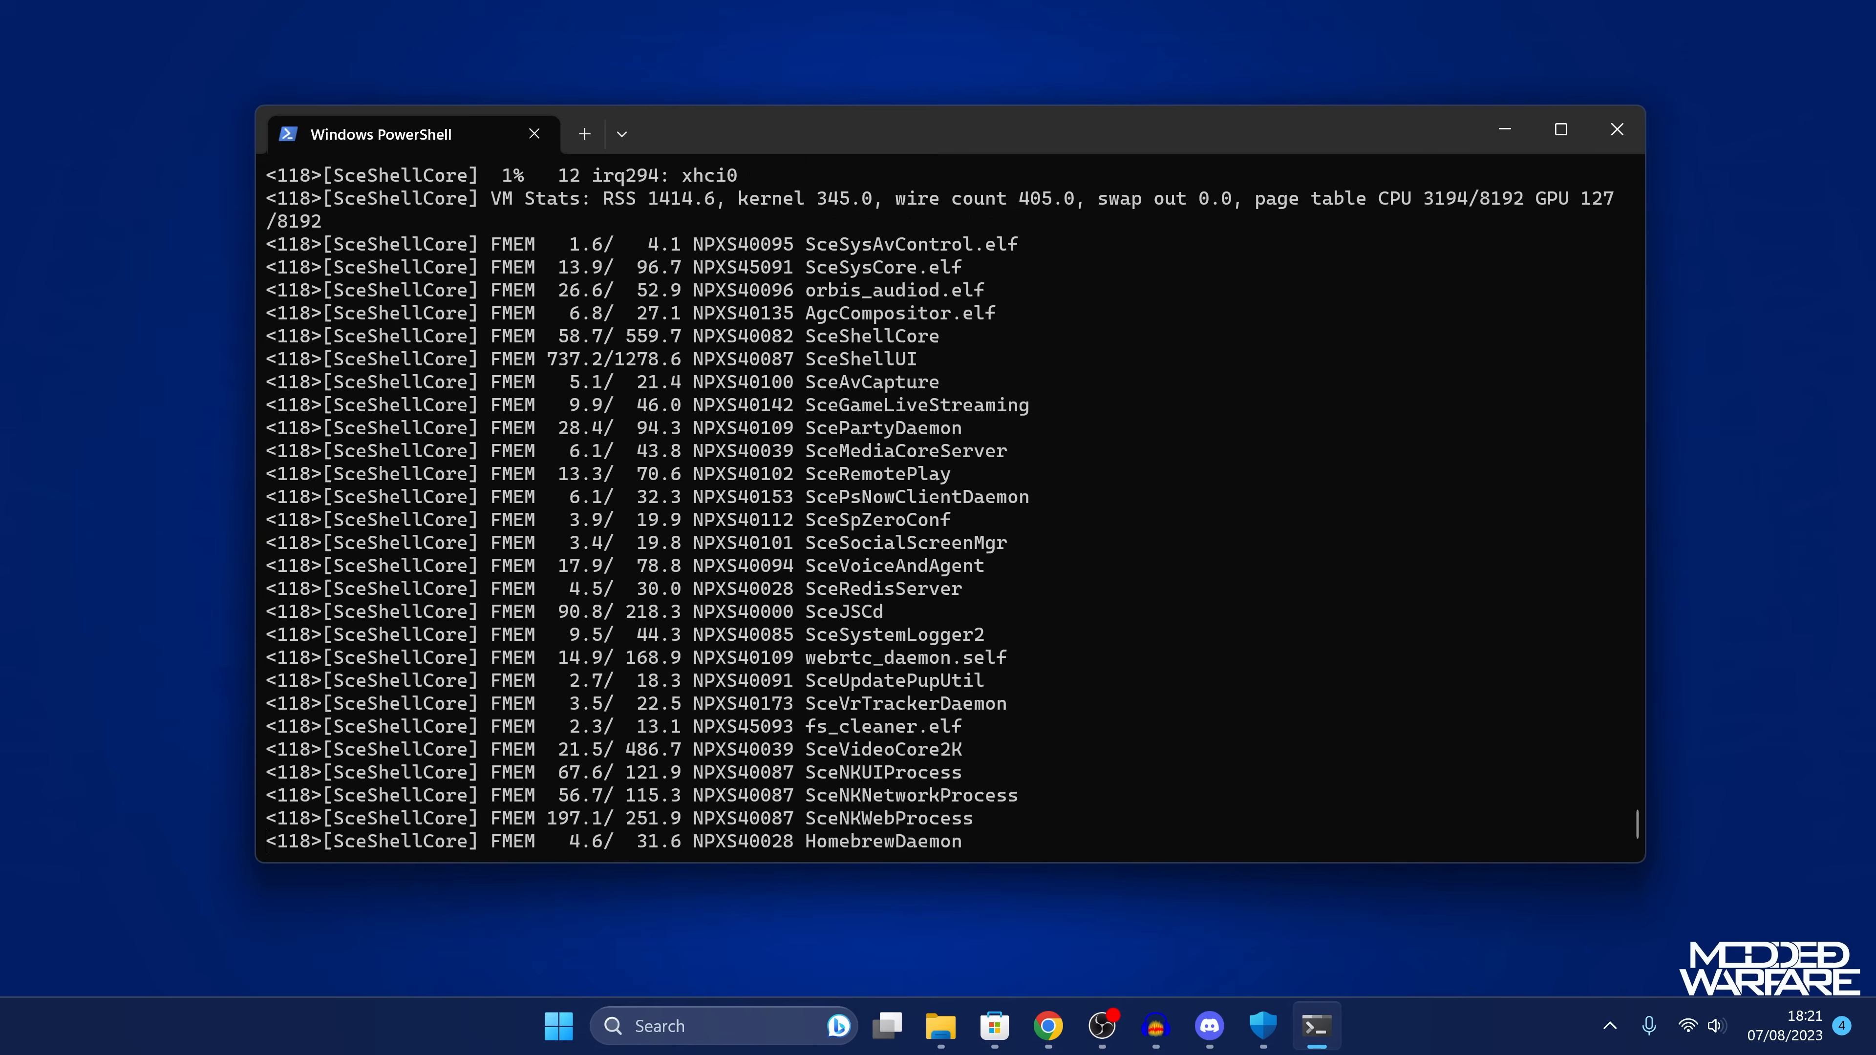
Scroll the PowerShell window to review the streaming SceShellCore log lines
scroll("up", 3)
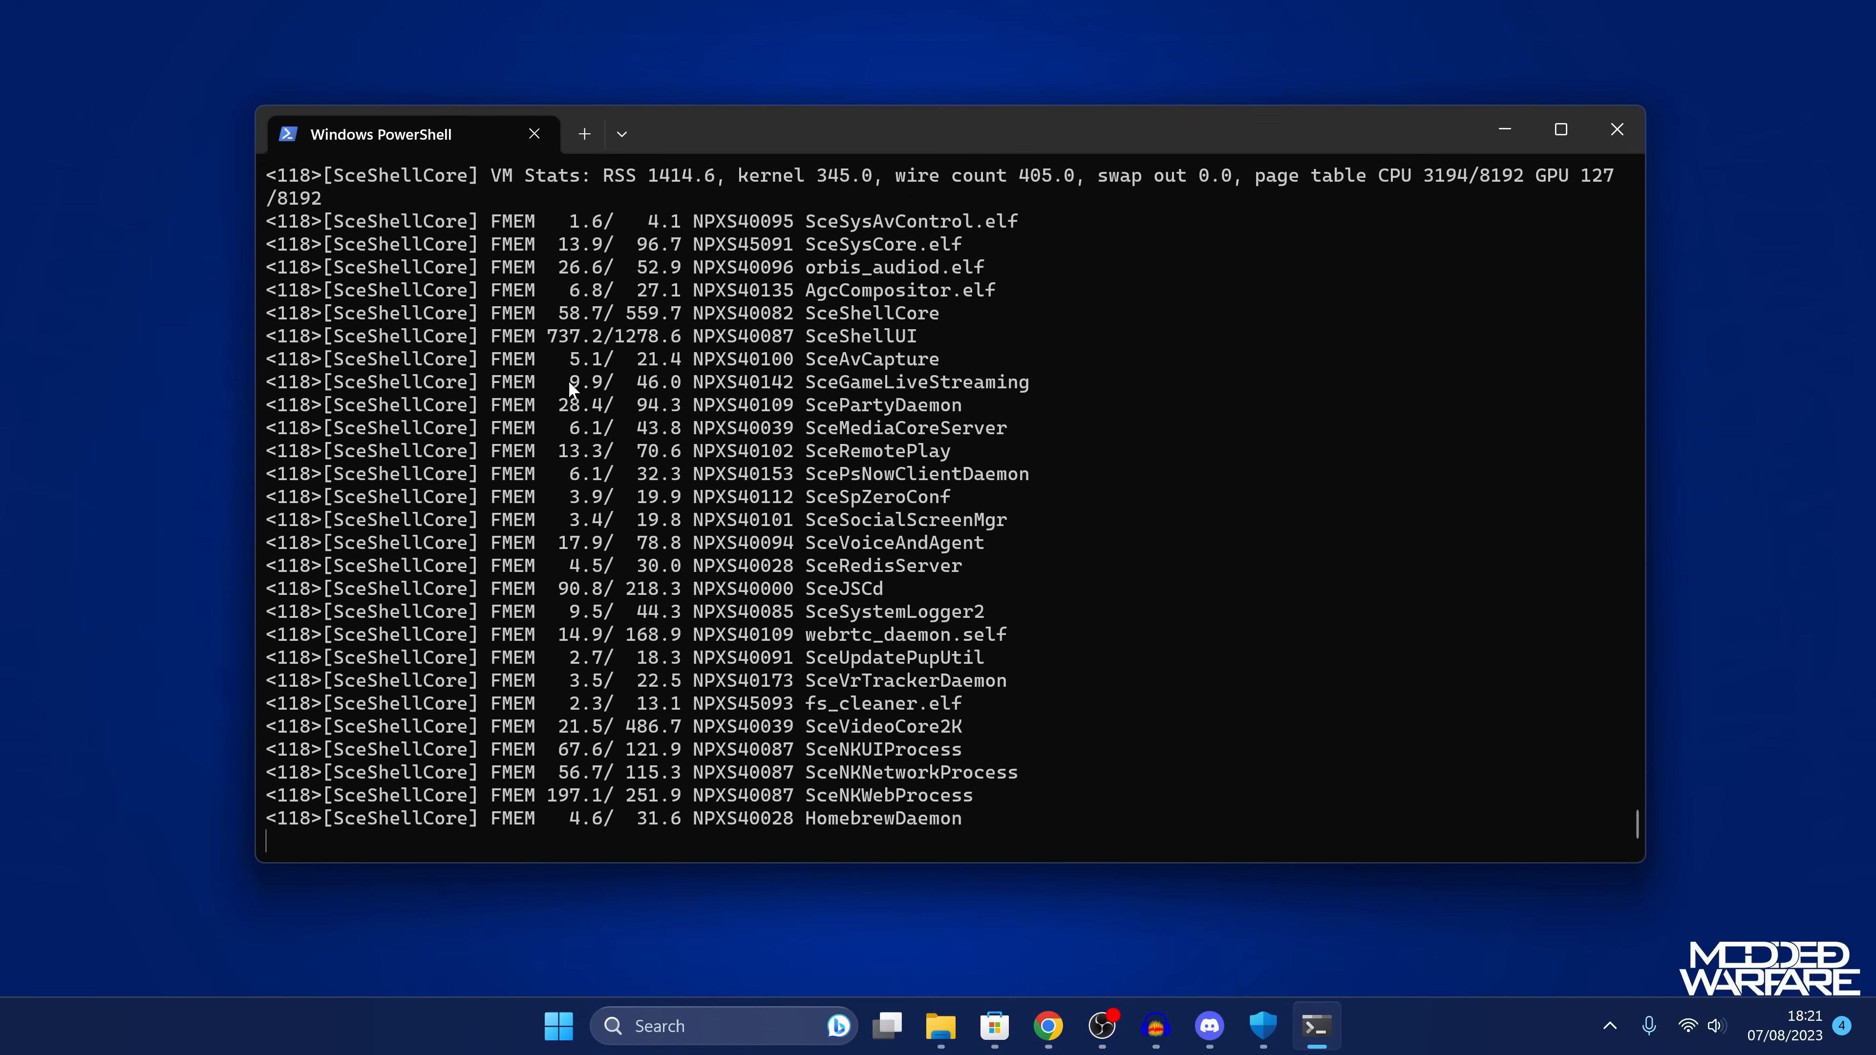
mouse_move(166, 695)
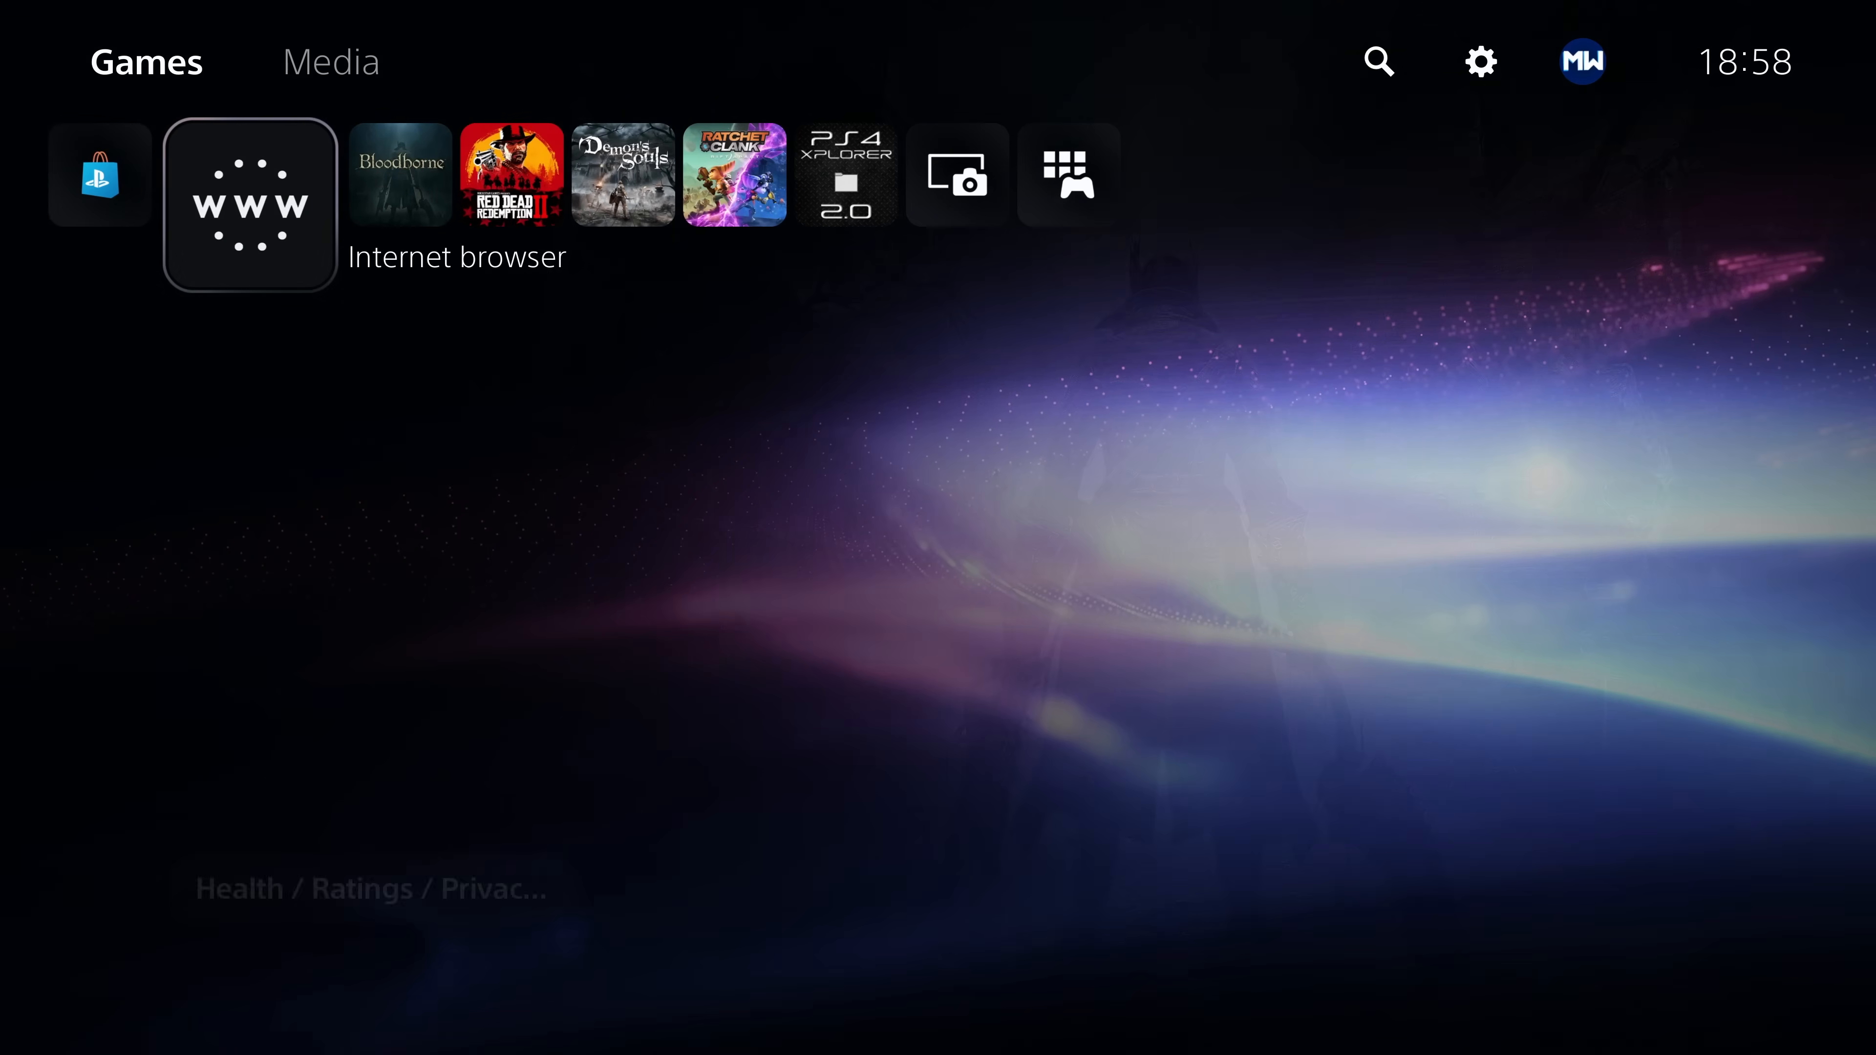
Browse the home-screen game tiles past Red Dead Redemption 2 and return to the Bloodborne tile
left_click(249, 204)
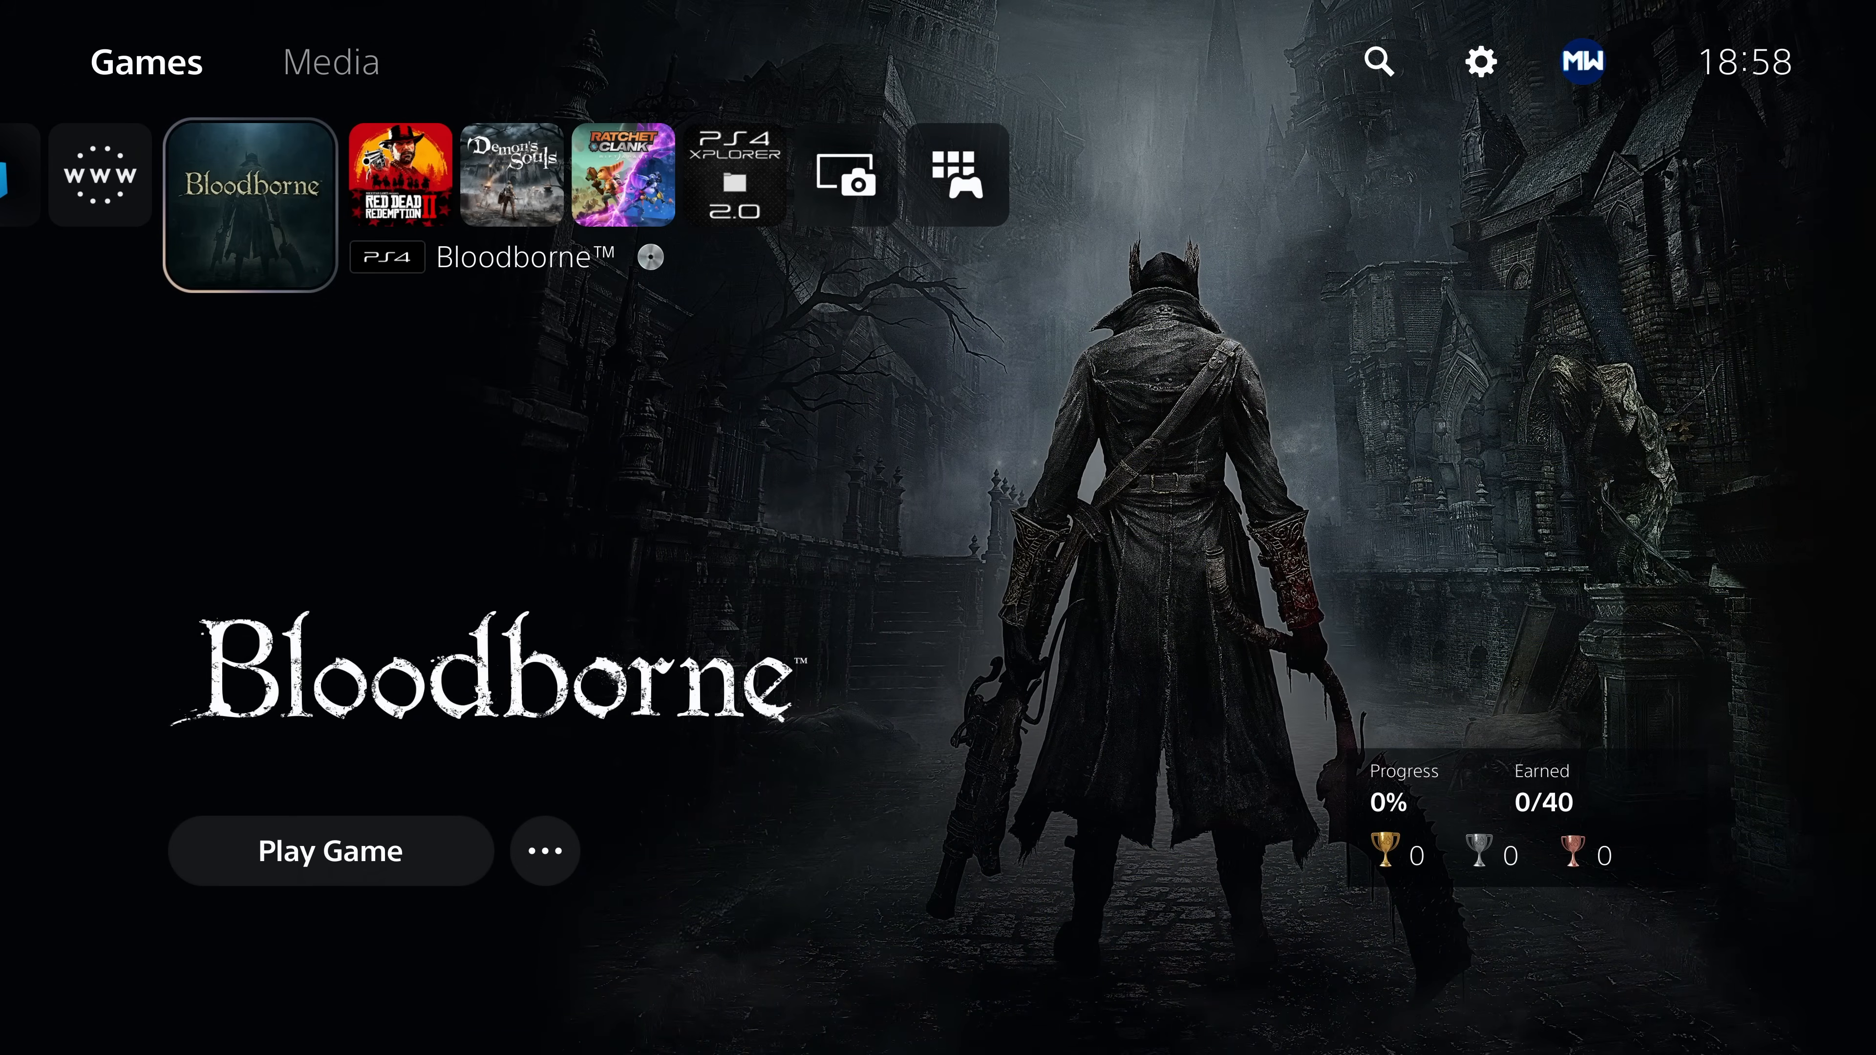
left_click(401, 175)
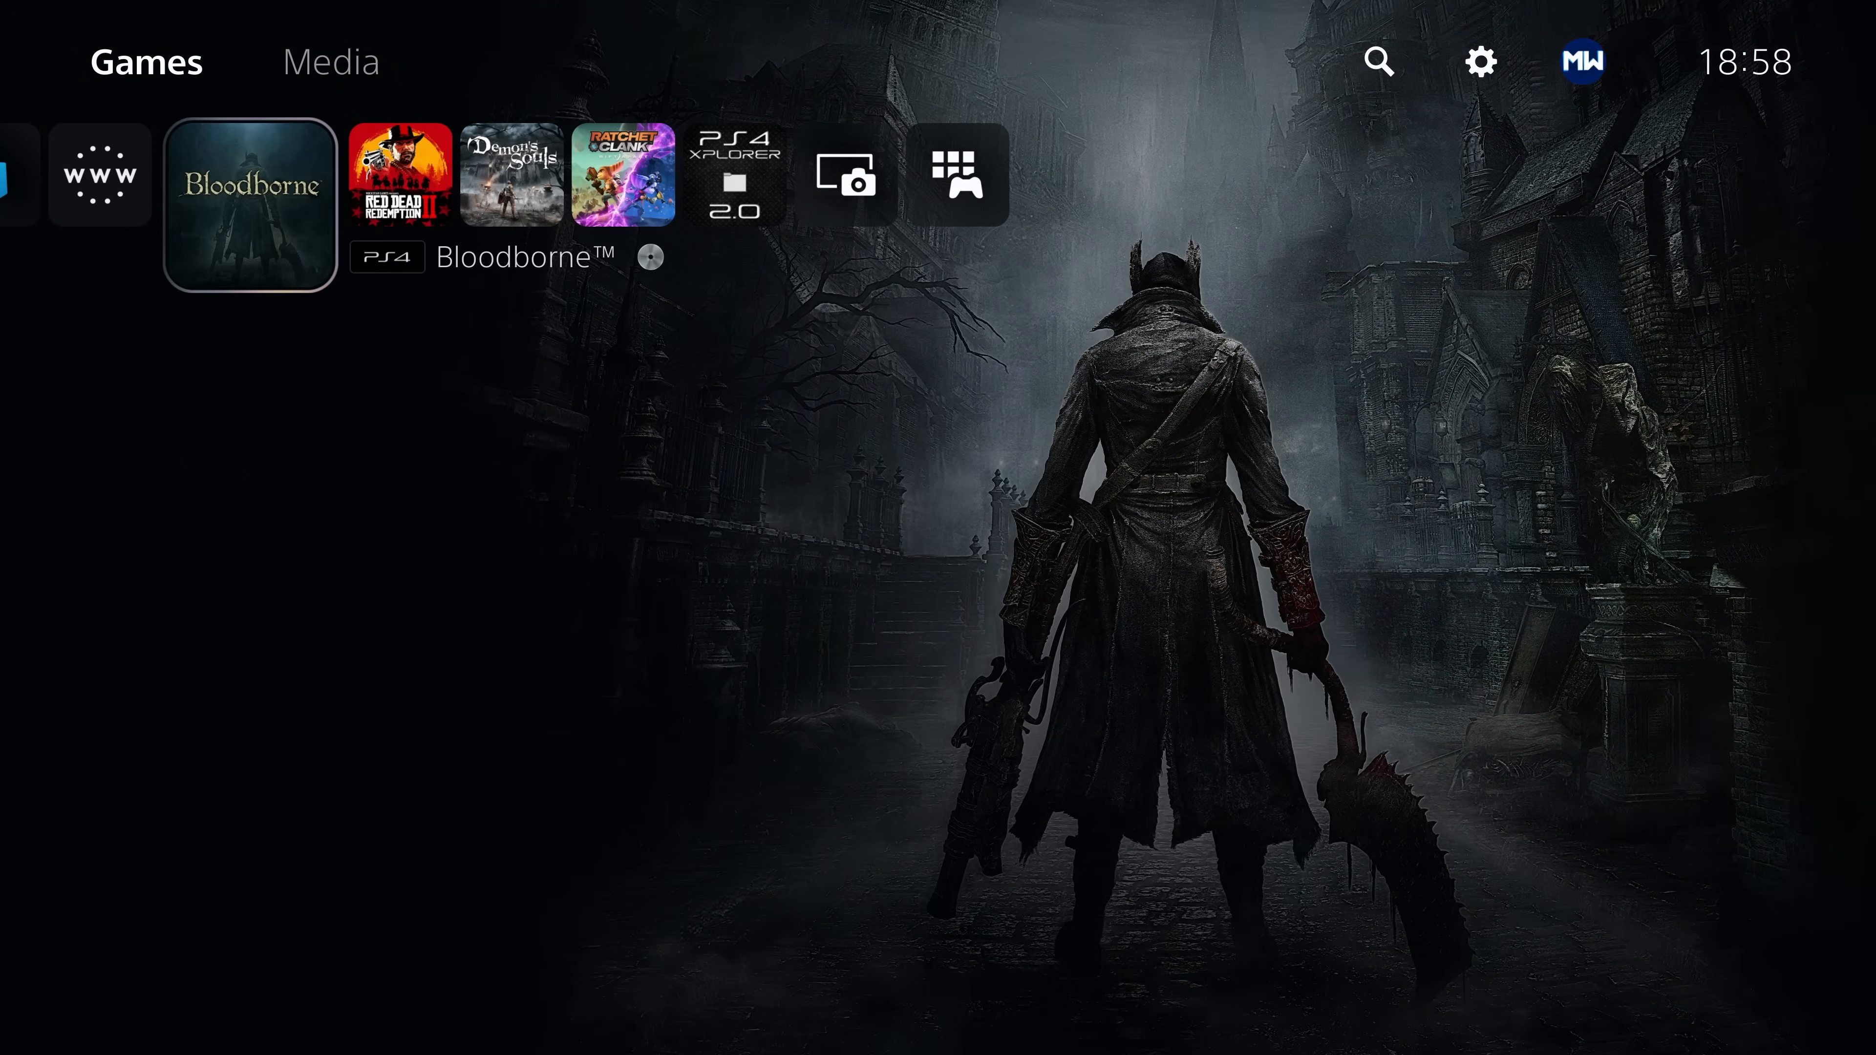
left_click(247, 174)
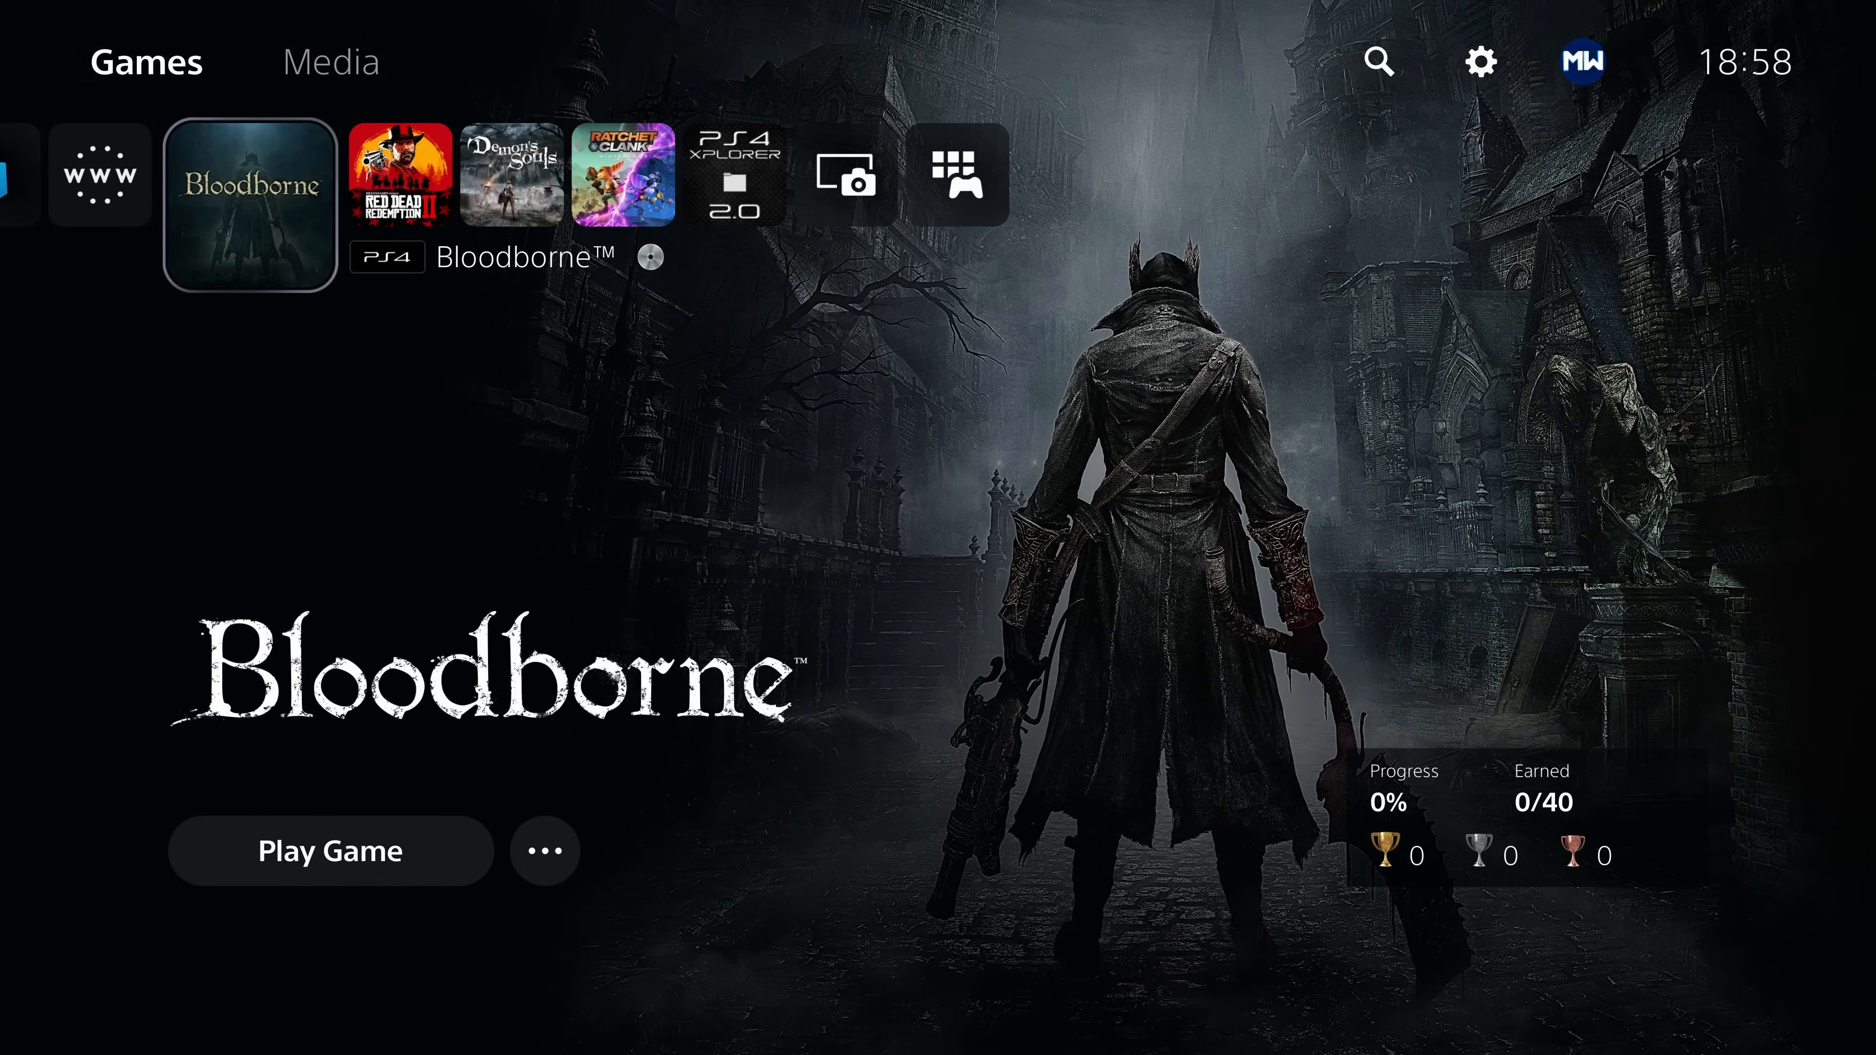
left_click(544, 851)
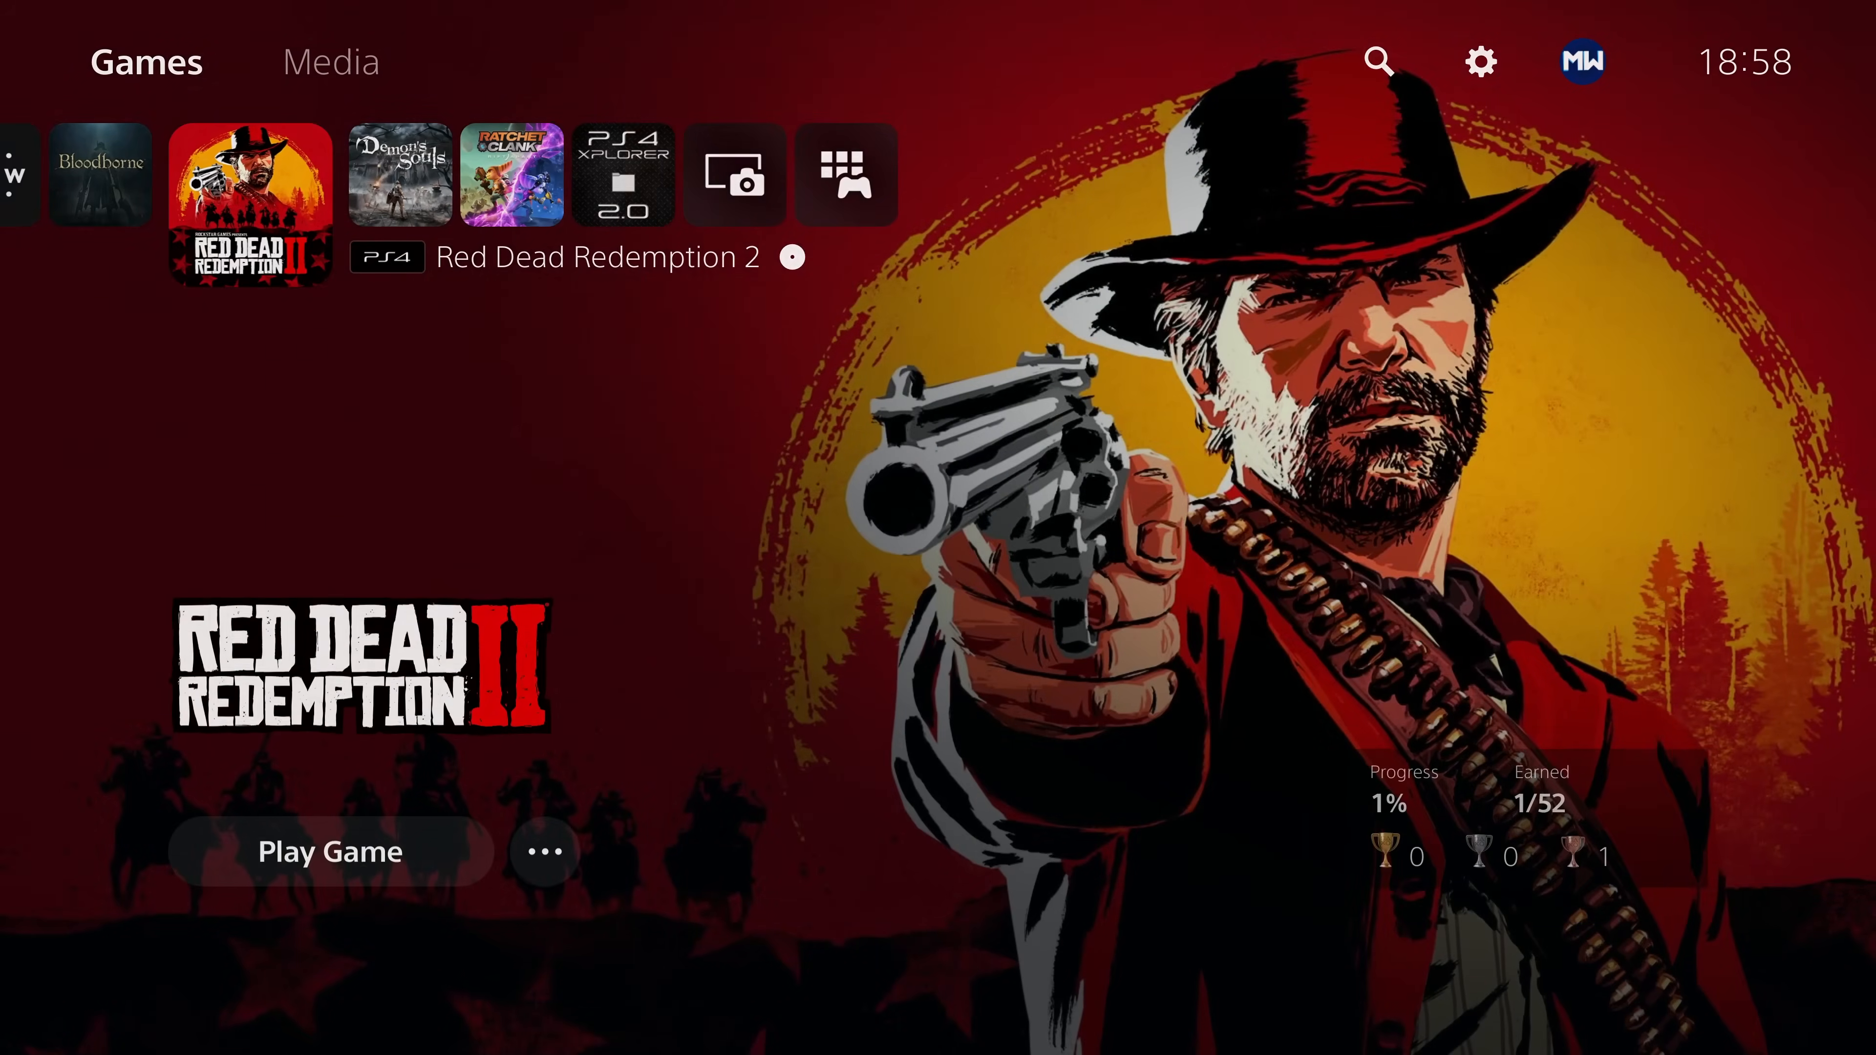
left_click(543, 852)
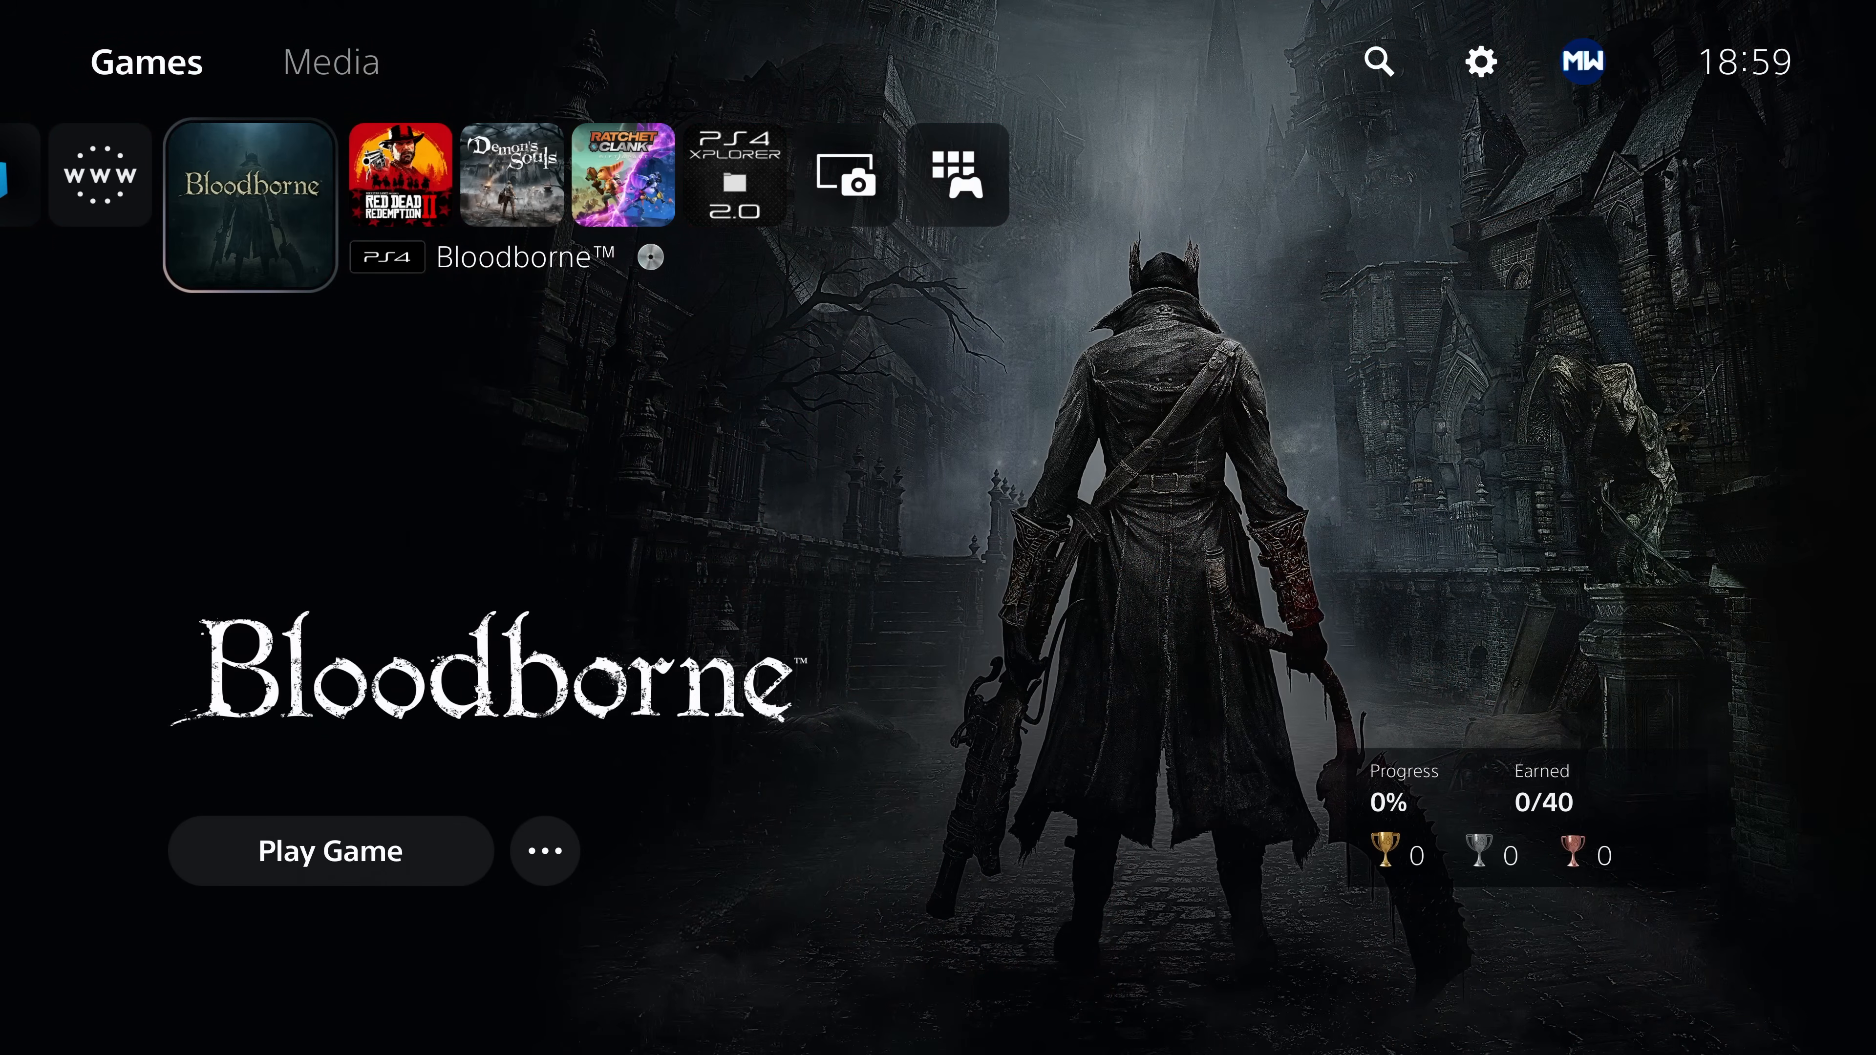
Start Bloodborne, dismiss the previous-session warning, and choose Play Offline
left_click(330, 851)
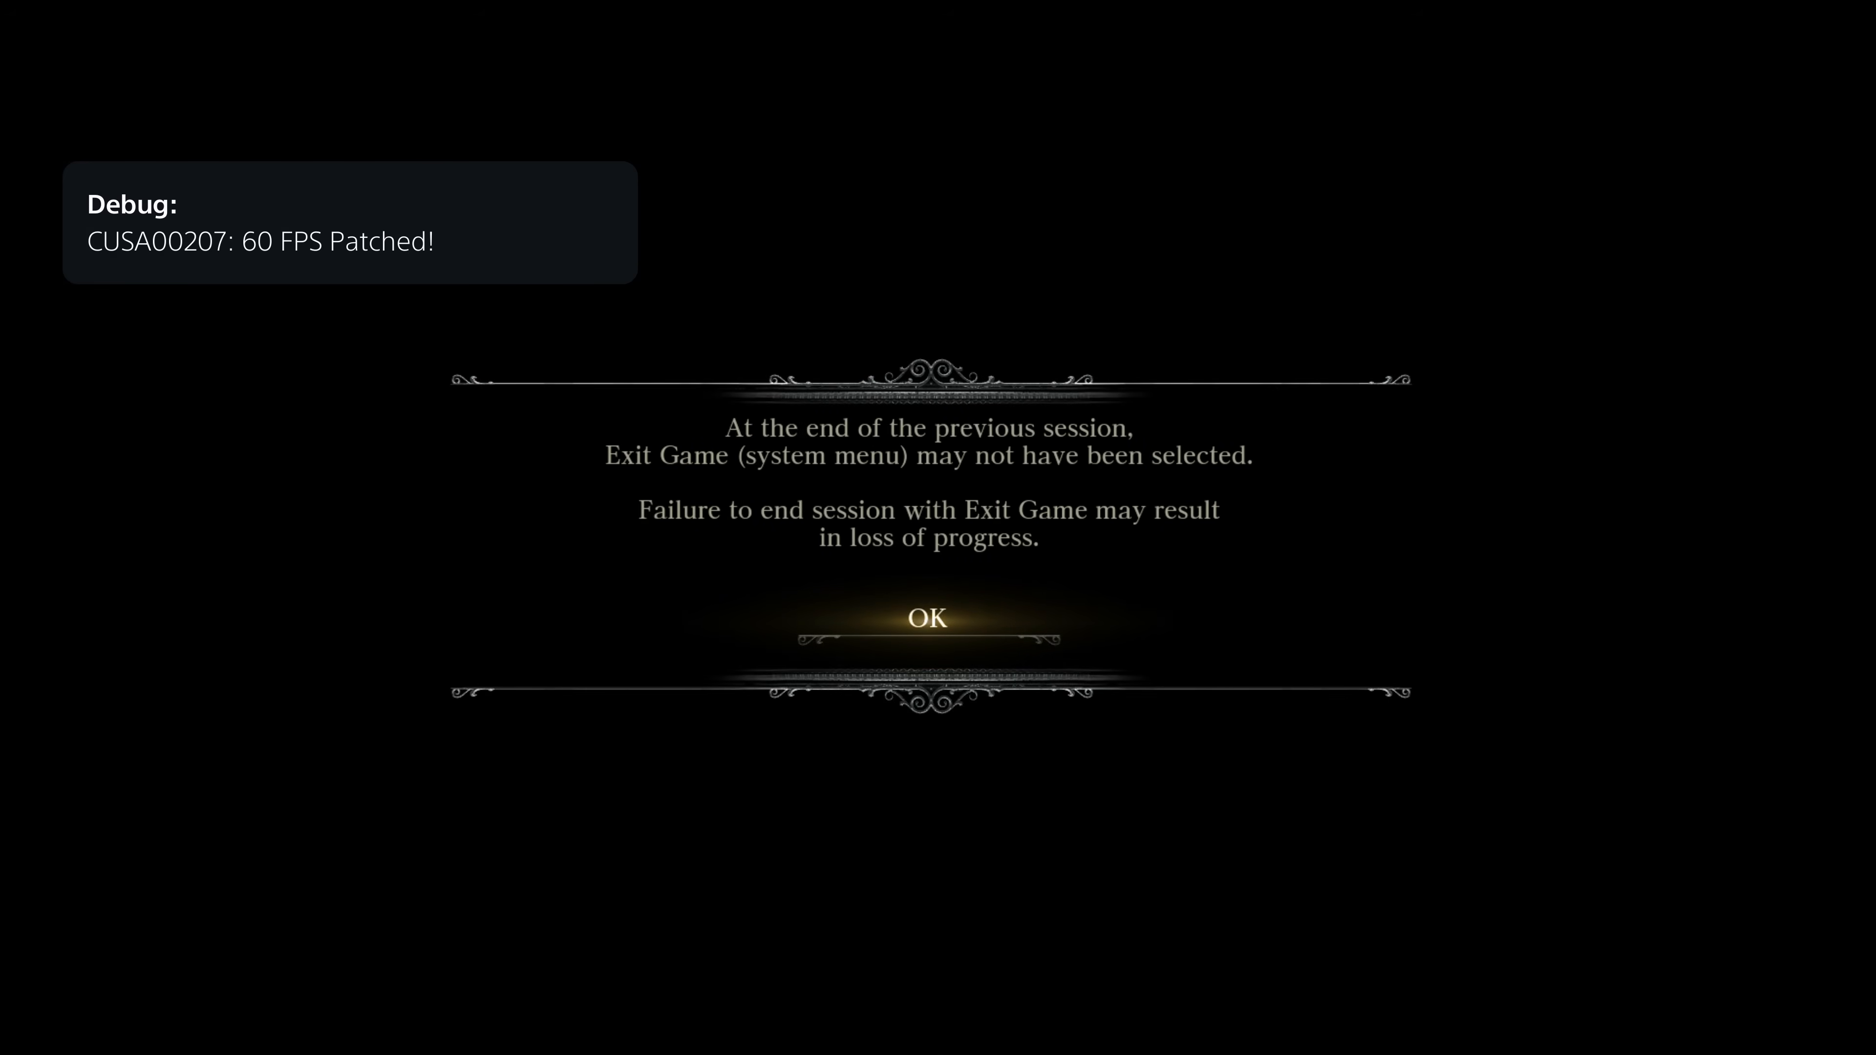
left_click(927, 619)
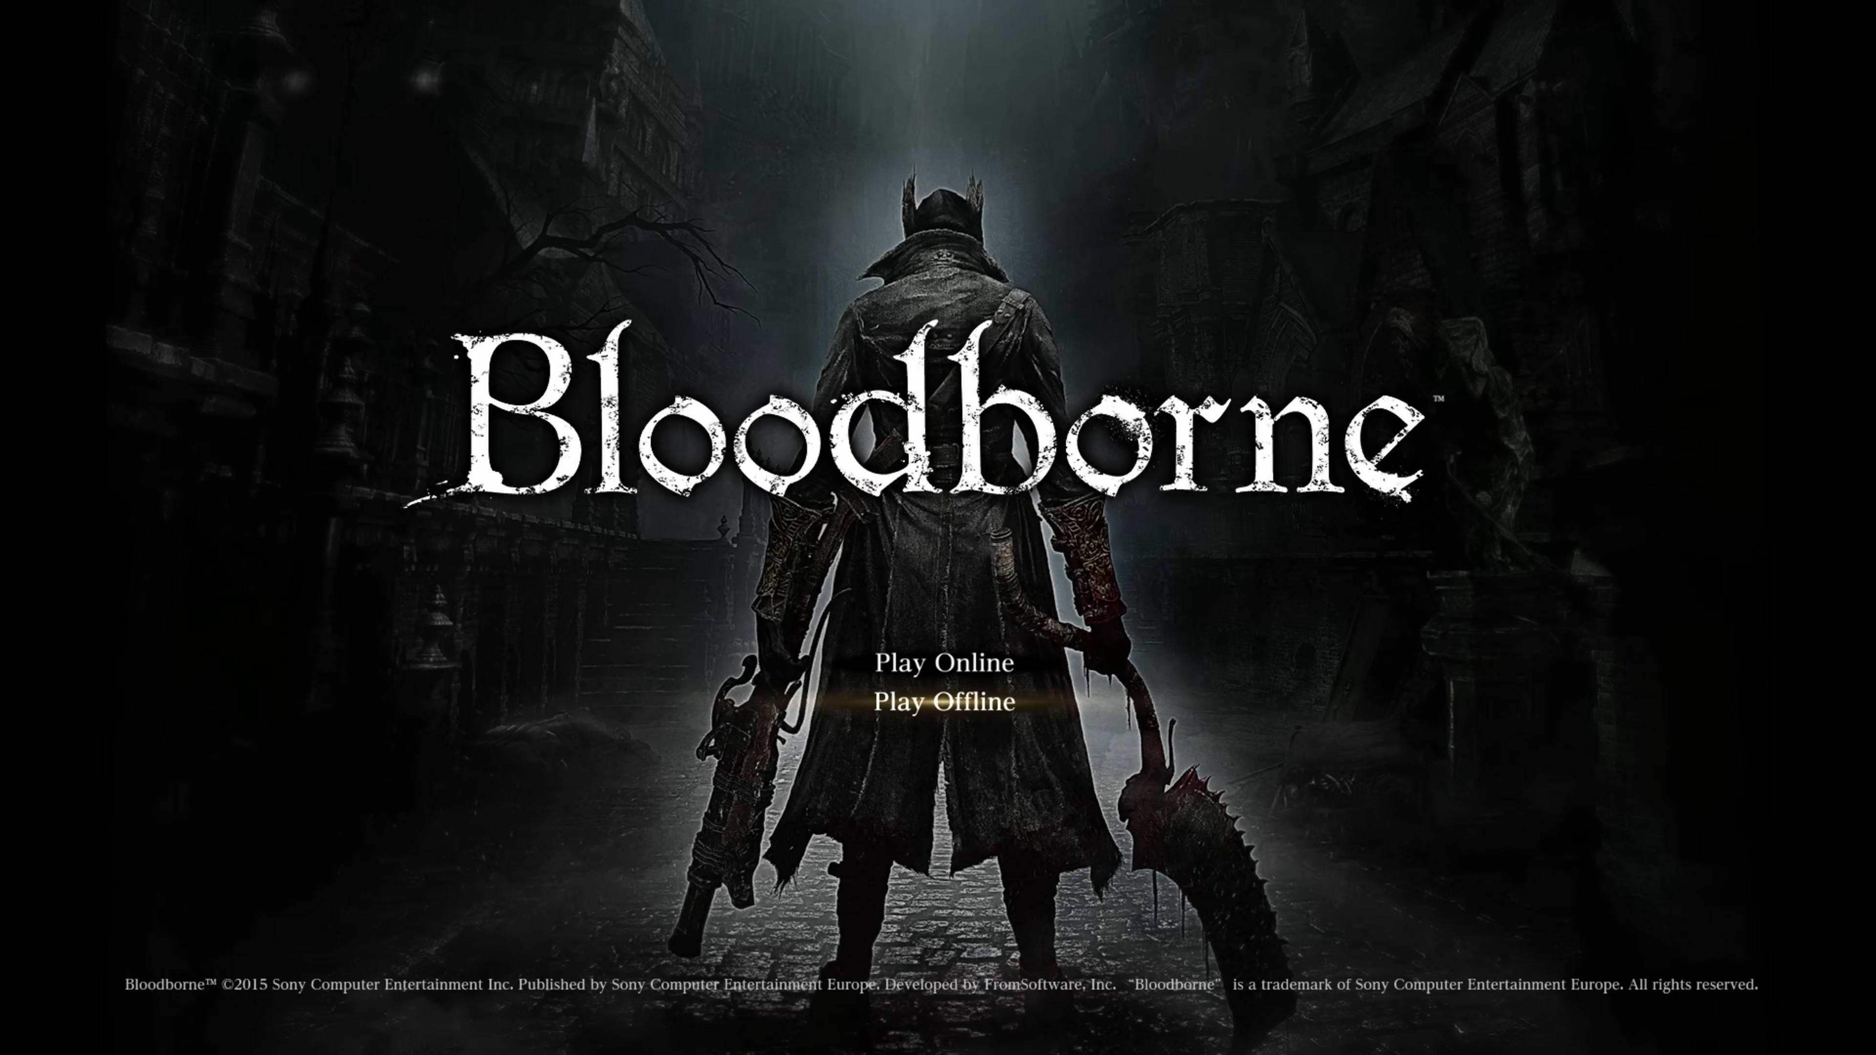
left_click(942, 703)
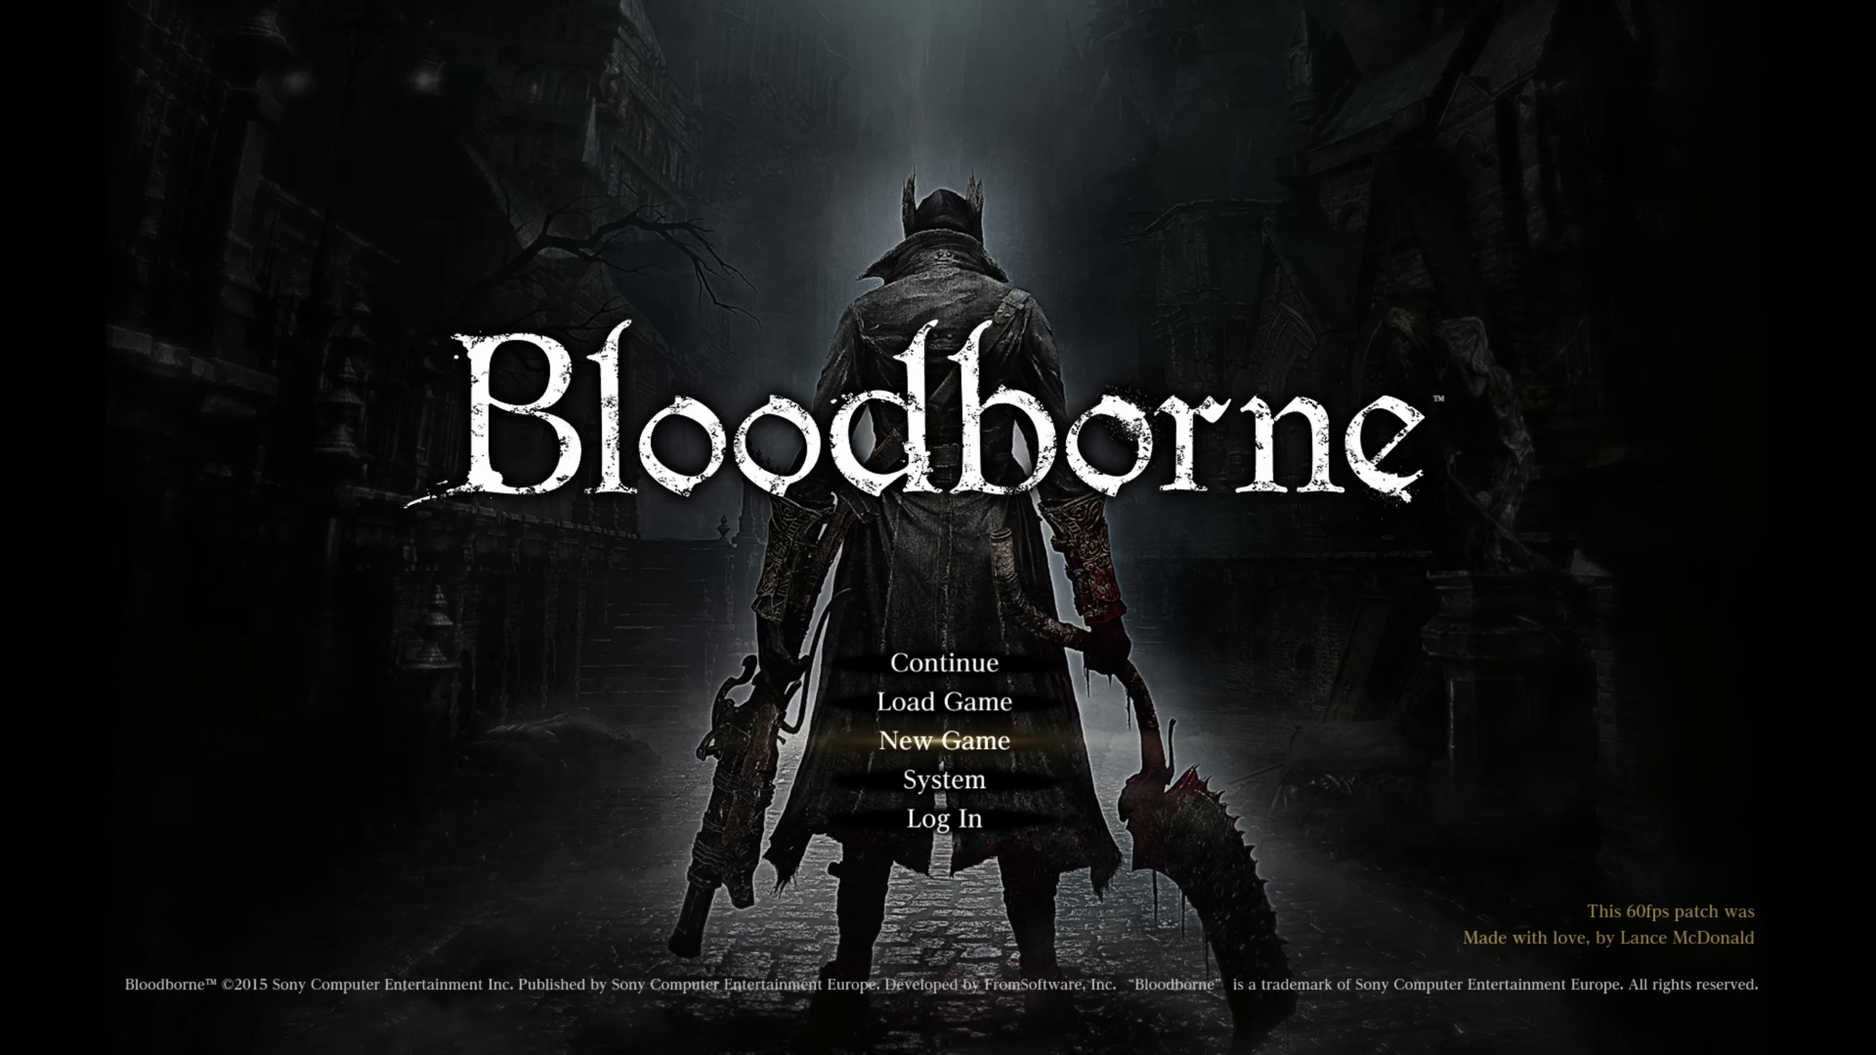
Select Load Game and pick the Modded save profile
key("Up")
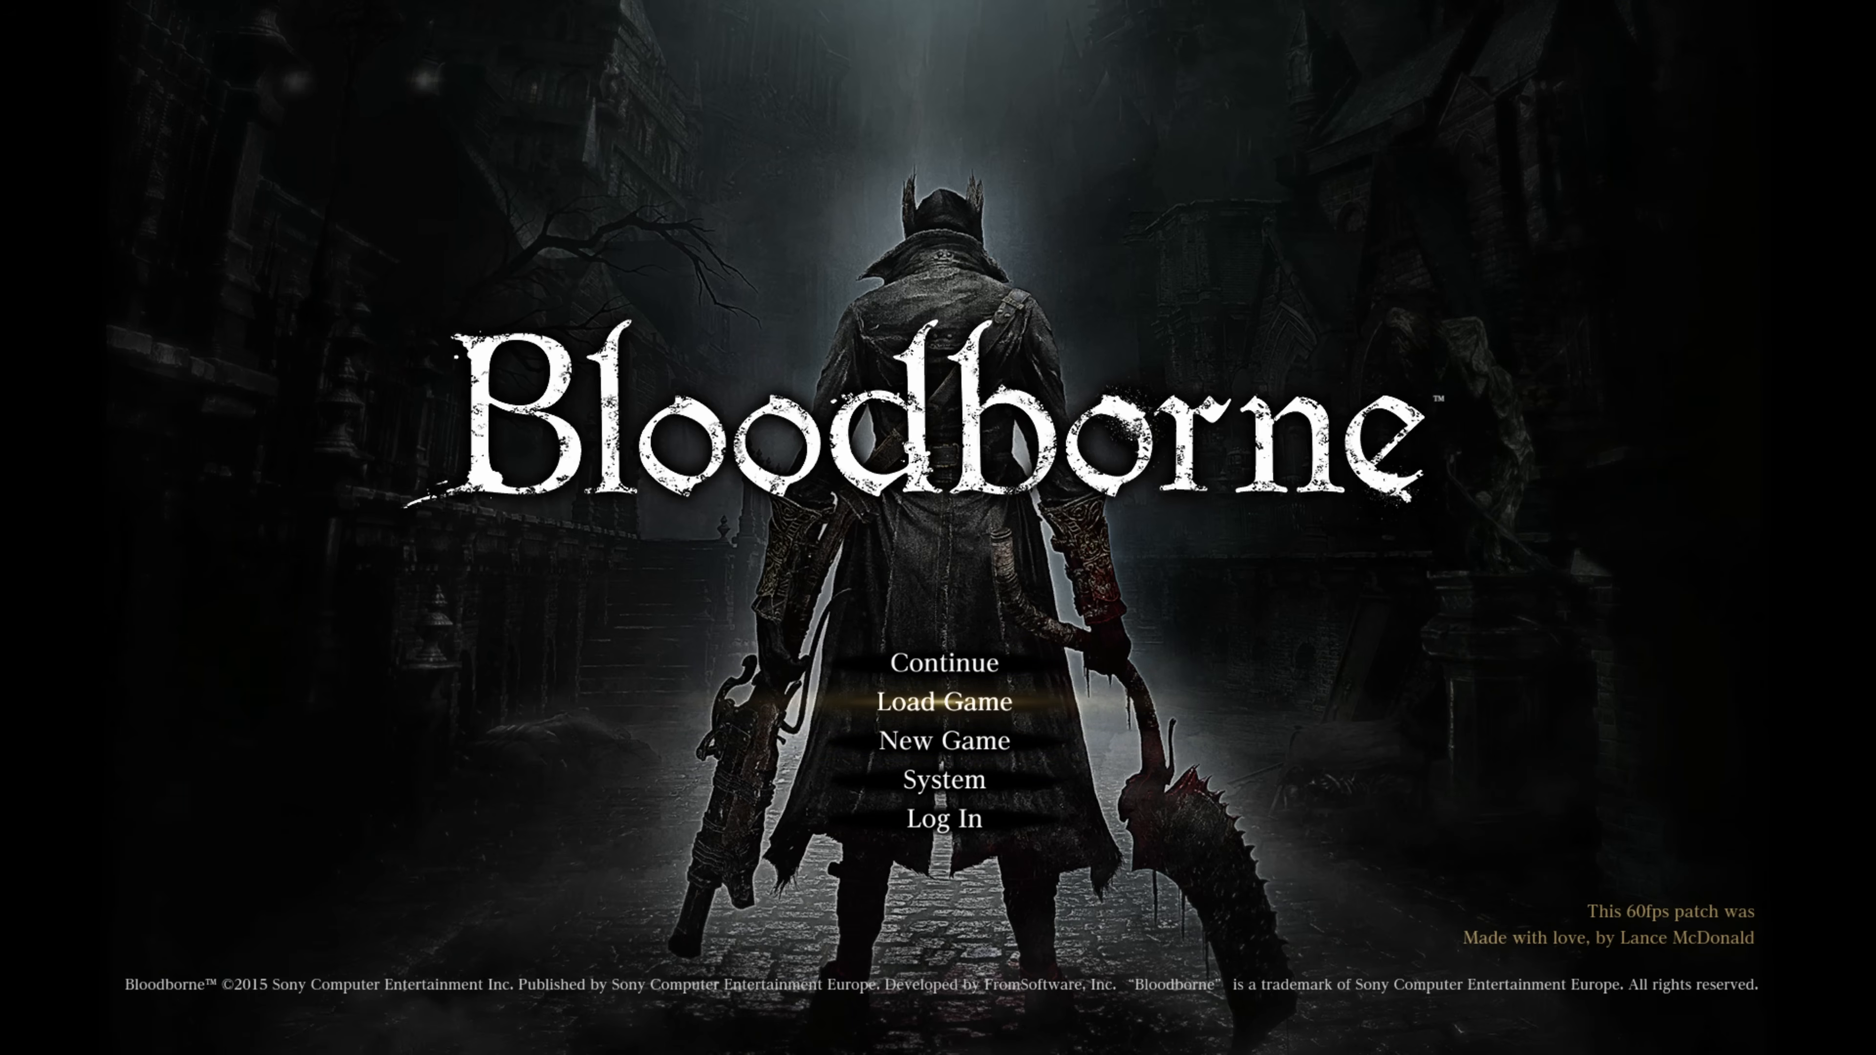
key("up")
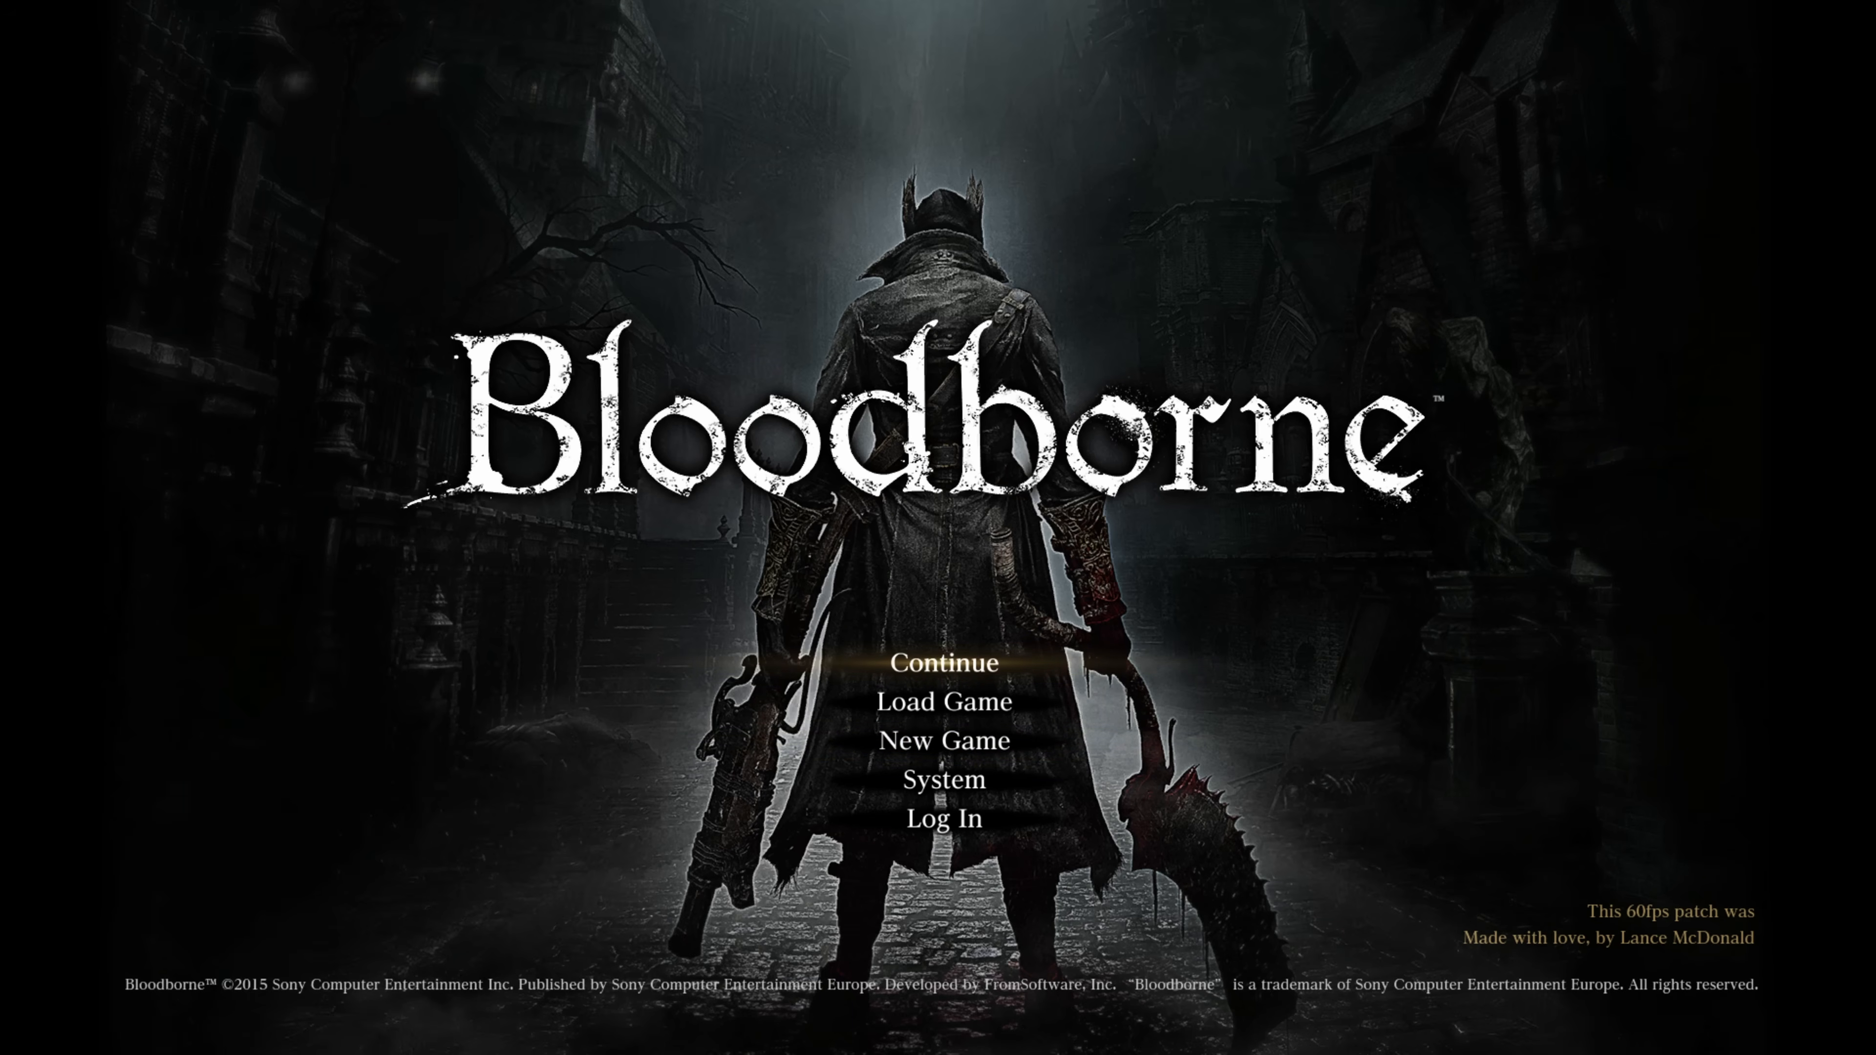
left_click(942, 702)
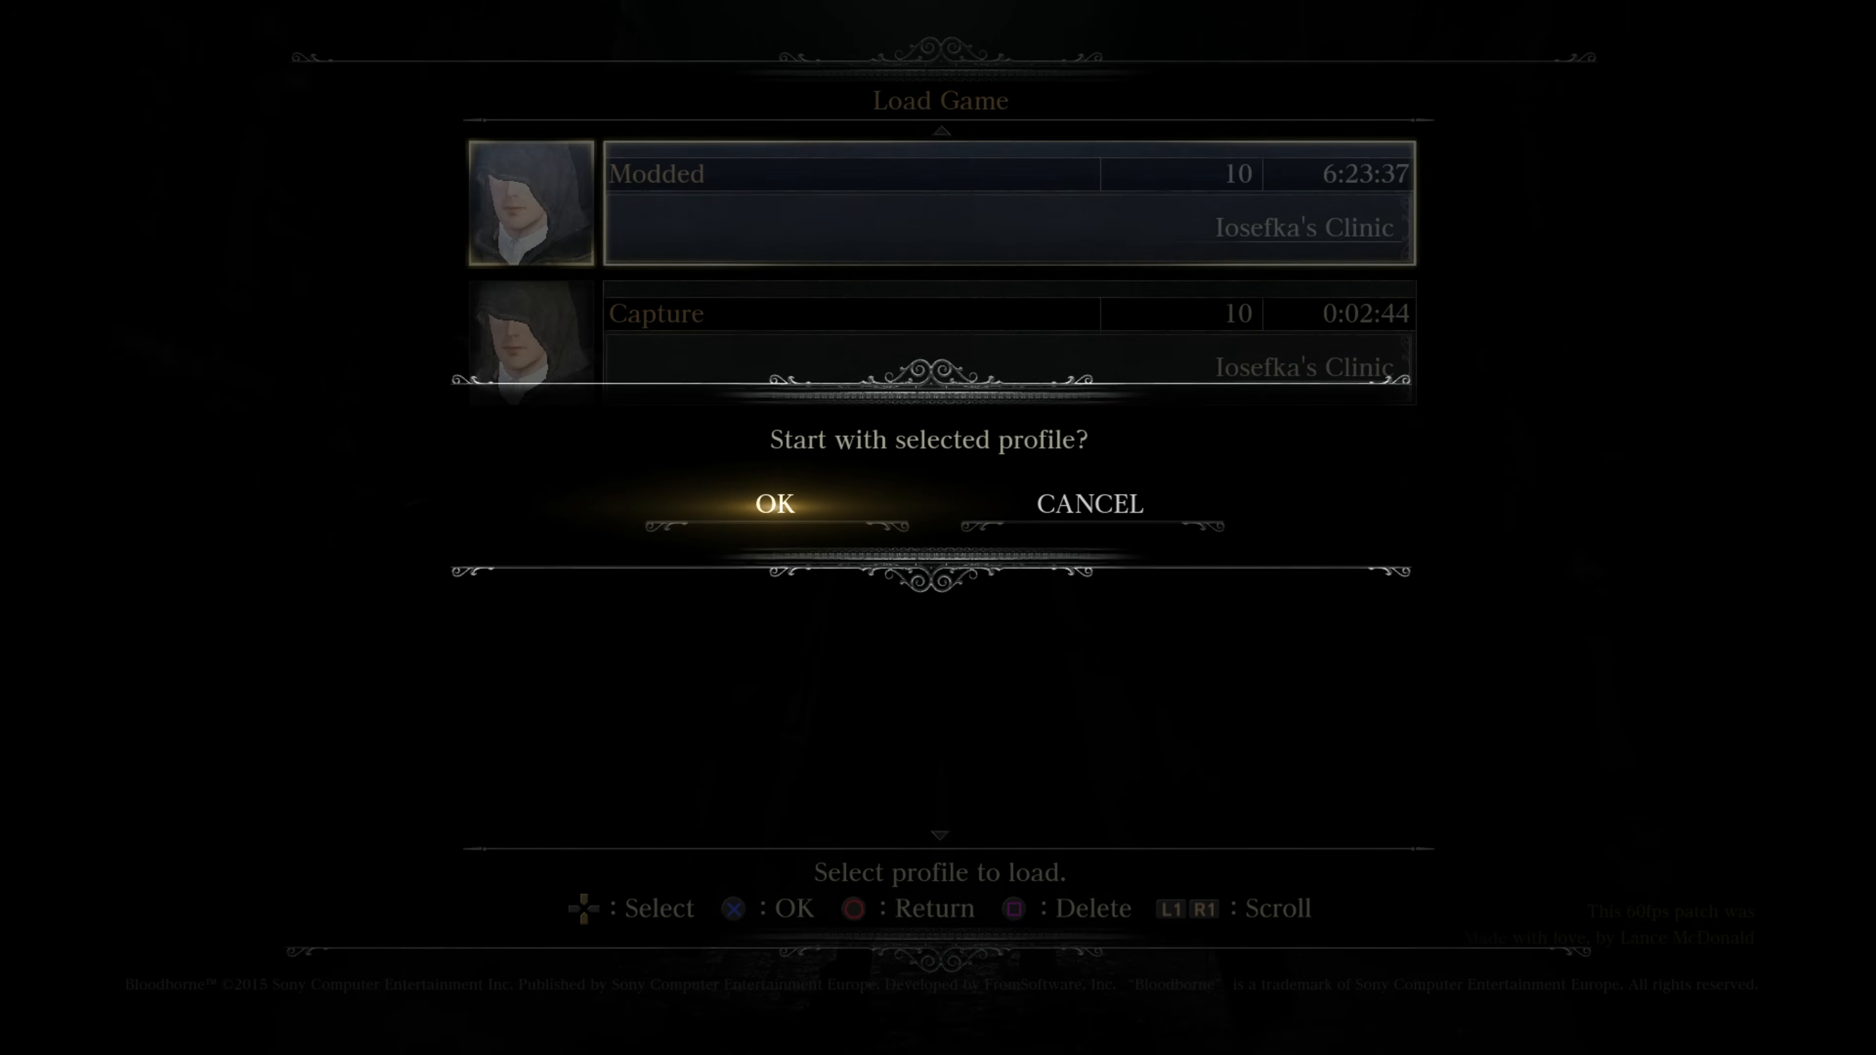
Confirm starting with the Modded profile, then launch Red Dead Redemption 2 from the home screen
left_click(773, 502)
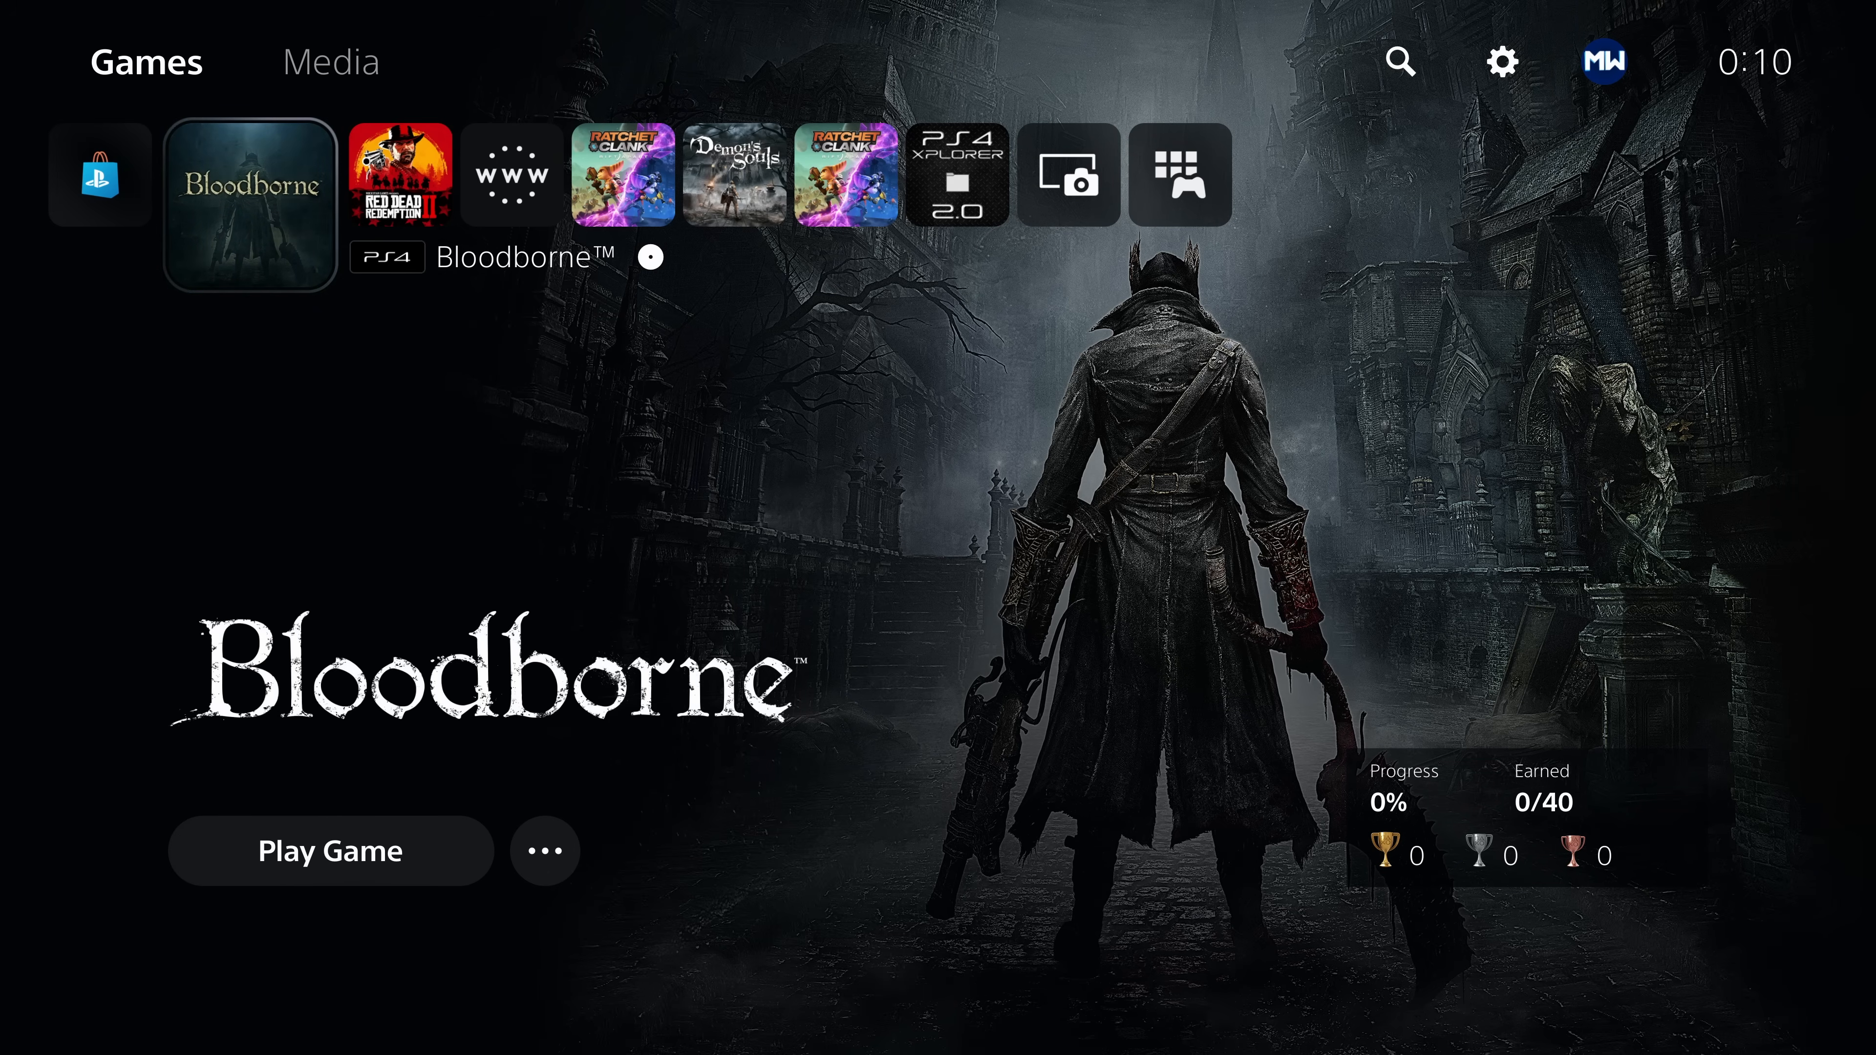
left_click(405, 176)
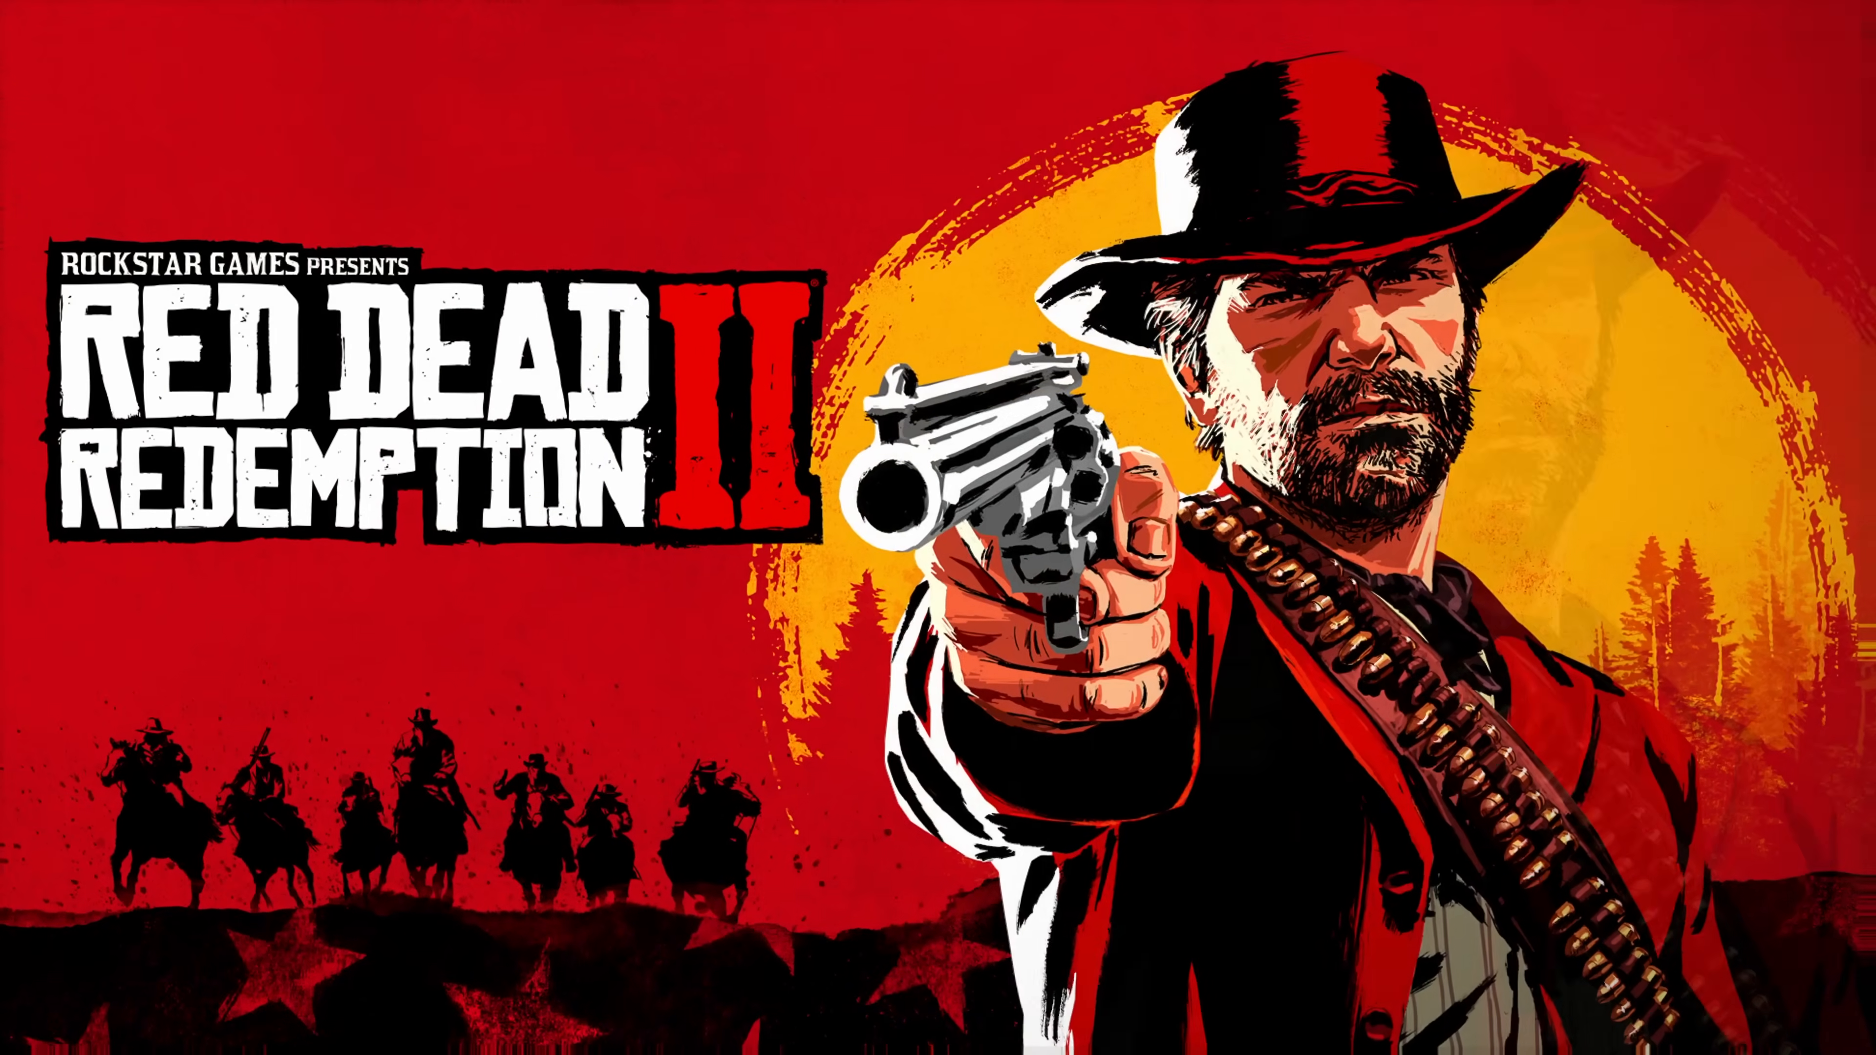